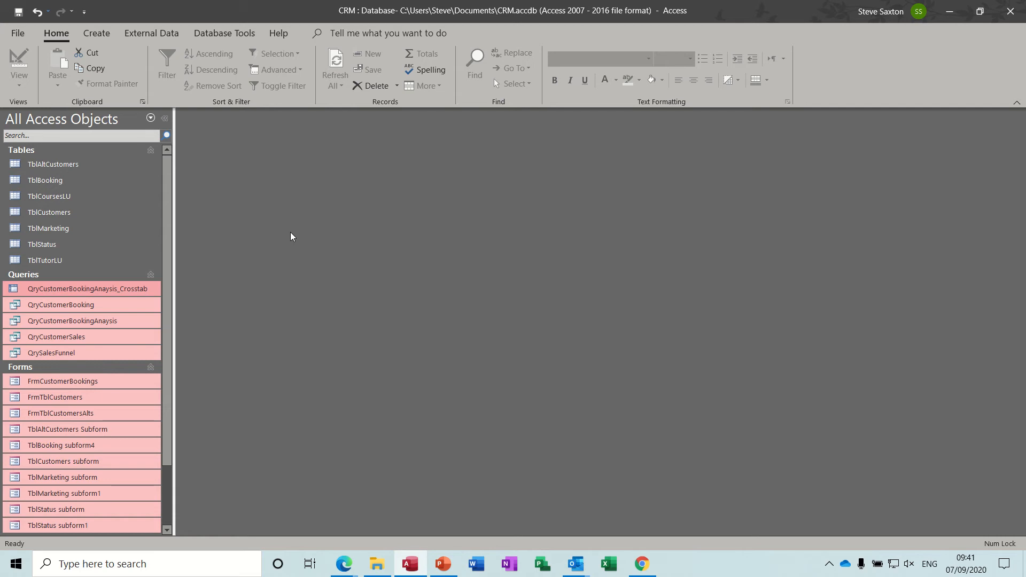
mouse_move(259, 235)
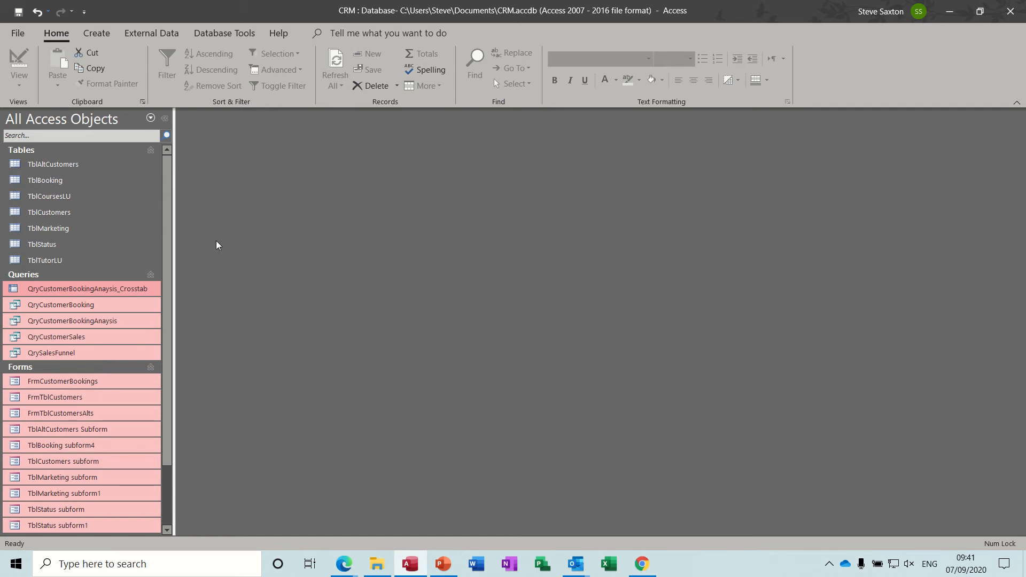
mouse_move(275, 244)
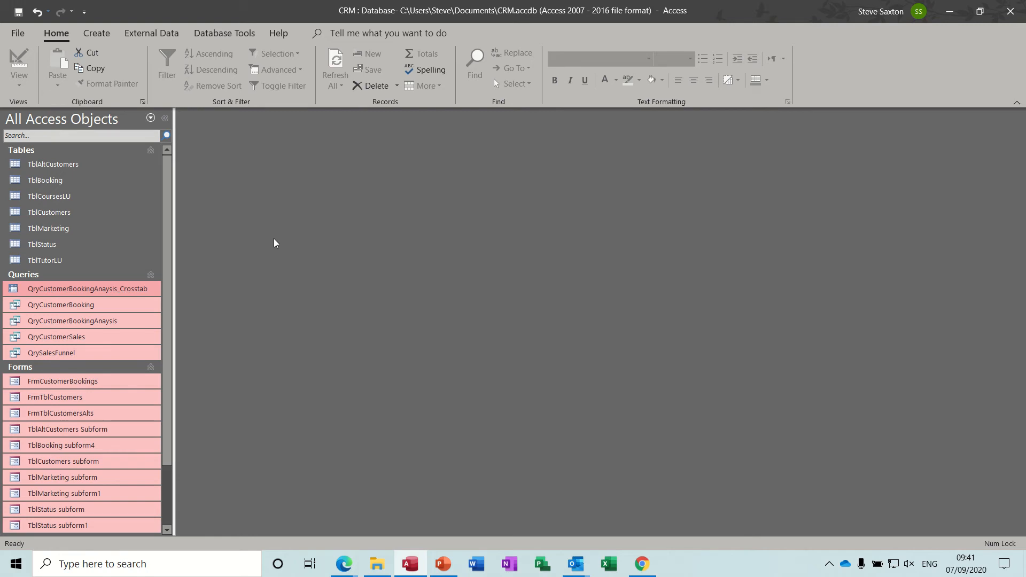
mouse_move(271, 251)
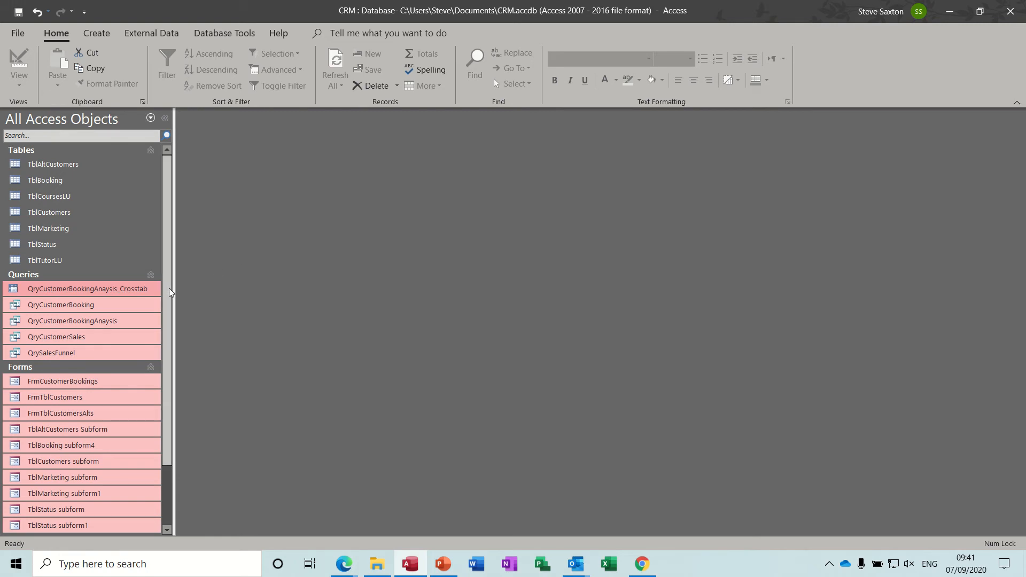
Run the QryCustomerBooking query for invoice number 1 and close its results
left_click(60, 304)
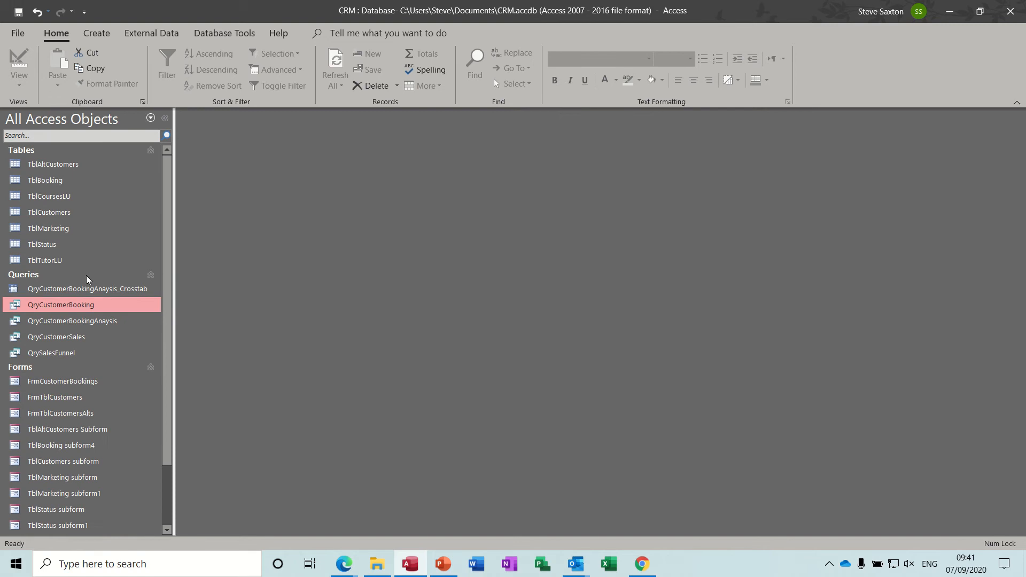
mouse_move(87, 327)
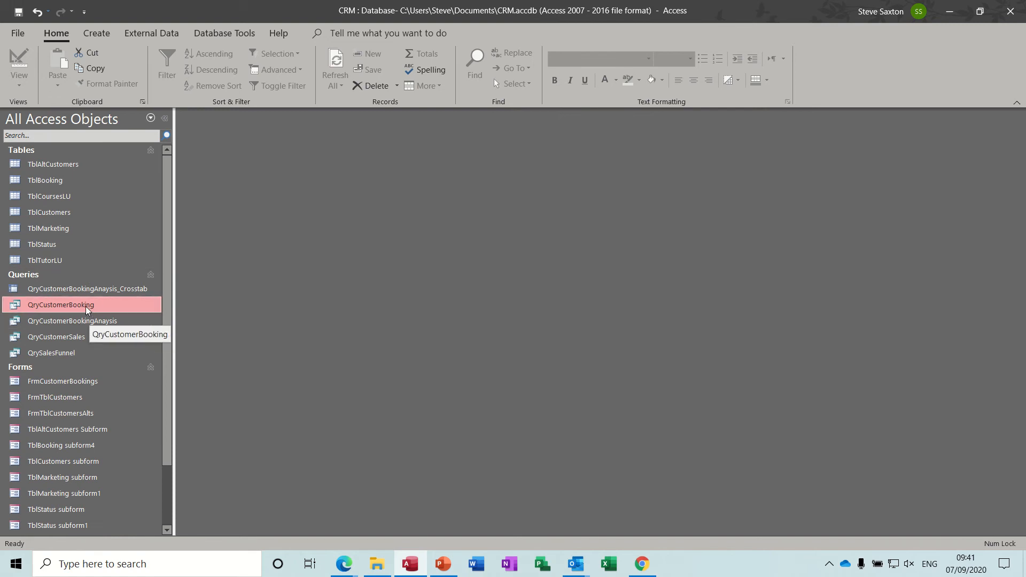
double_click(60, 305)
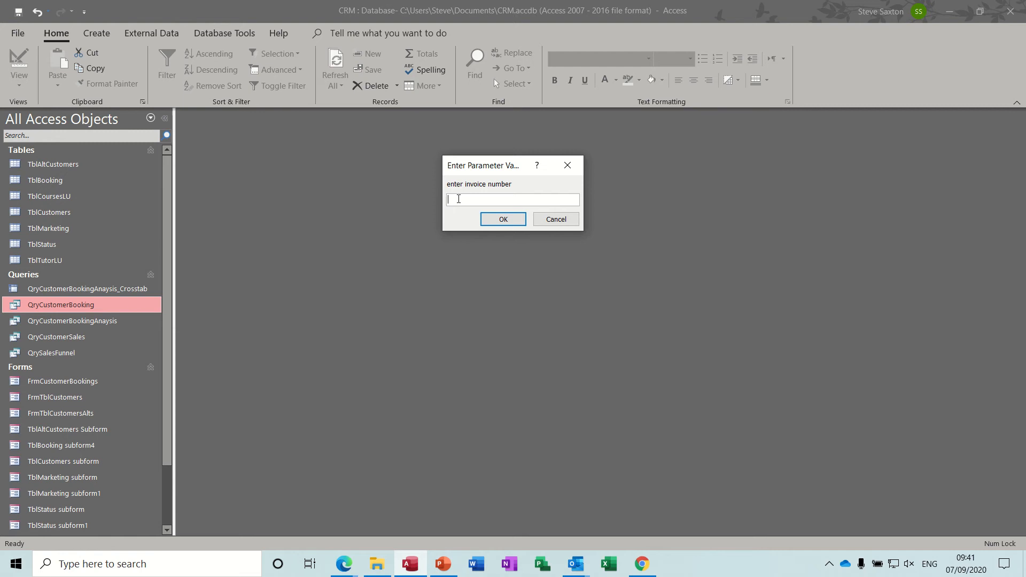
type("1")
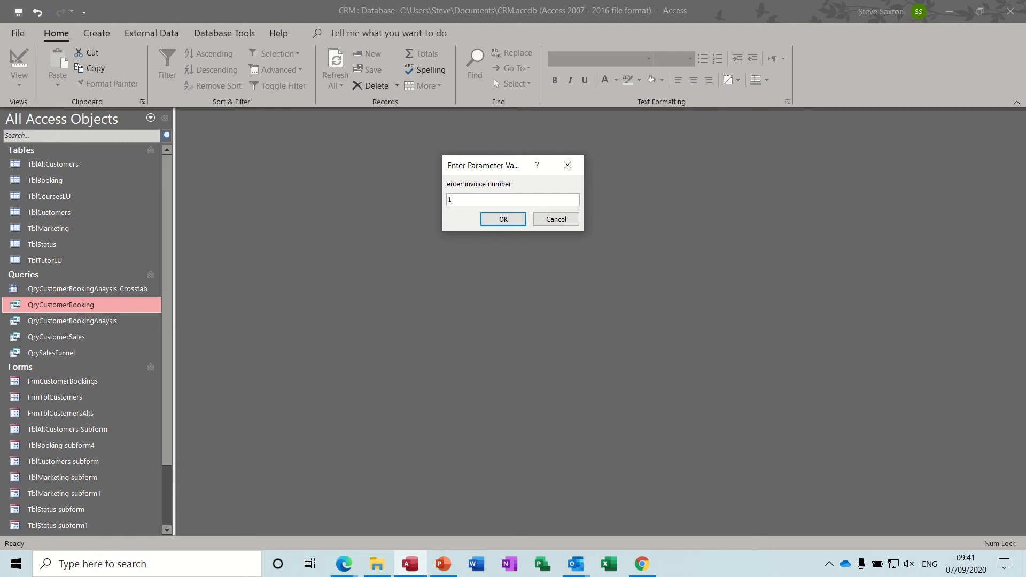
left_click(502, 219)
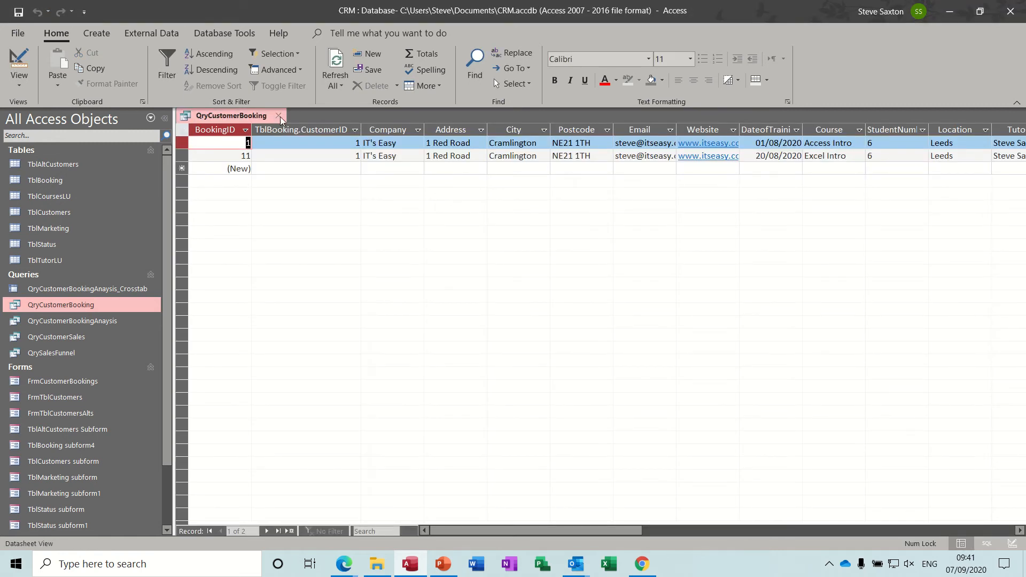
left_click(279, 116)
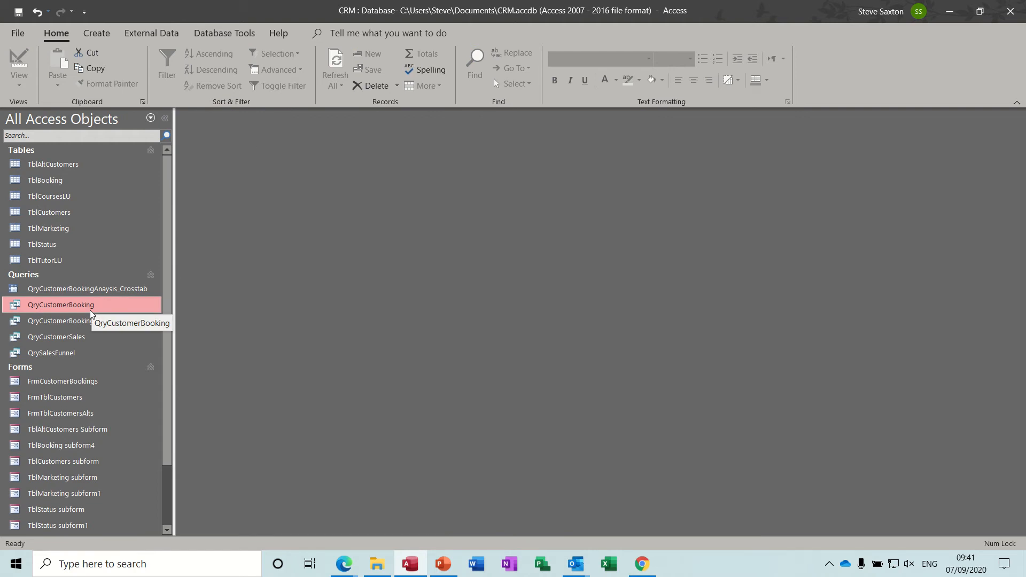
Look at the QryCustomerBookingAnaysis query, then show the QryCustomerSales results
right_click(73, 321)
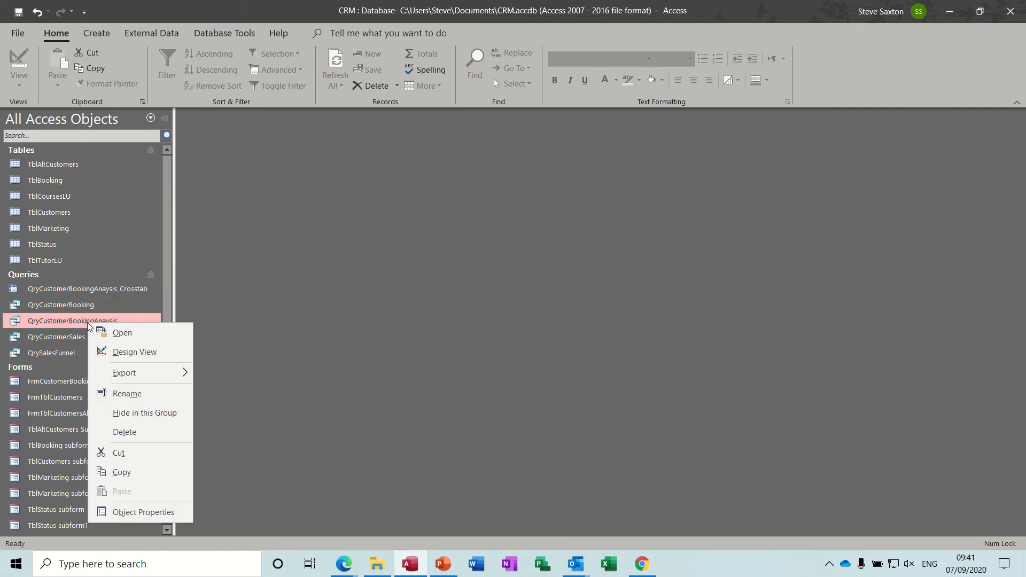
mouse_move(80, 323)
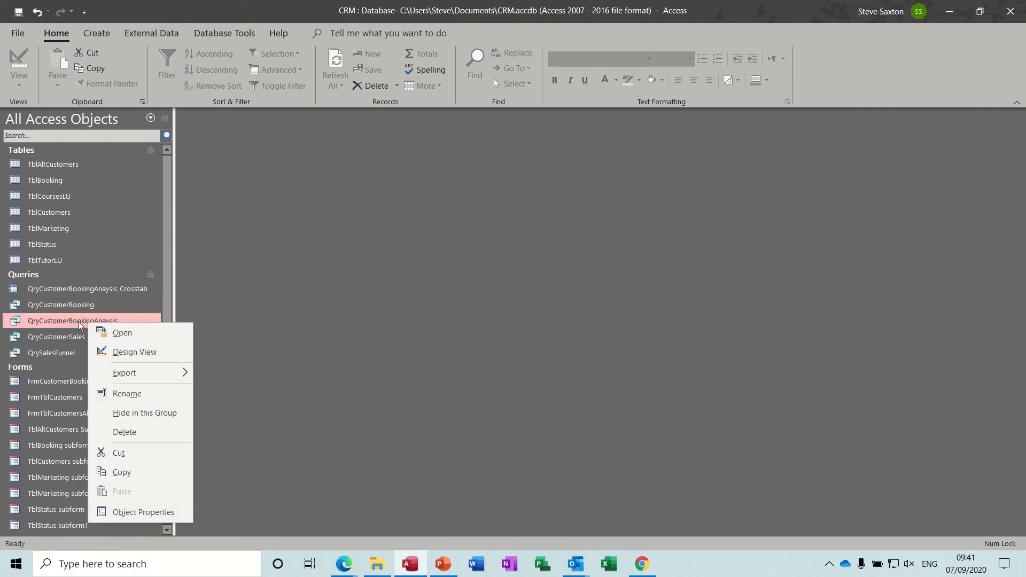
left_click(133, 352)
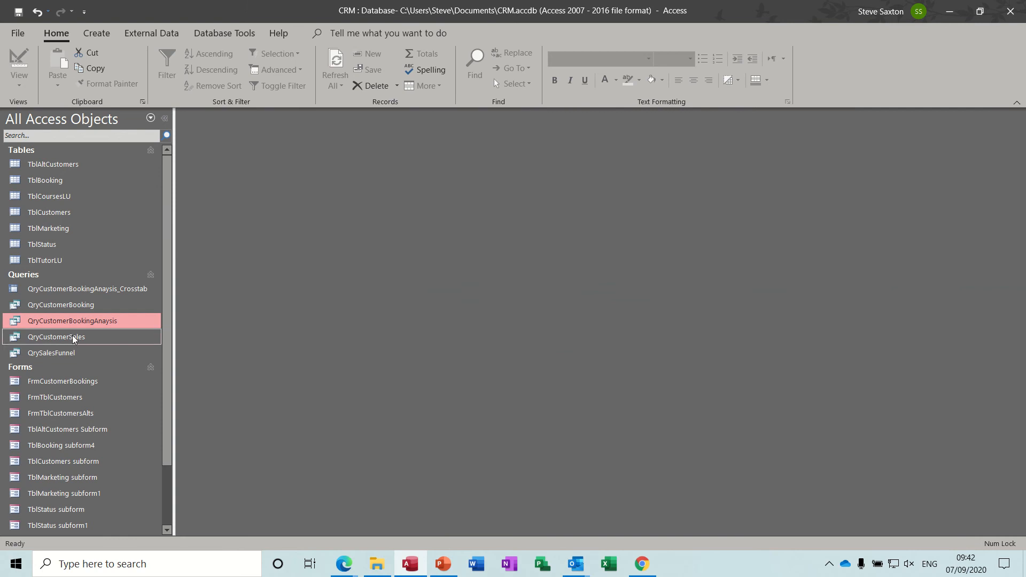
double_click(72, 320)
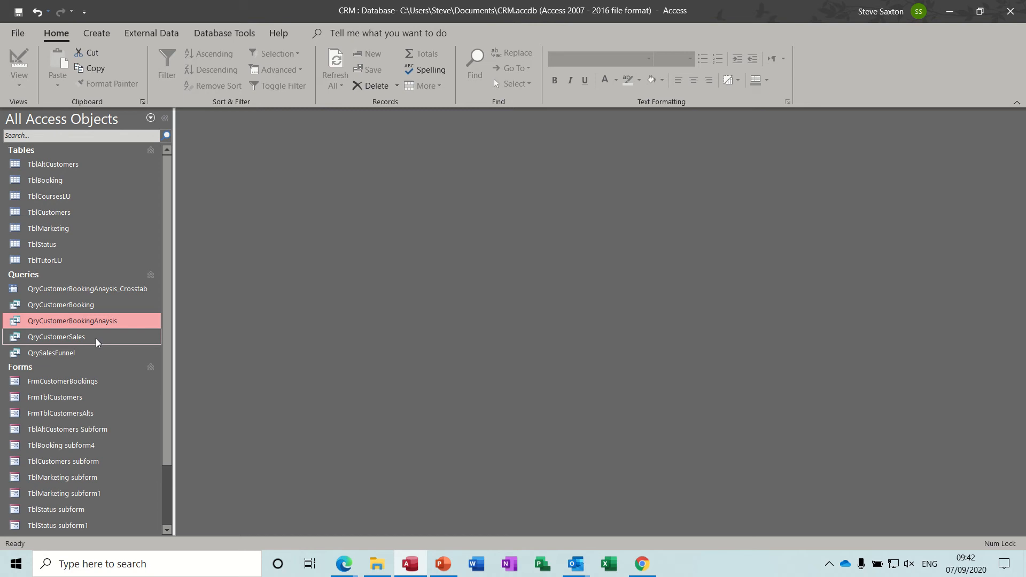
mouse_move(47, 338)
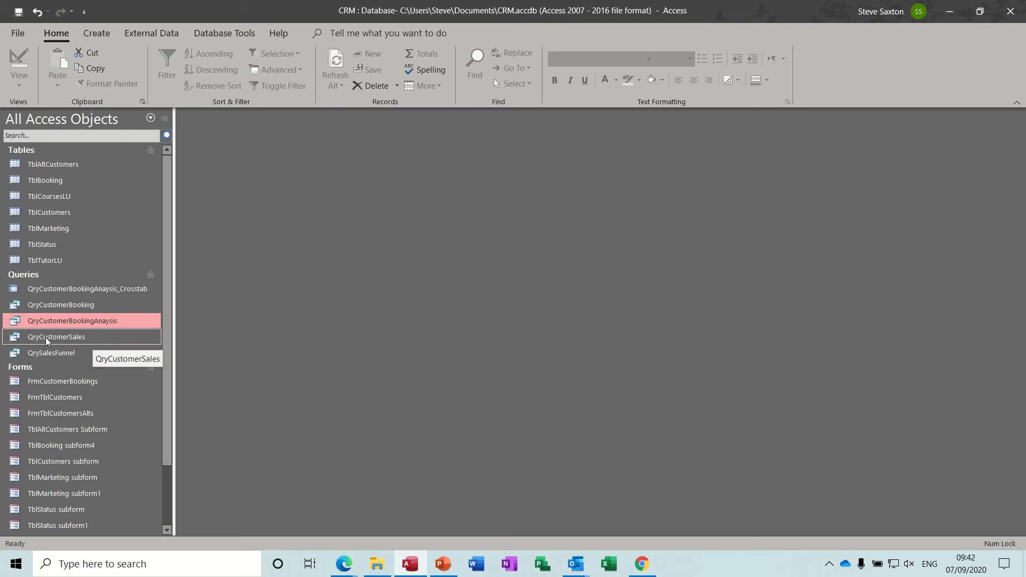
double_click(55, 337)
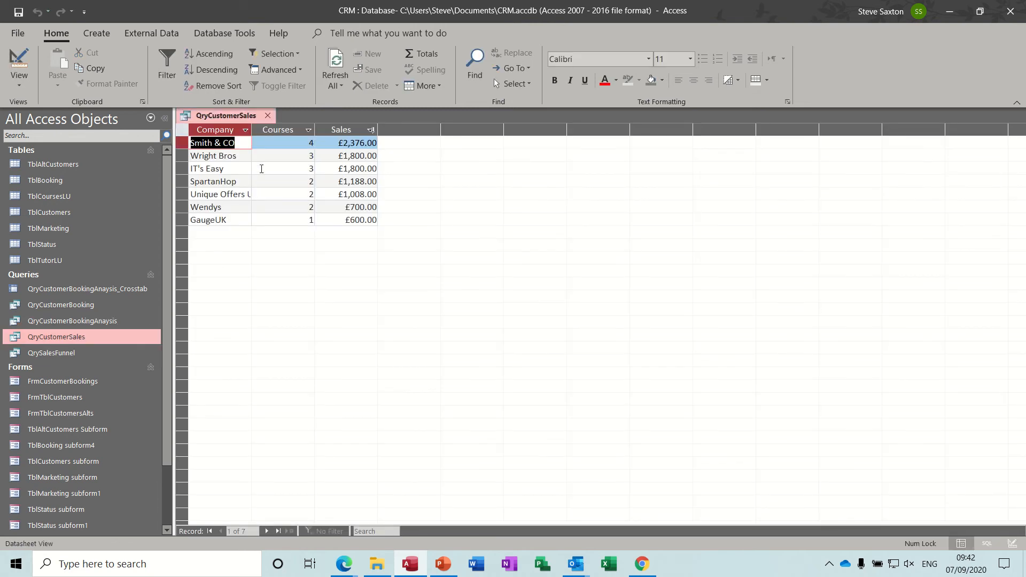
mouse_move(286, 187)
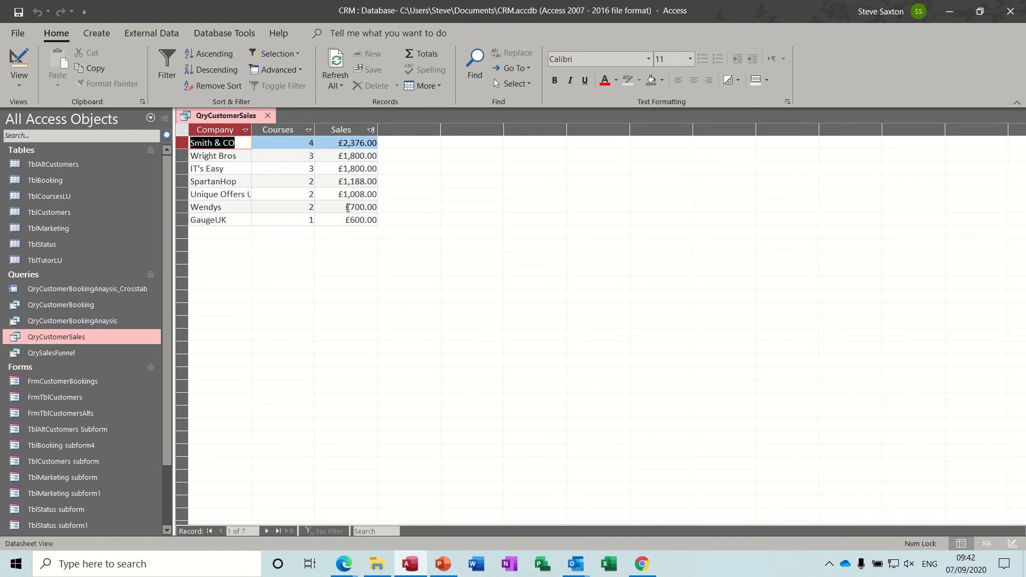
mouse_move(263, 267)
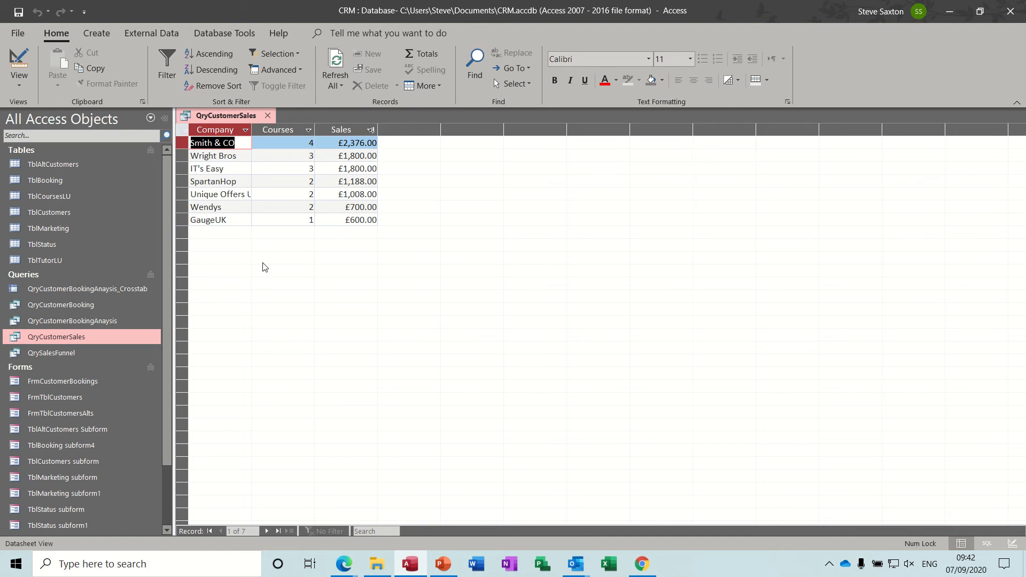
mouse_move(82, 341)
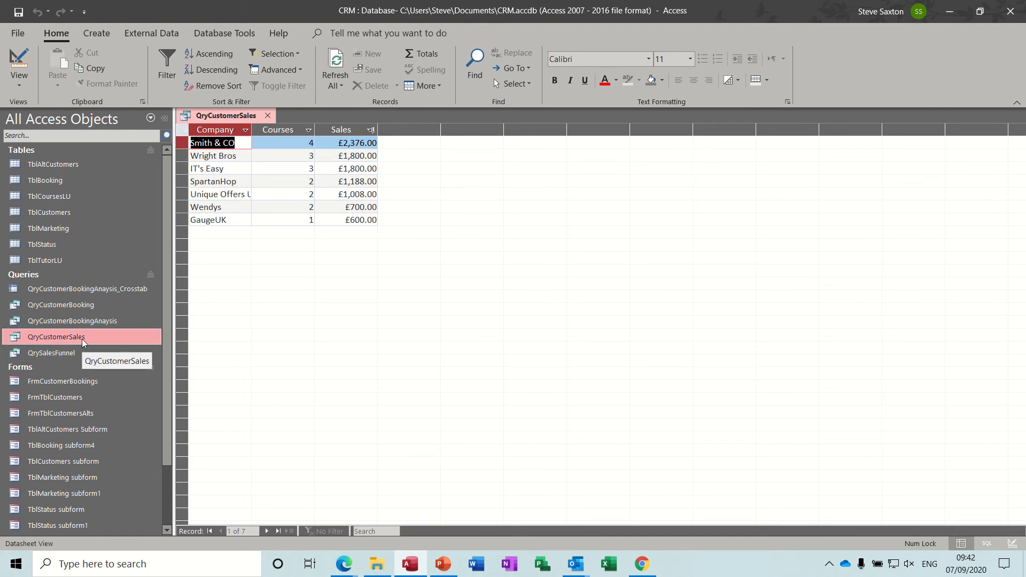
mouse_move(104, 299)
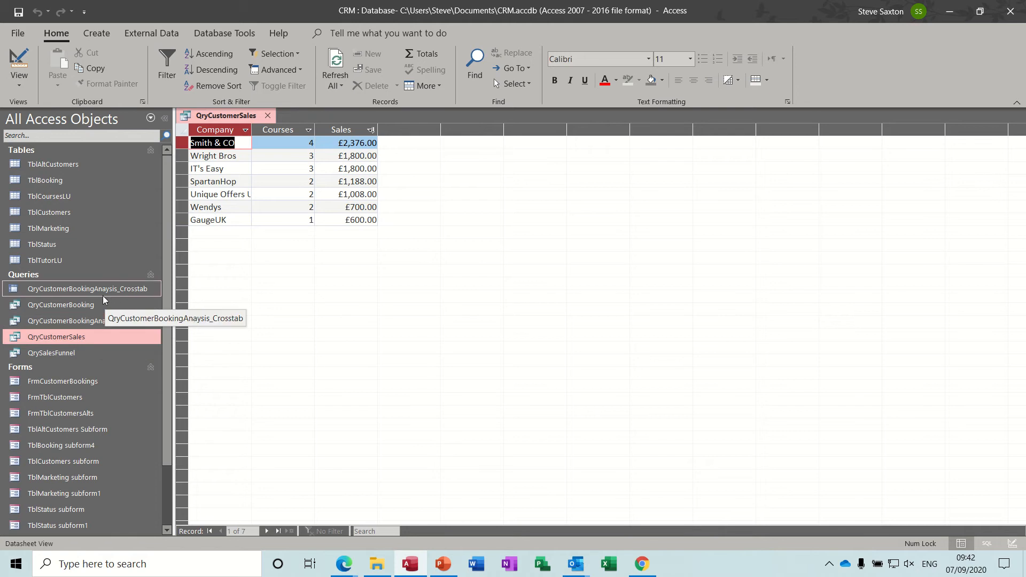
mouse_move(87, 290)
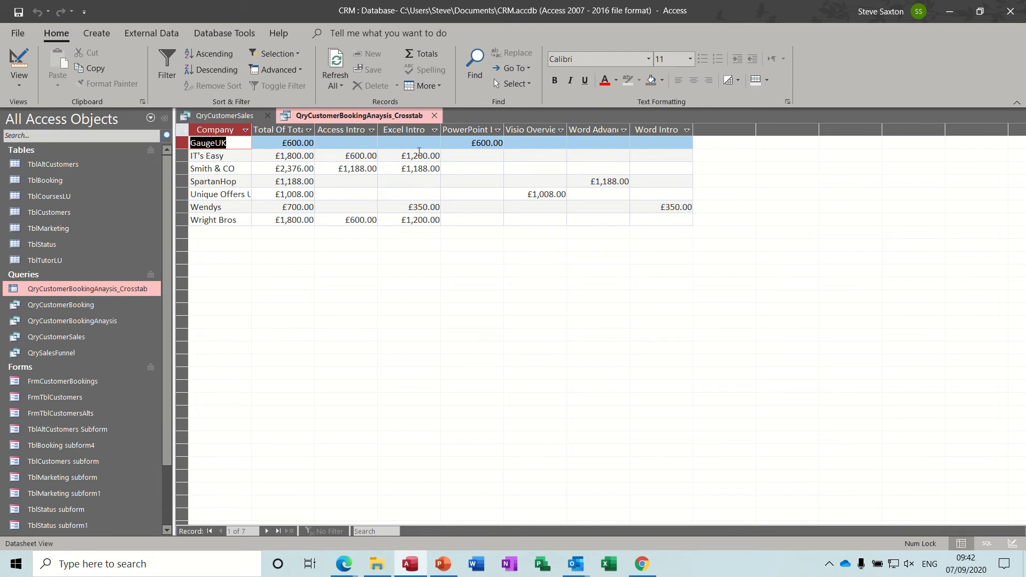
mouse_move(555, 143)
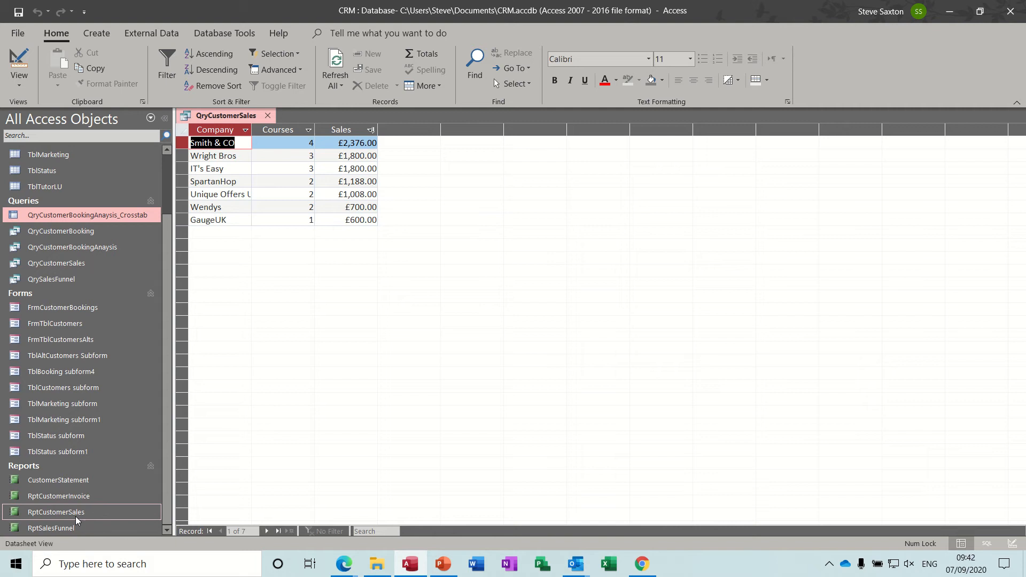
double_click(55, 512)
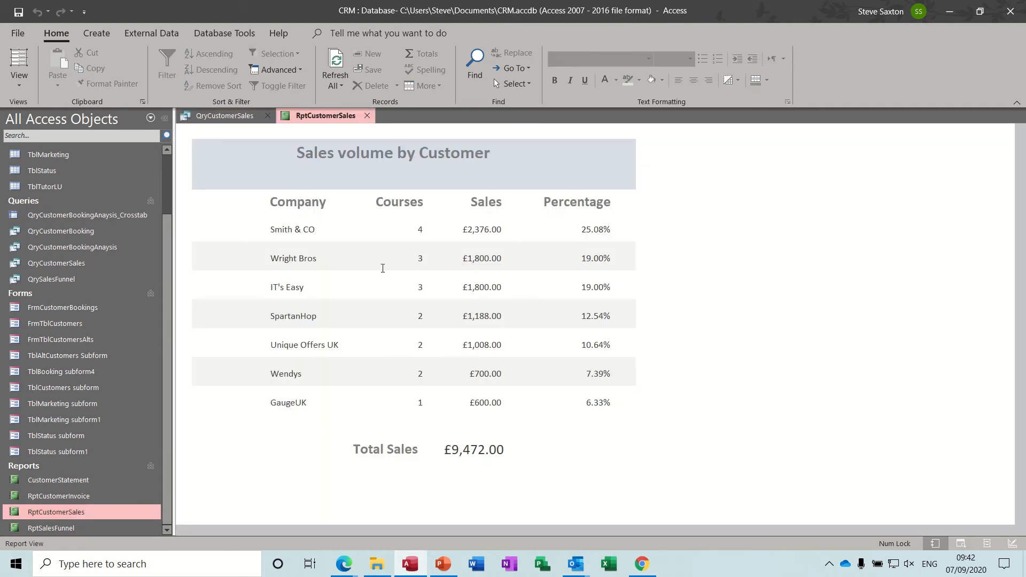
mouse_move(399, 397)
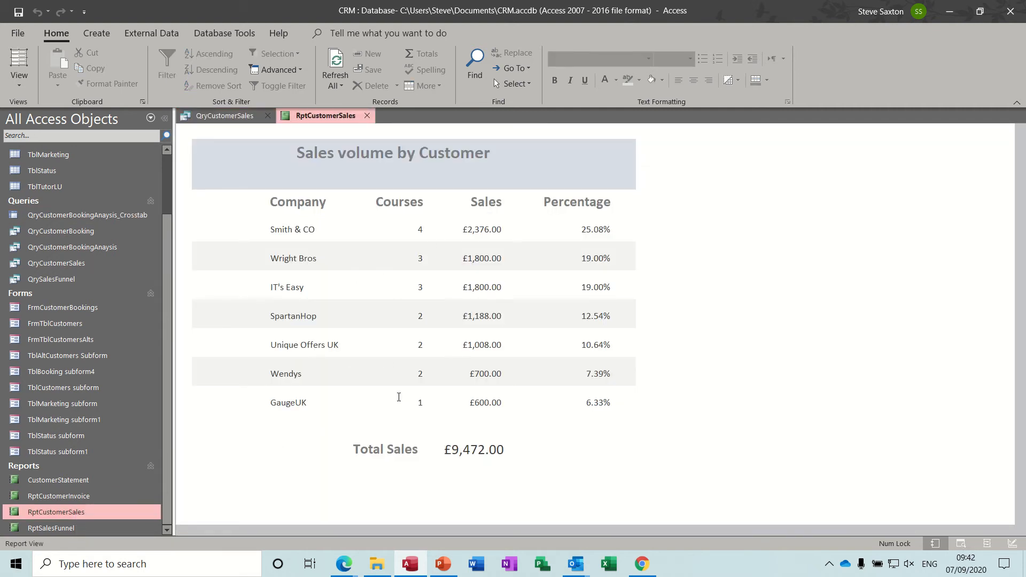
mouse_move(595, 224)
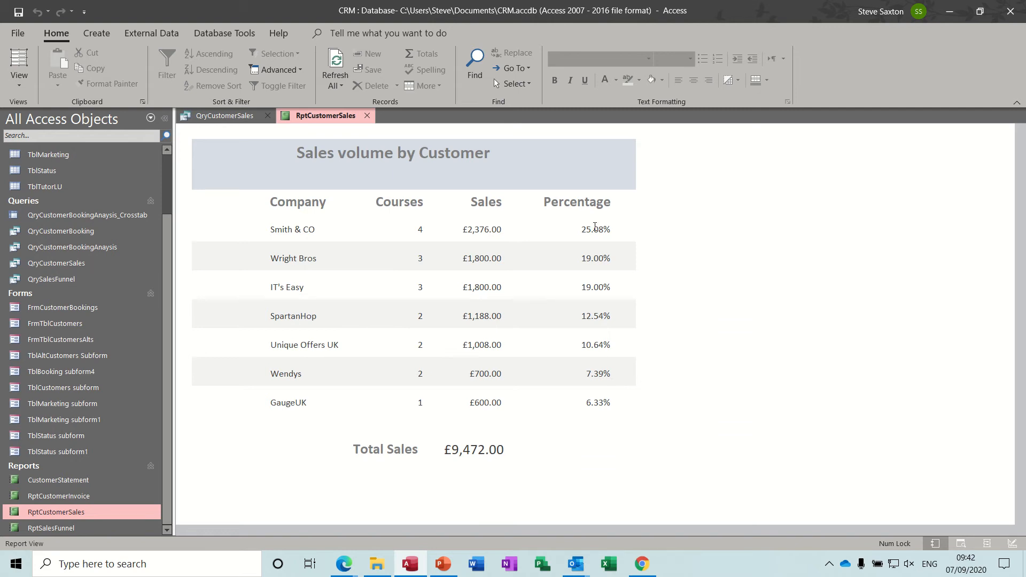
mouse_move(566, 253)
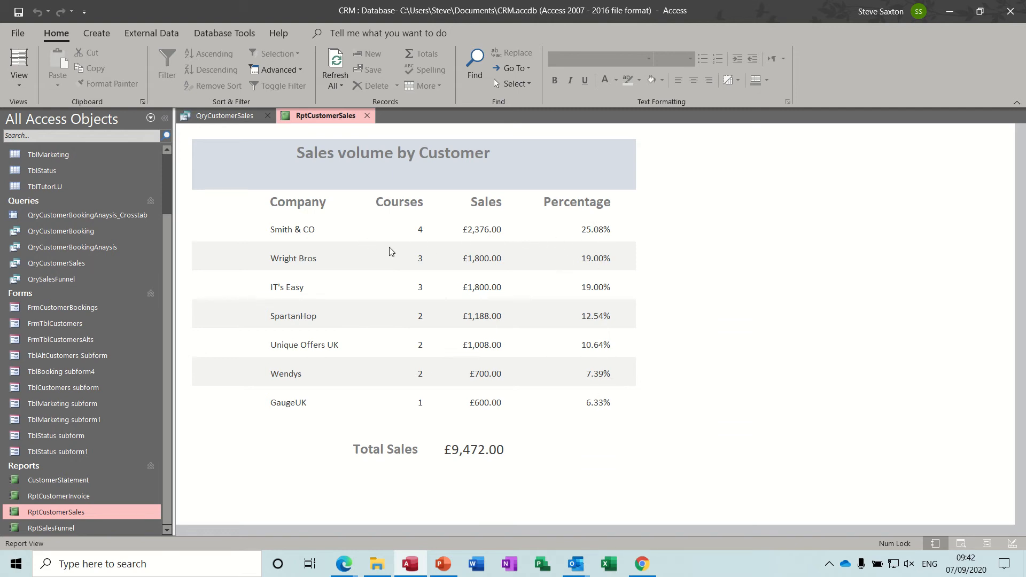
mouse_move(336, 236)
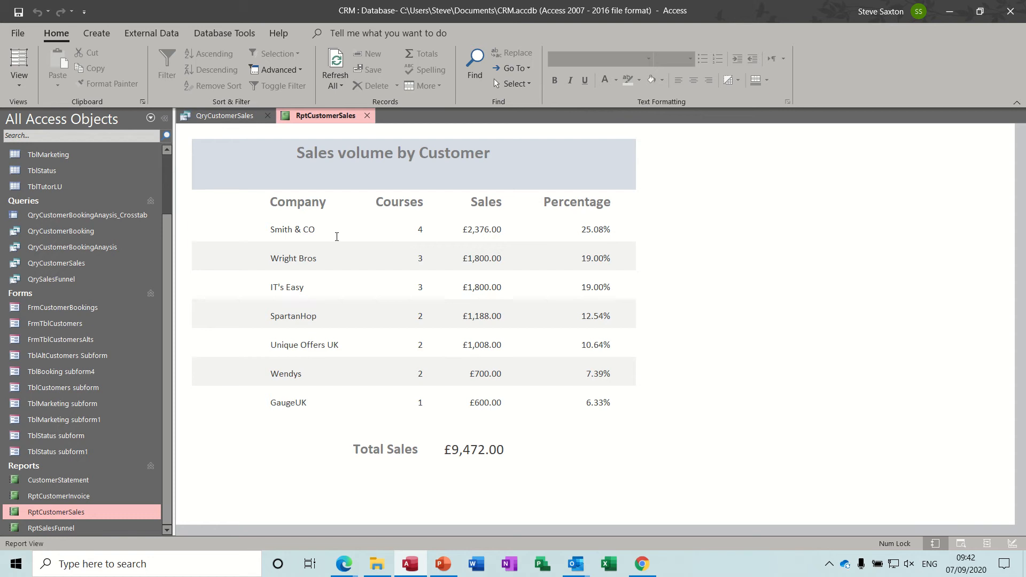
mouse_move(530, 229)
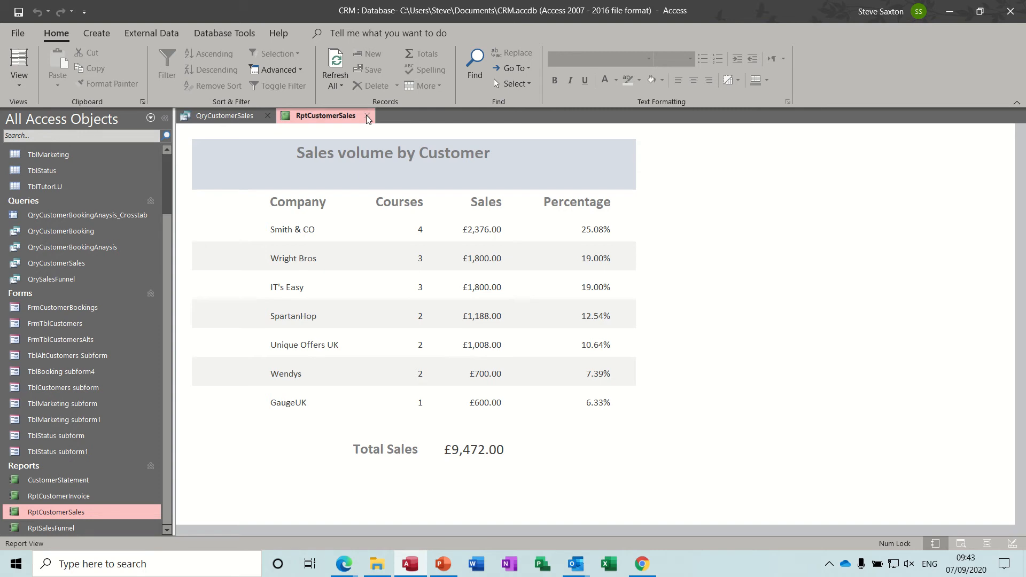
mouse_move(344, 297)
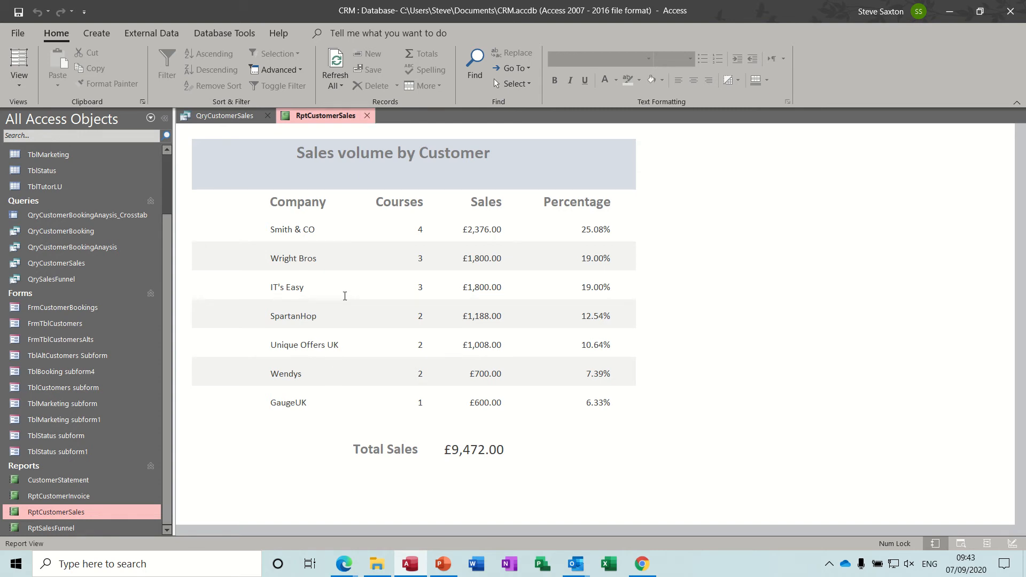
left_click(224, 115)
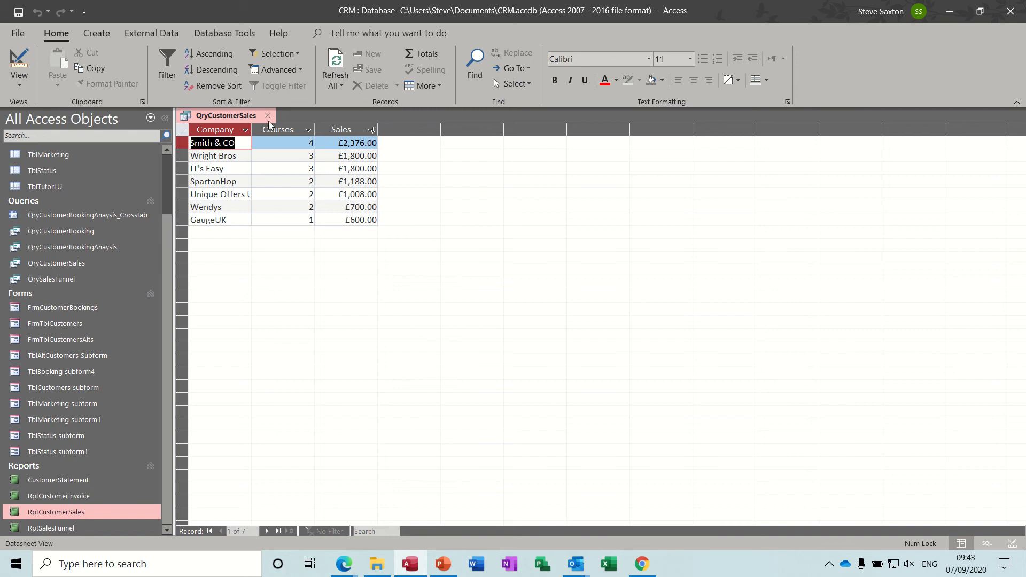
Close the sales query and begin a new blank query design from Create
left_click(268, 115)
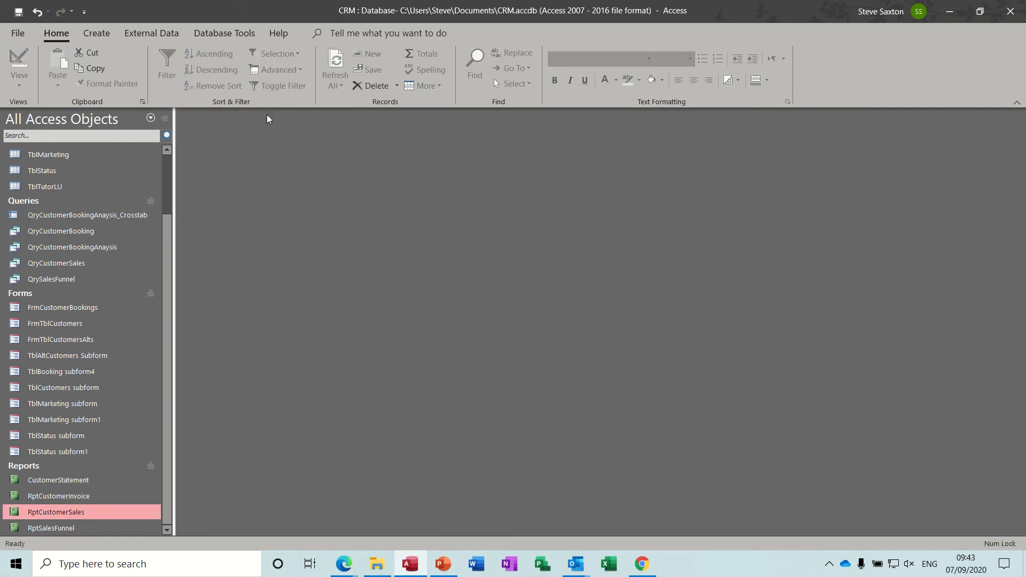
mouse_move(94, 37)
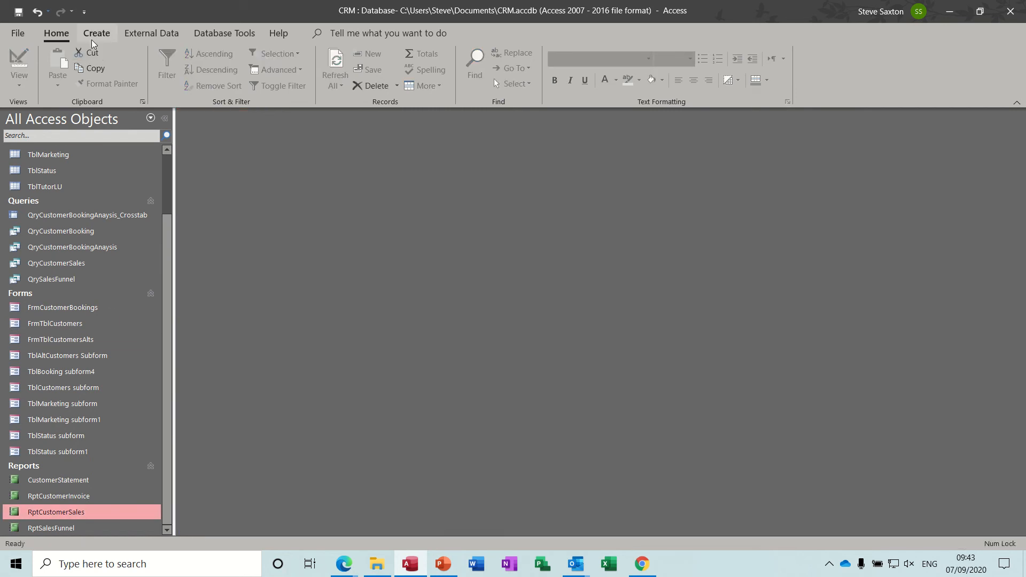
left_click(97, 33)
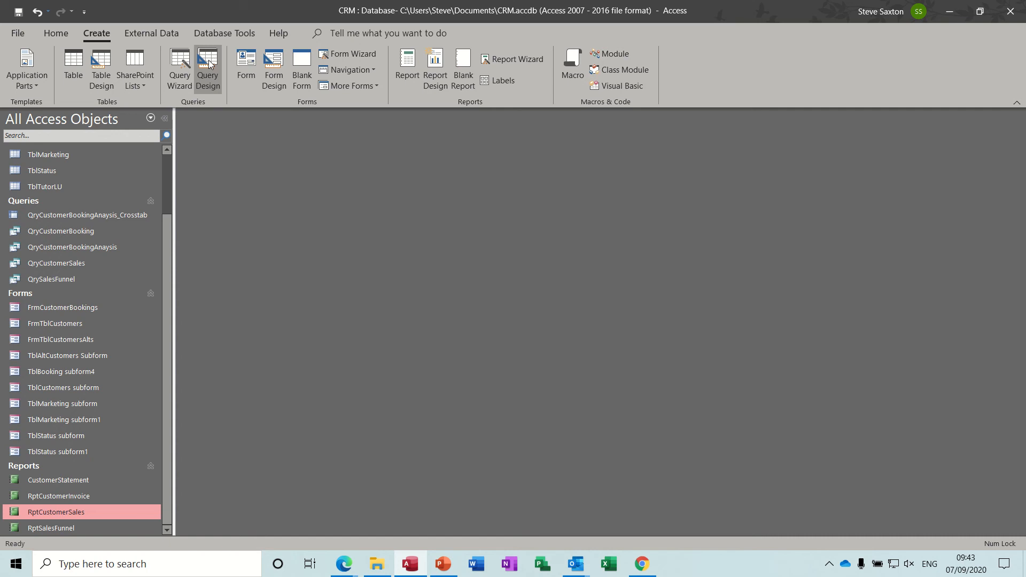
left_click(207, 64)
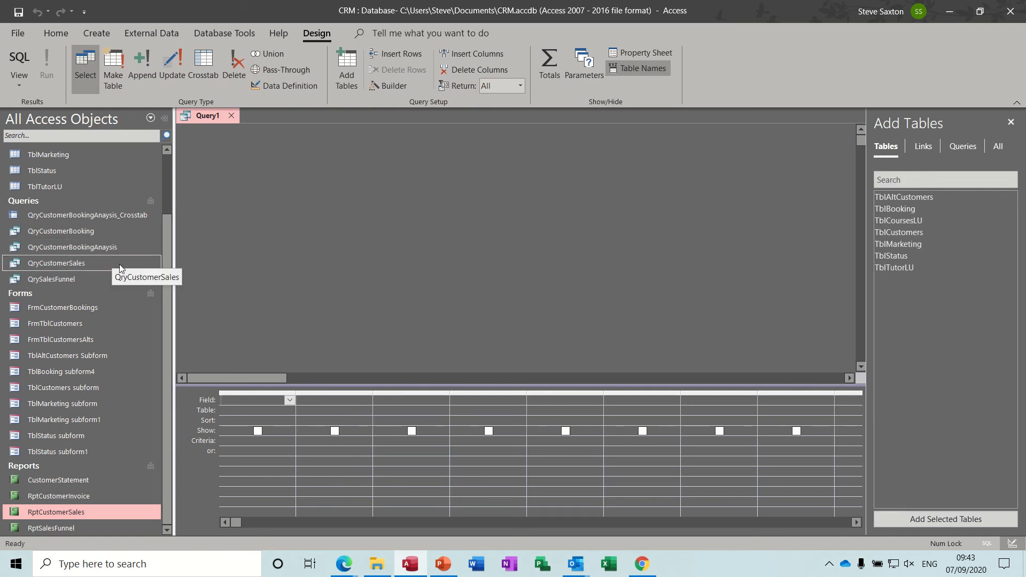
mouse_move(167, 283)
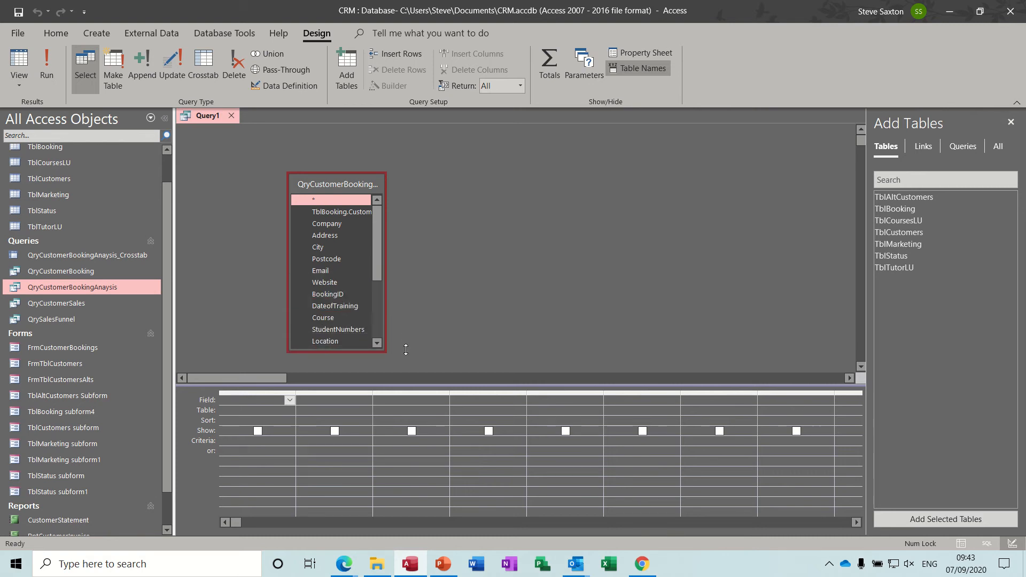
Bring Company, Course and Total into the query grid and run it
scroll("down", 3)
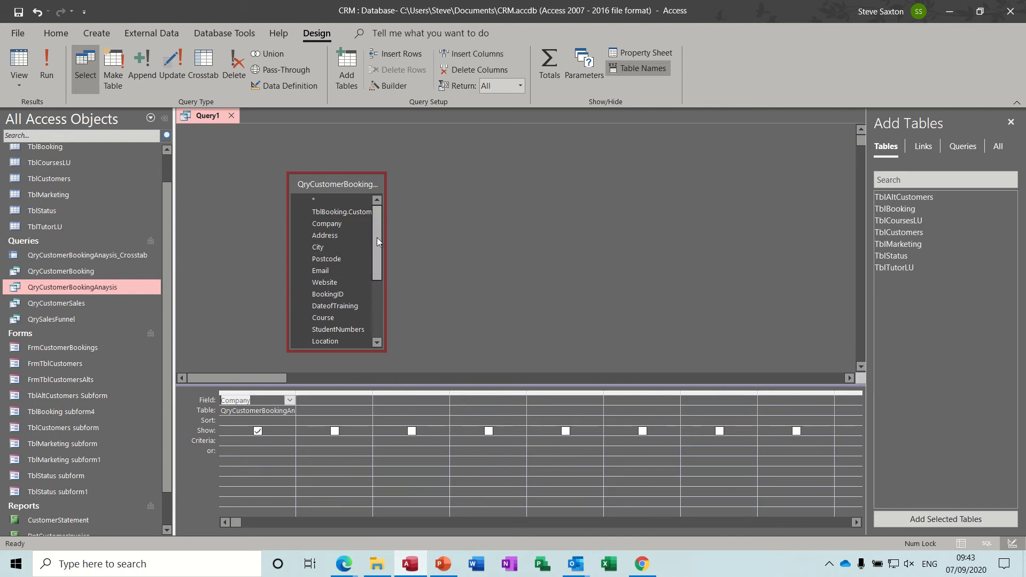
scroll("down", 3)
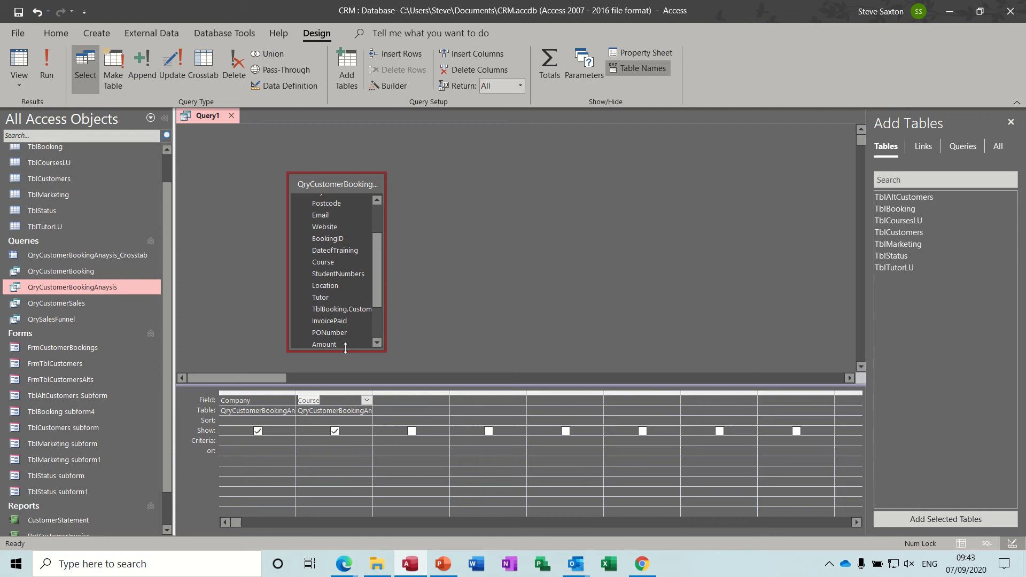
scroll("down", 3)
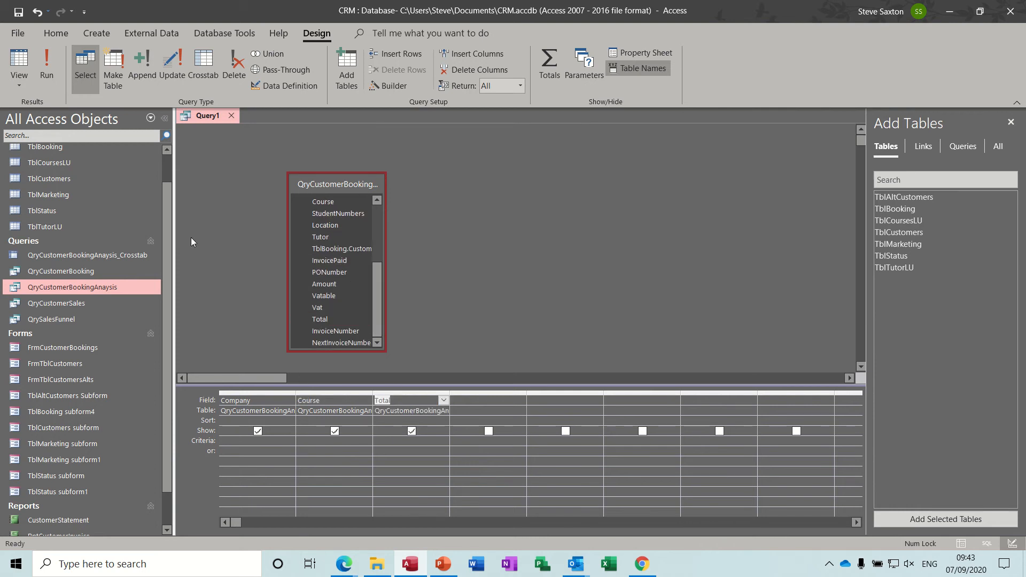
left_click(18, 64)
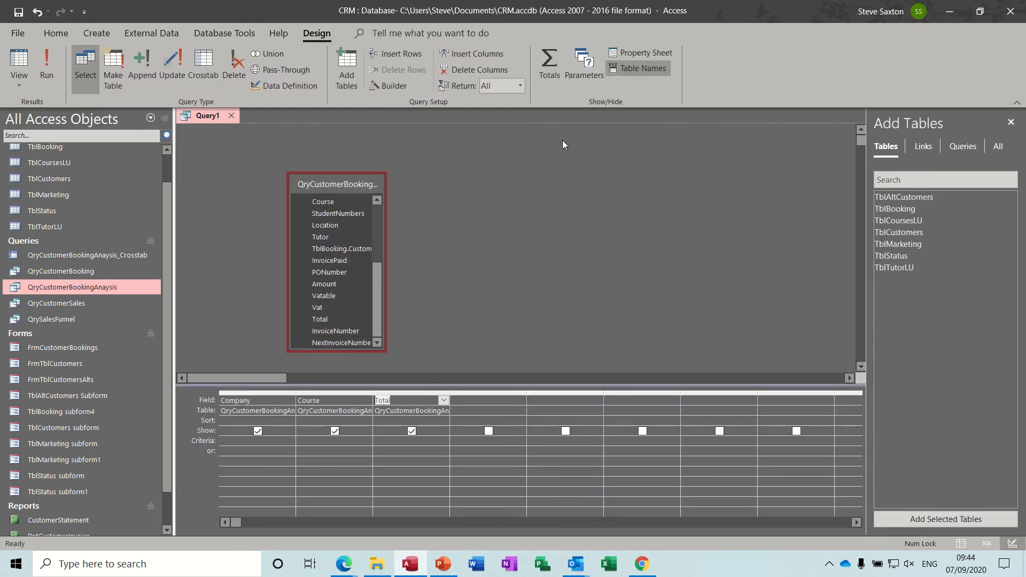
mouse_move(550, 63)
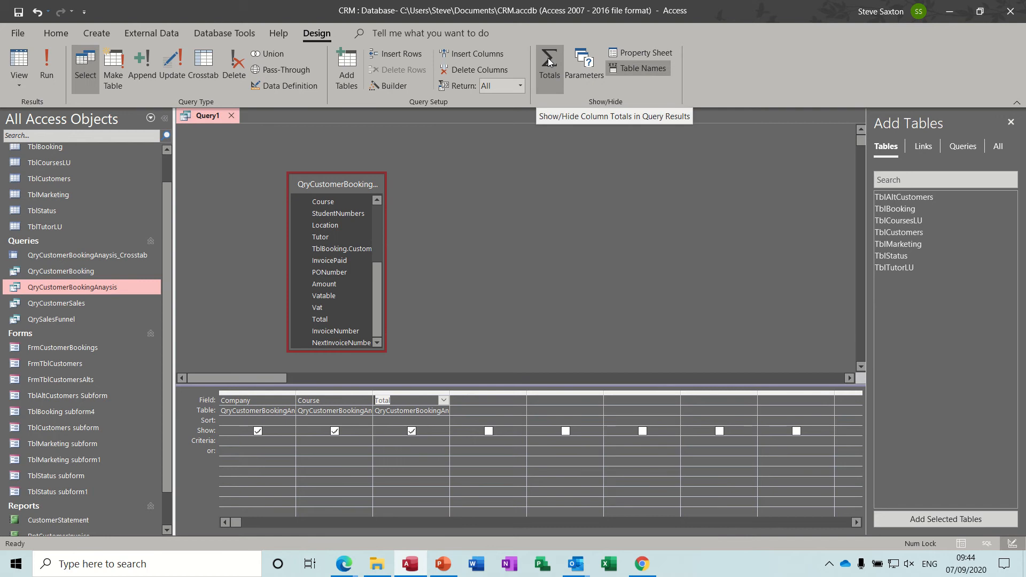
Enable totals with Course as Count and Total as Sum, run to see seven companies, return to design
left_click(549, 62)
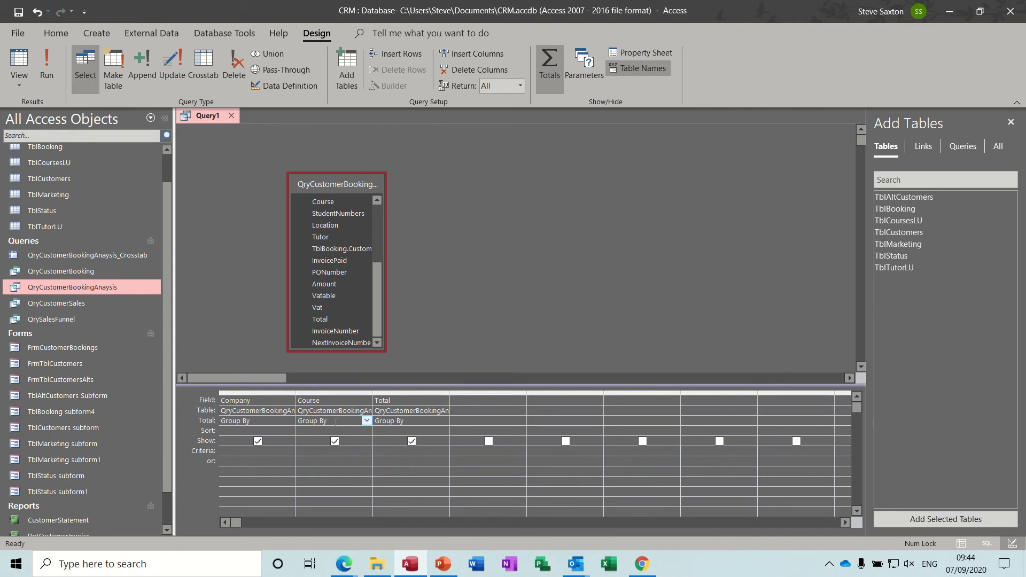
left_click(366, 421)
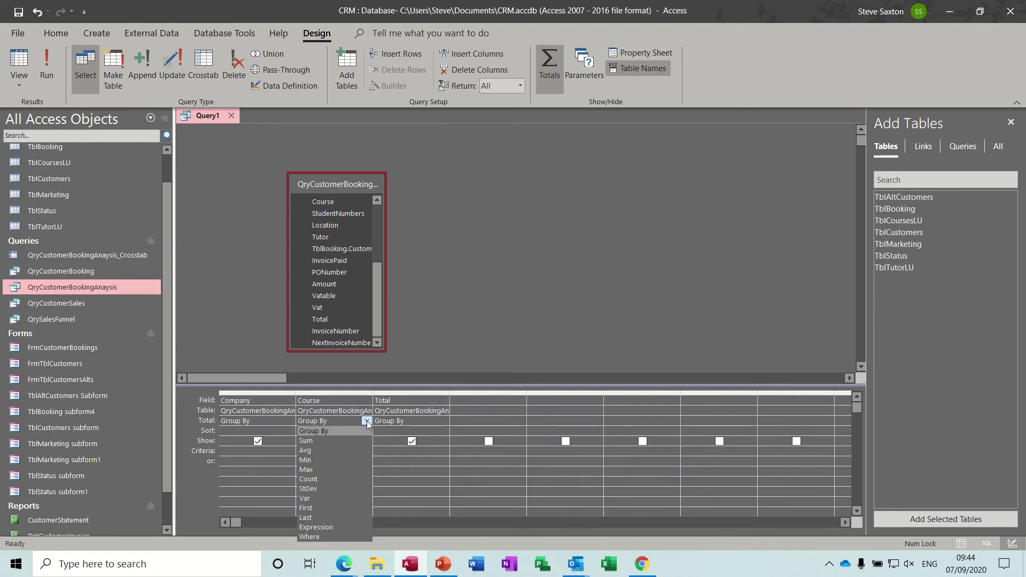
mouse_move(344, 477)
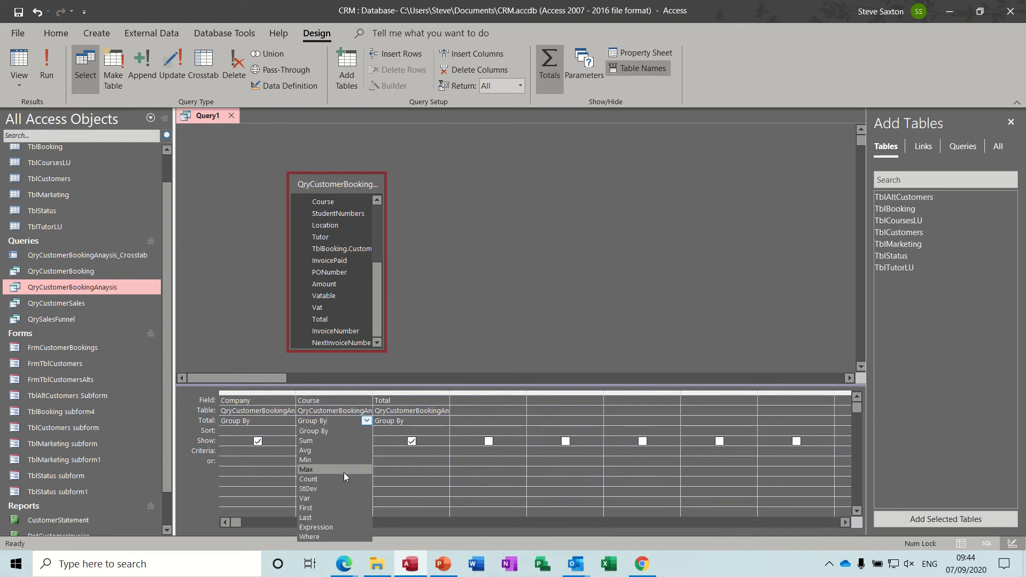
left_click(308, 479)
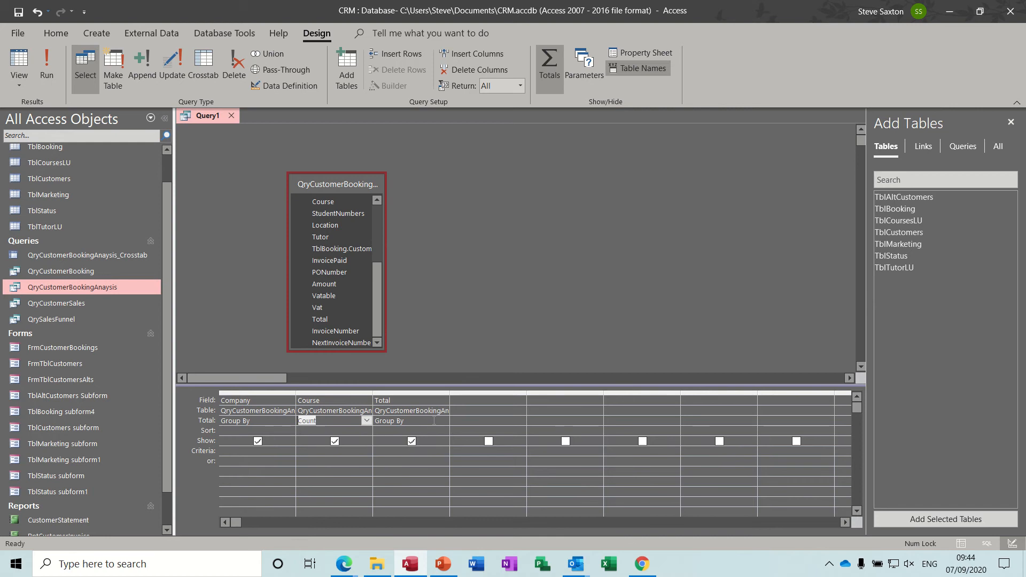
left_click(443, 421)
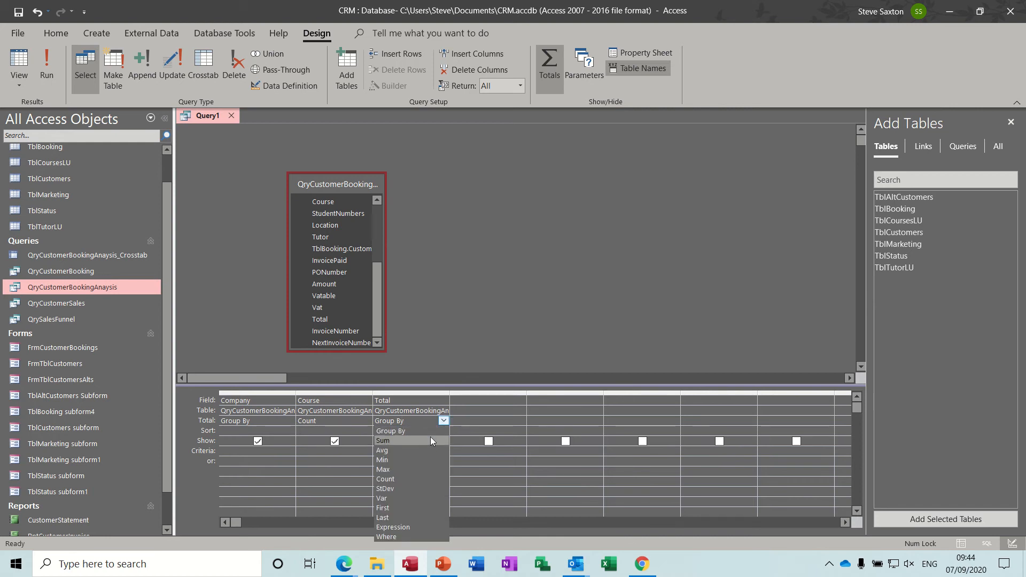
left_click(383, 440)
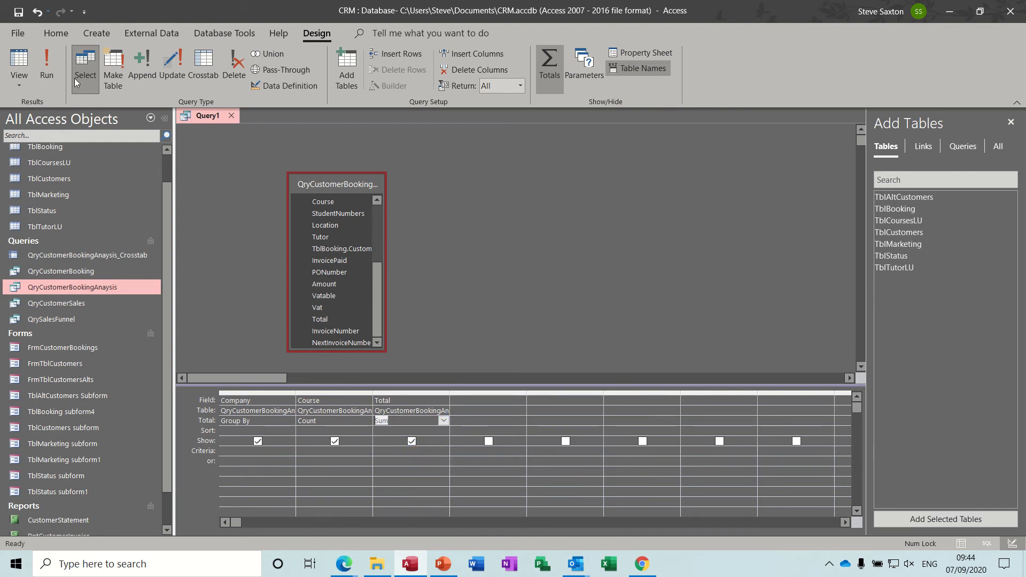
left_click(47, 64)
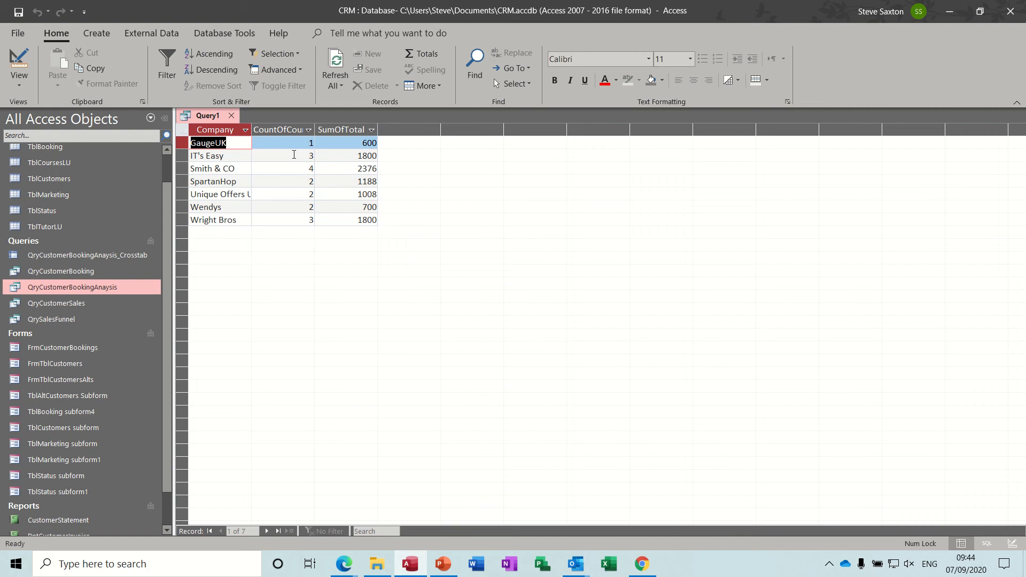
mouse_move(359, 160)
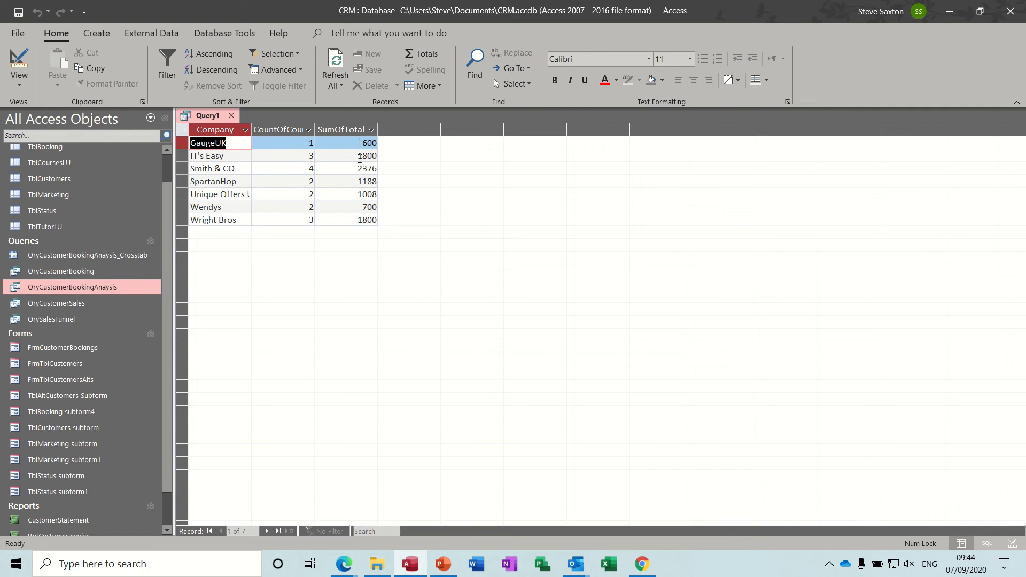
left_click(15, 63)
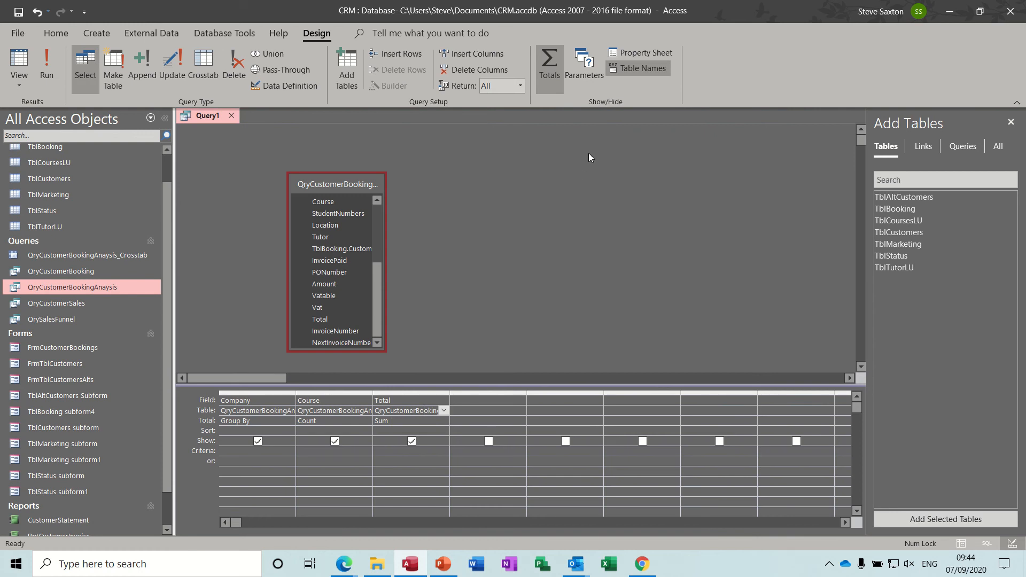
Format the summed Total as Currency via its property sheet and confirm pound amounts in the results
left_click(640, 53)
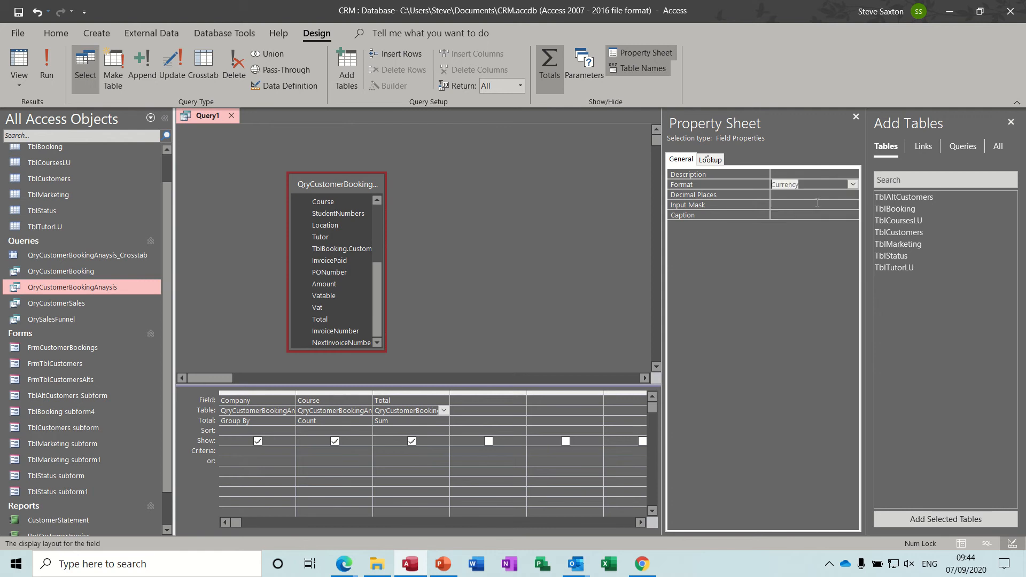
left_click(855, 115)
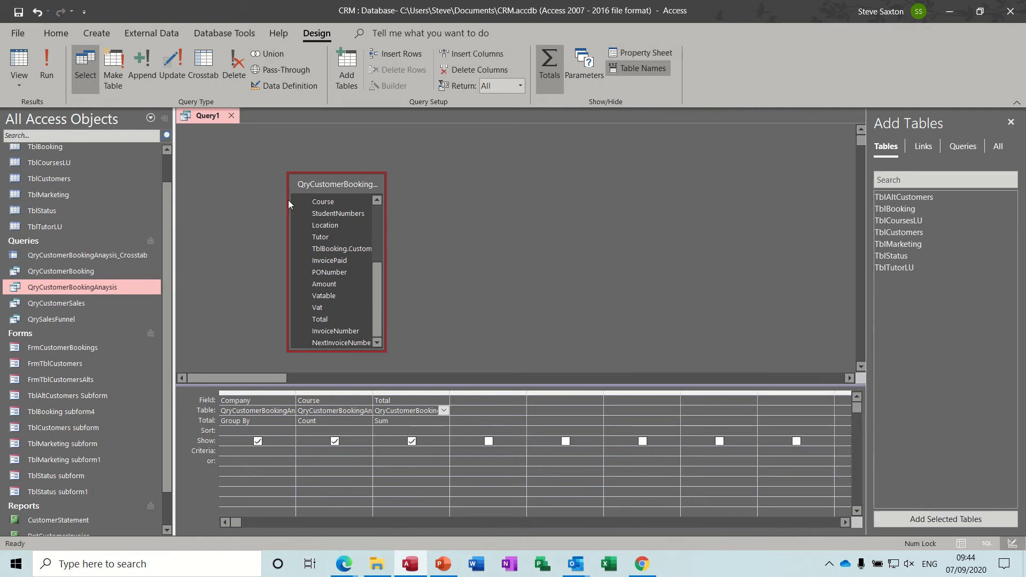
left_click(18, 64)
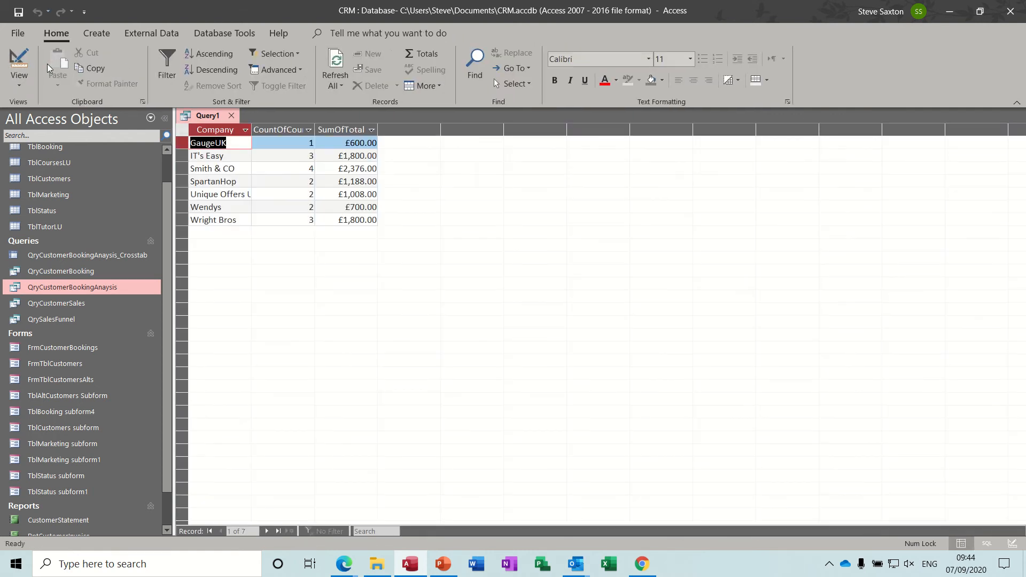
left_click(19, 59)
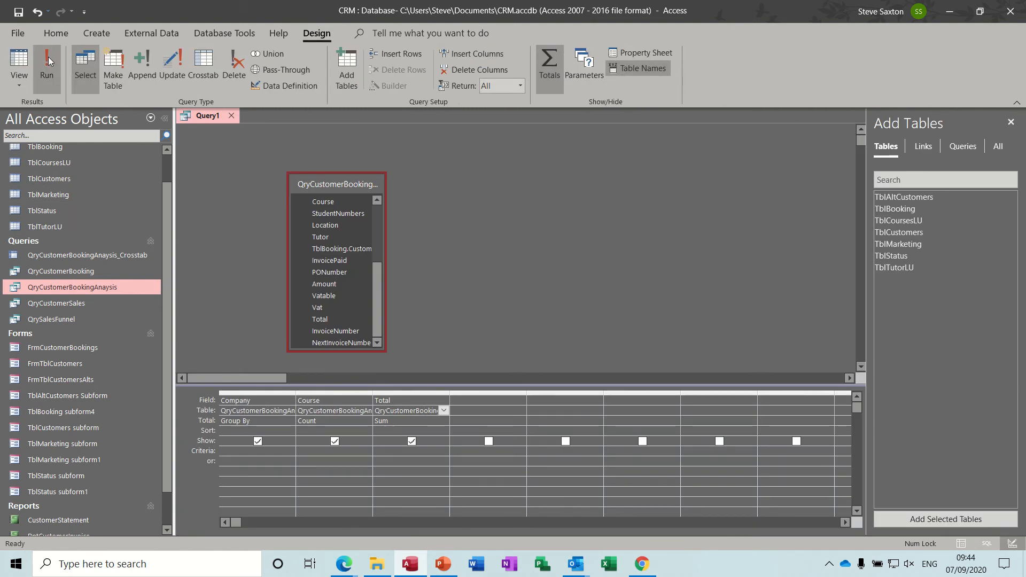
left_click(47, 62)
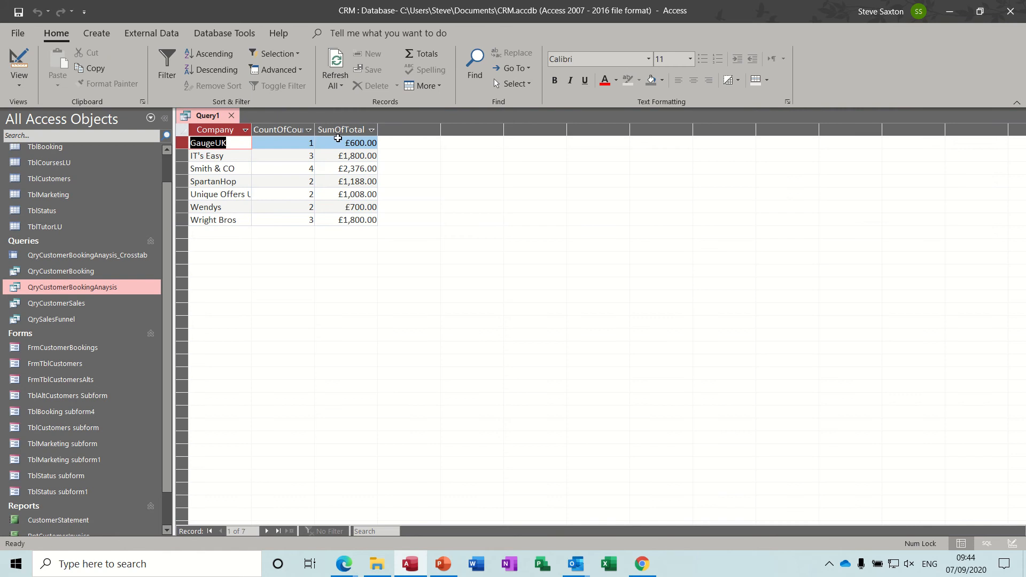
left_click(17, 64)
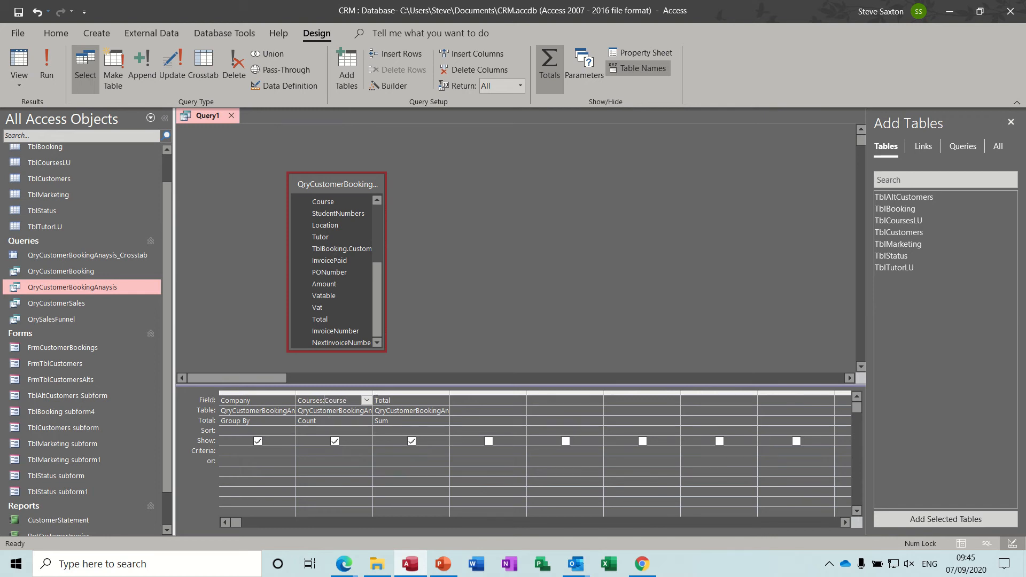
Alias the columns as Courses: Course and TotalAmount: Total and run the query
left_click(410, 400)
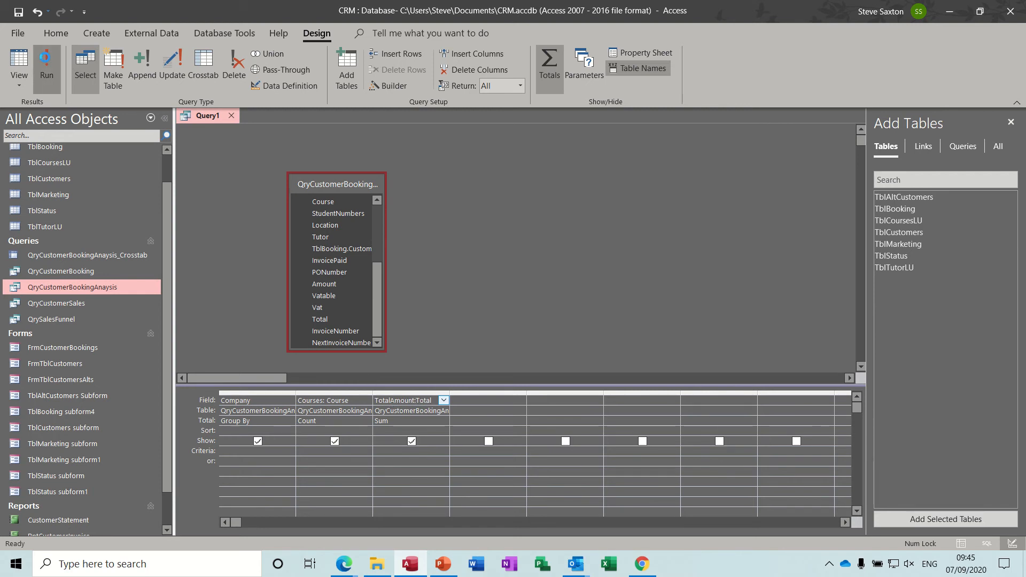
left_click(47, 62)
type("Te")
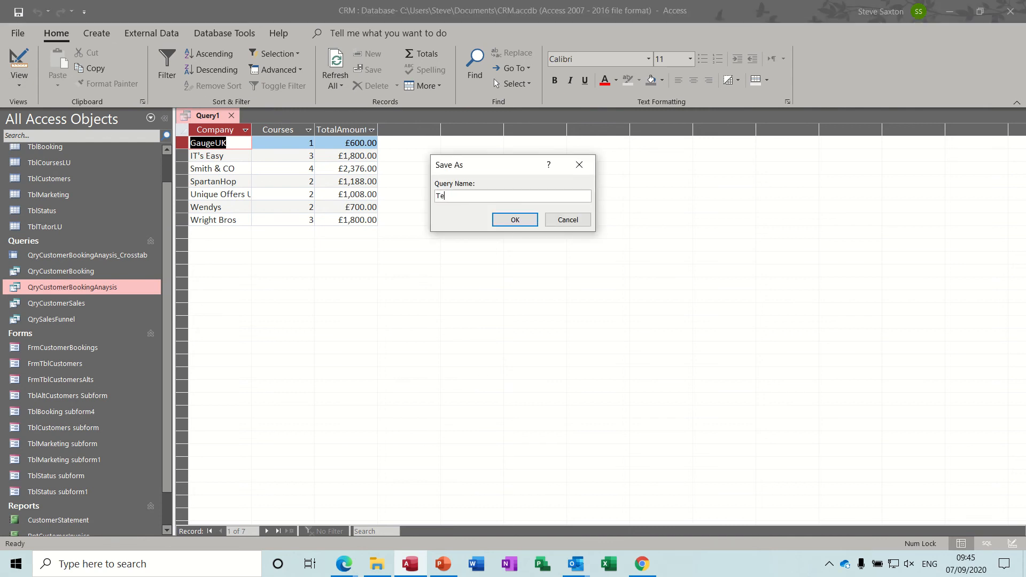
Save the new query as Test and move to creating further objects
type("st")
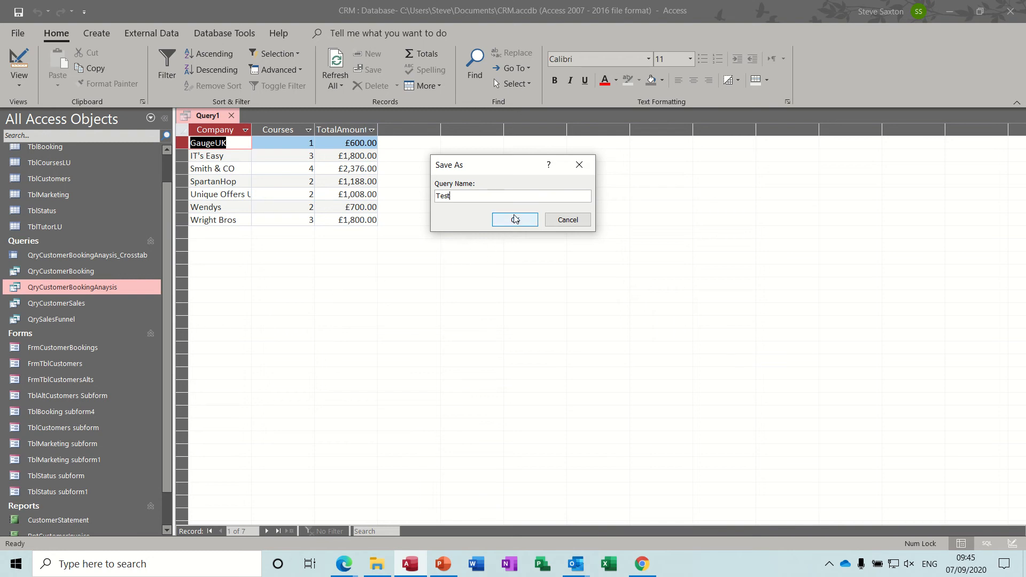
left_click(514, 220)
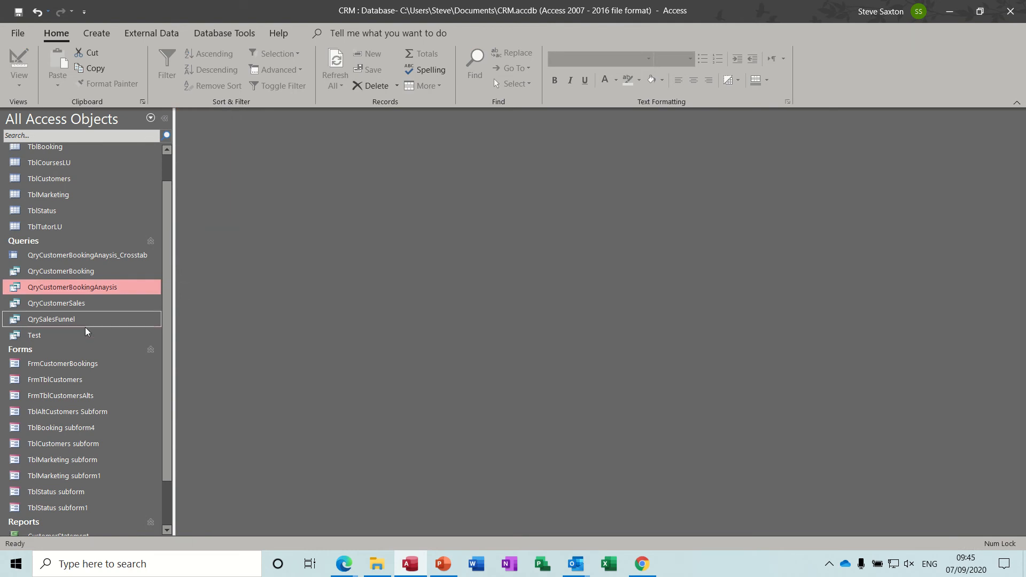
left_click(34, 335)
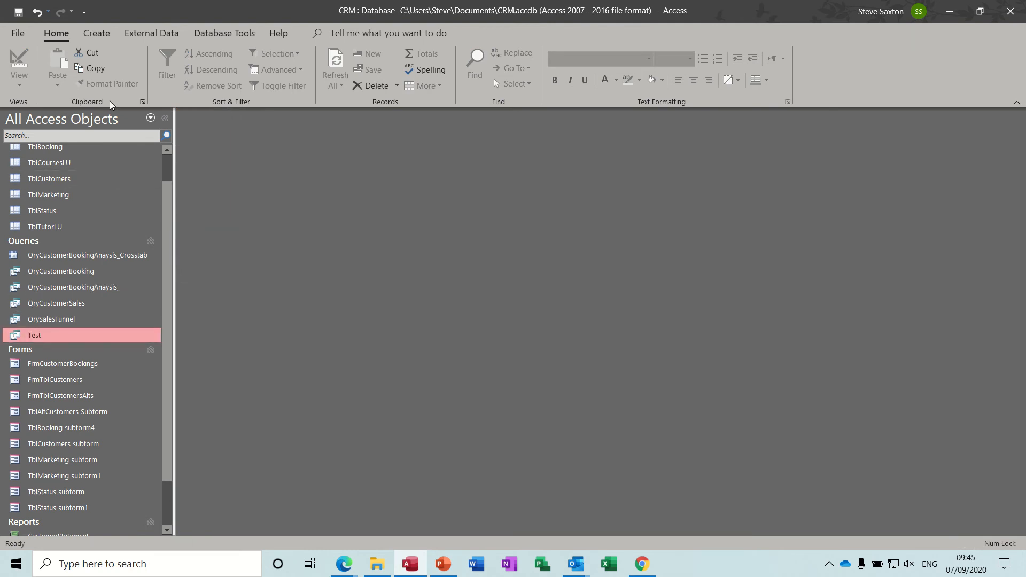
left_click(96, 33)
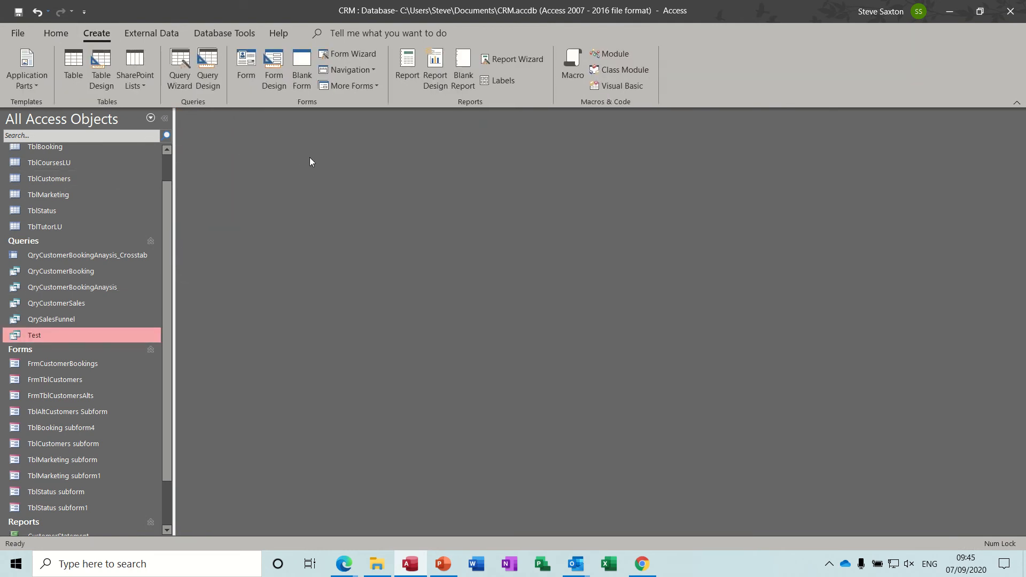
Create a blank report design with Record Source set to Test and show its field list
left_click(434, 66)
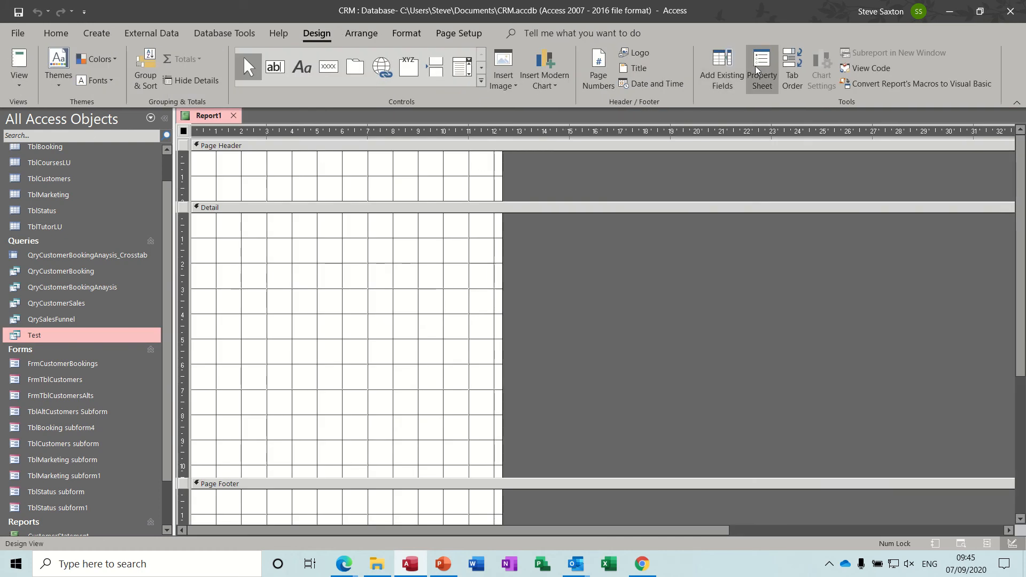
left_click(762, 58)
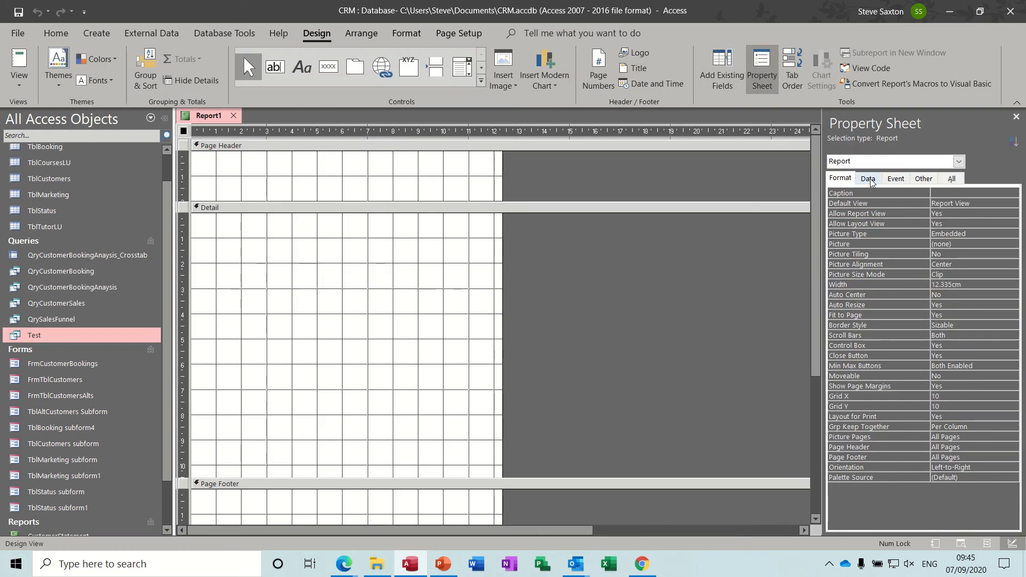
left_click(868, 179)
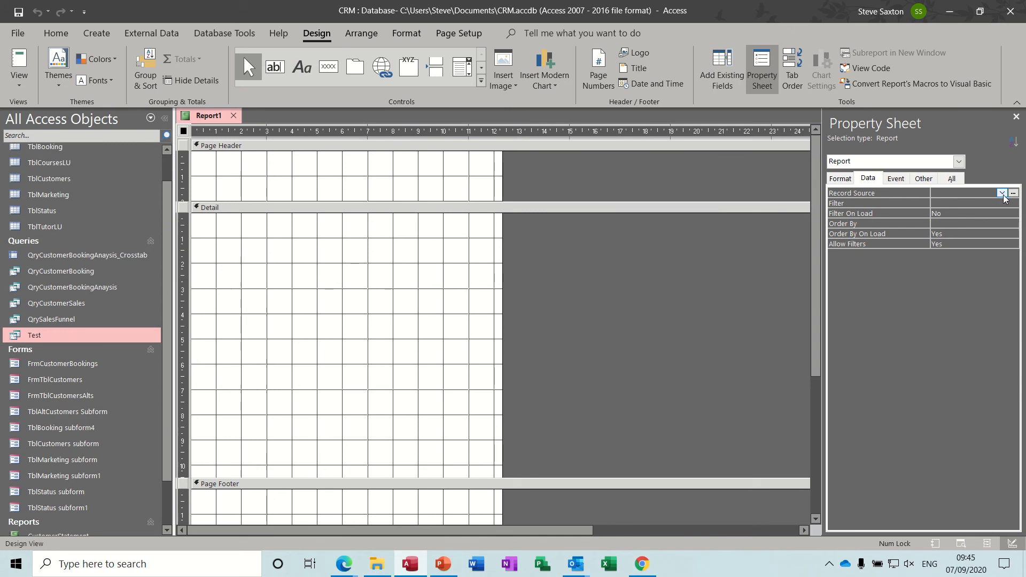
left_click(1003, 192)
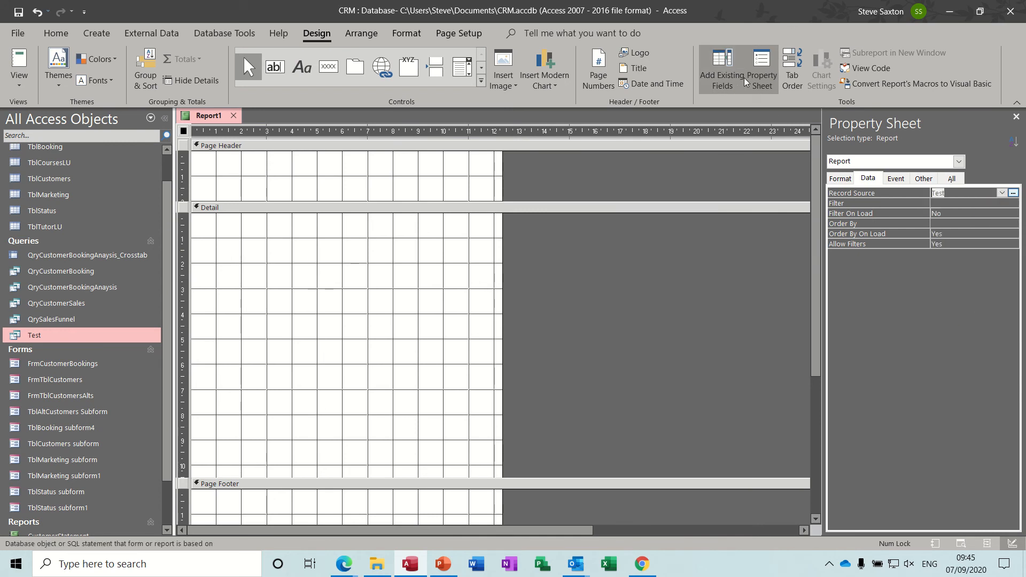
left_click(721, 66)
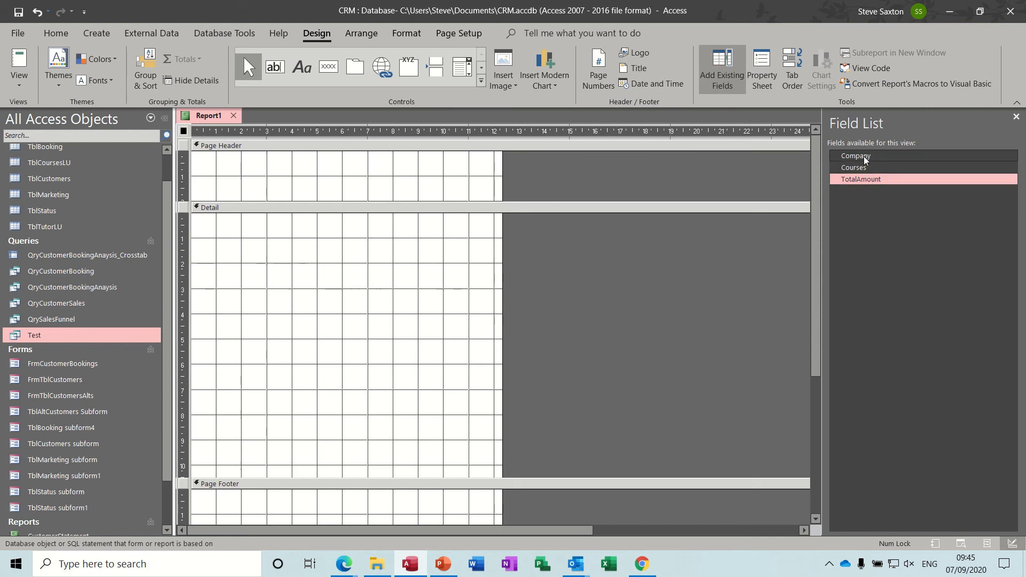
Drag Company, Courses and TotalAmount into the report's Detail section side by side
left_click_drag(856, 156, 275, 224)
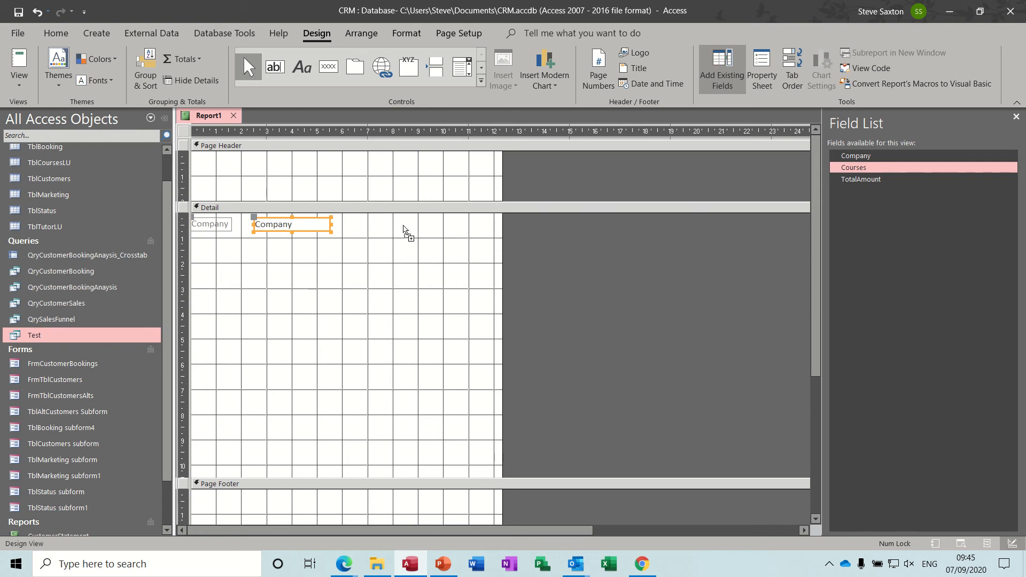
left_click_drag(853, 167, 432, 230)
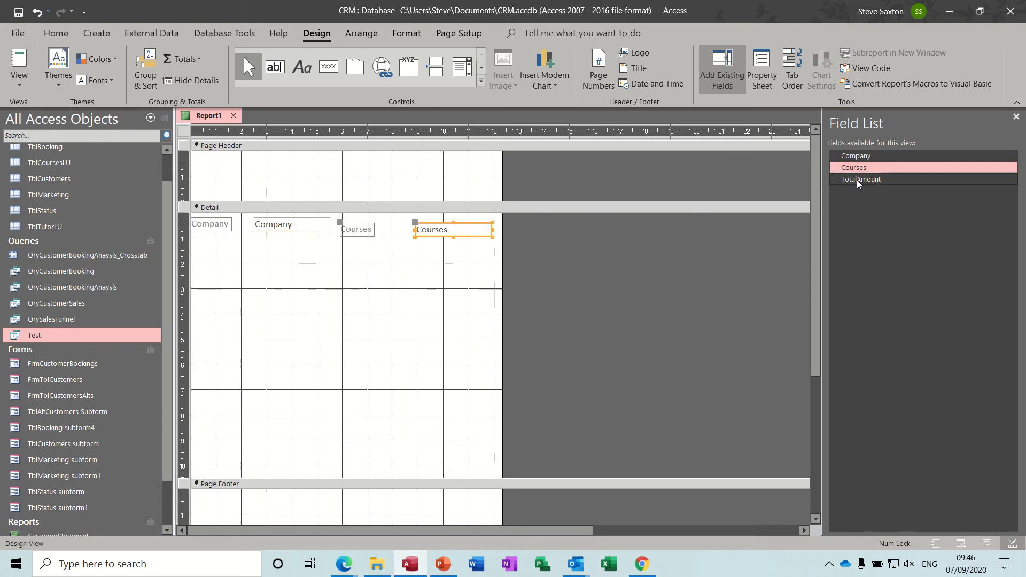
left_click_drag(861, 179, 596, 228)
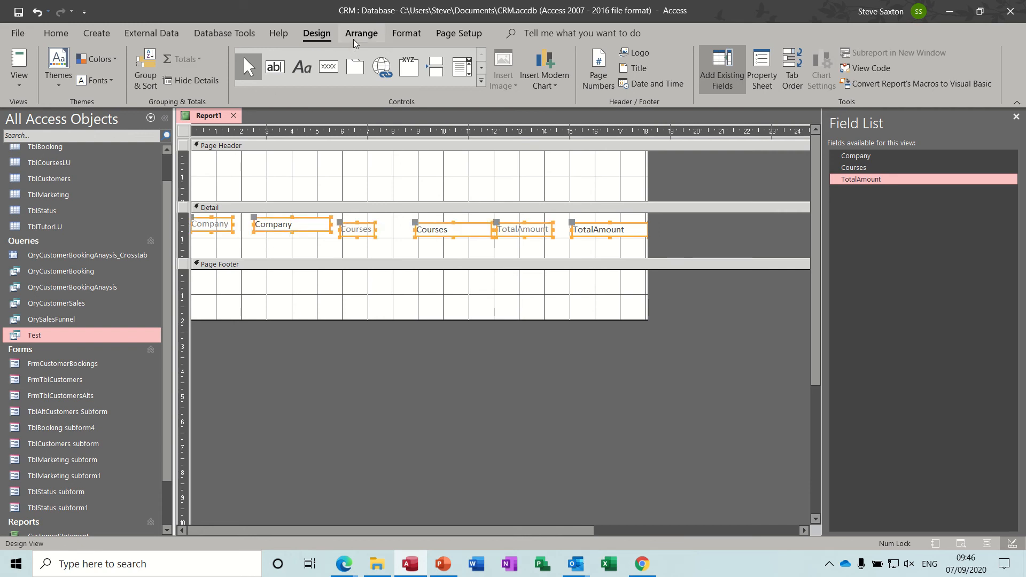
Arrange the three fields in a Tabular layout and preview the report's seven companies
left_click(361, 33)
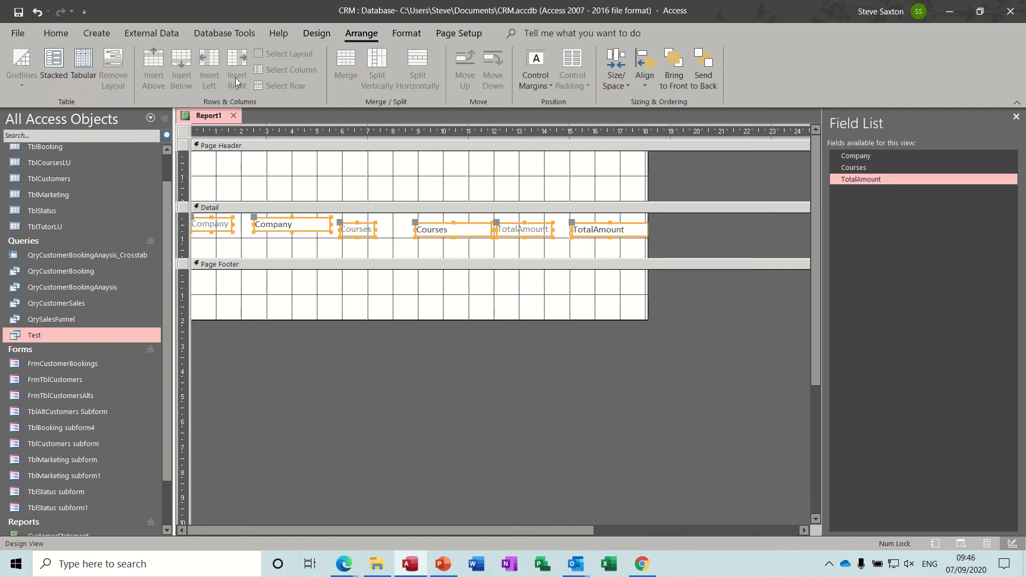
mouse_move(52, 59)
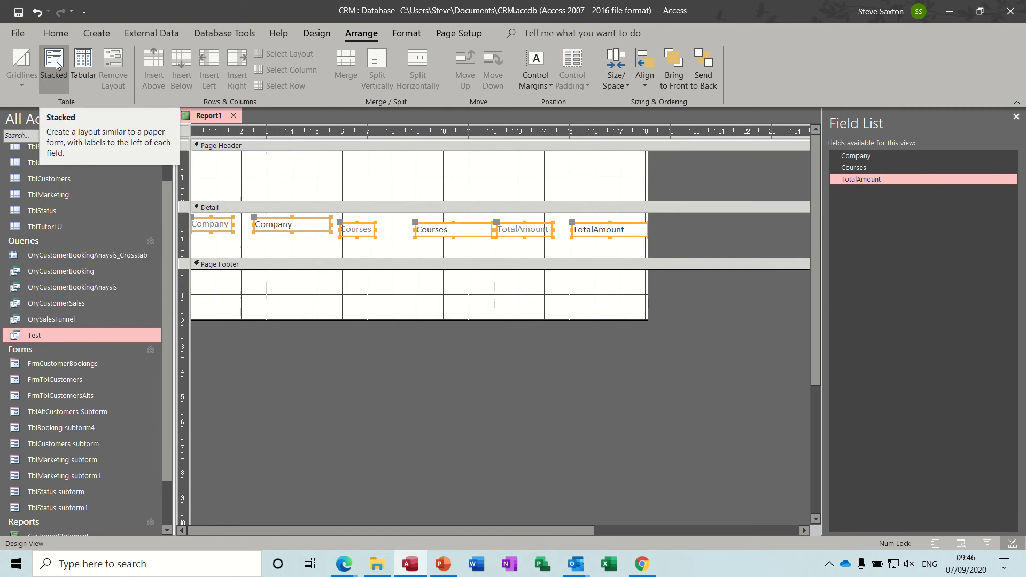
mouse_move(86, 64)
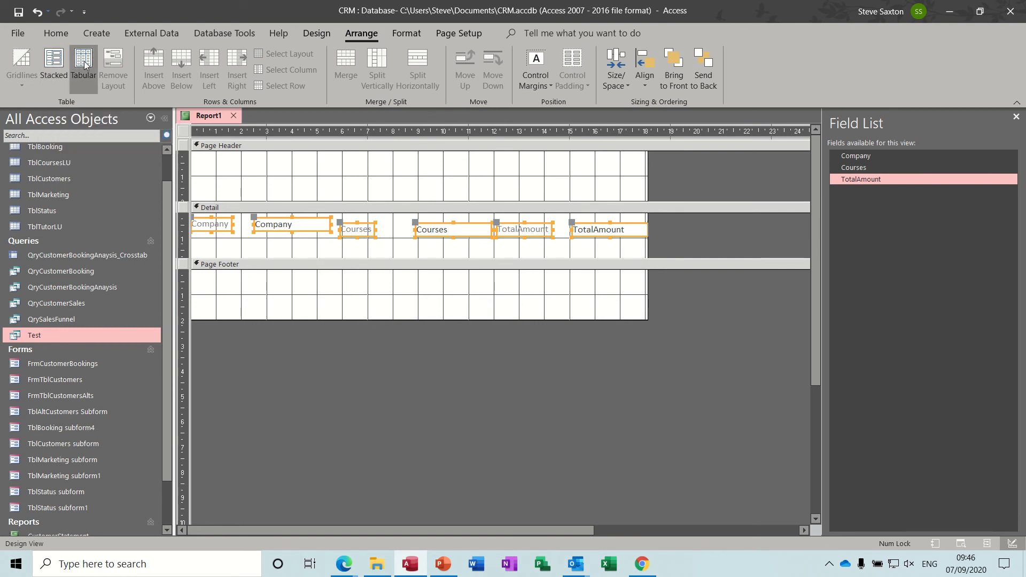
left_click(83, 65)
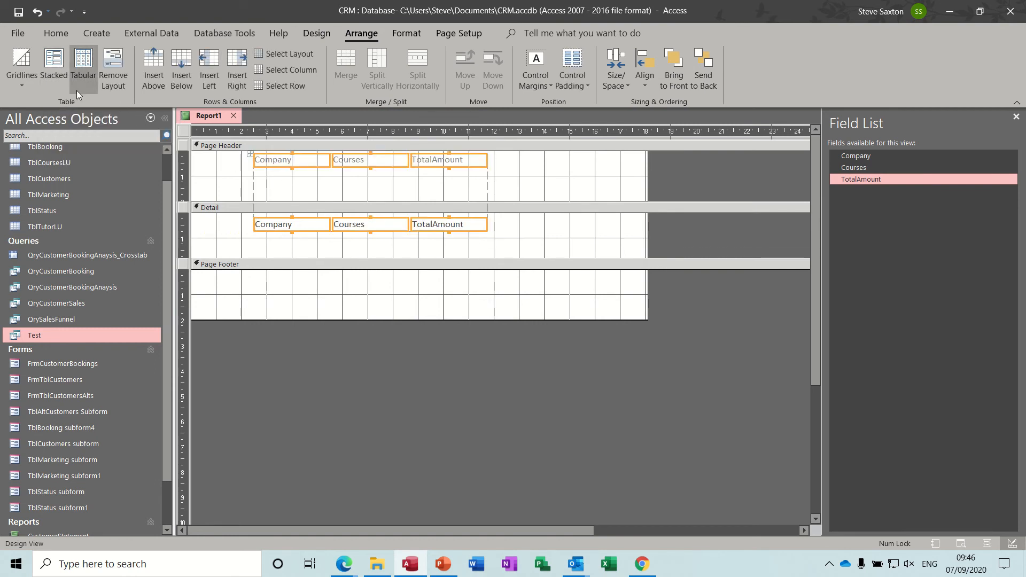
left_click(316, 34)
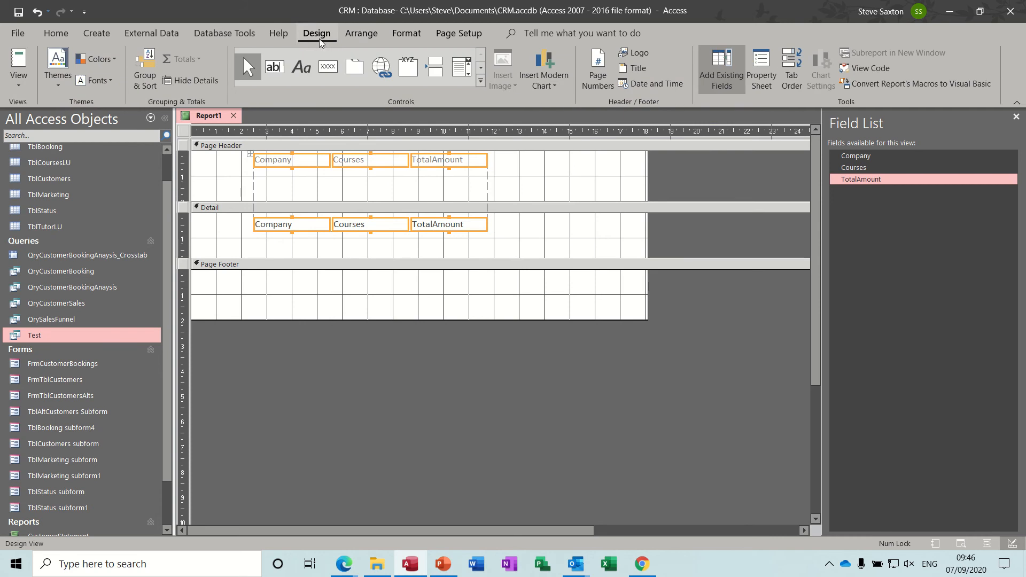
left_click(17, 64)
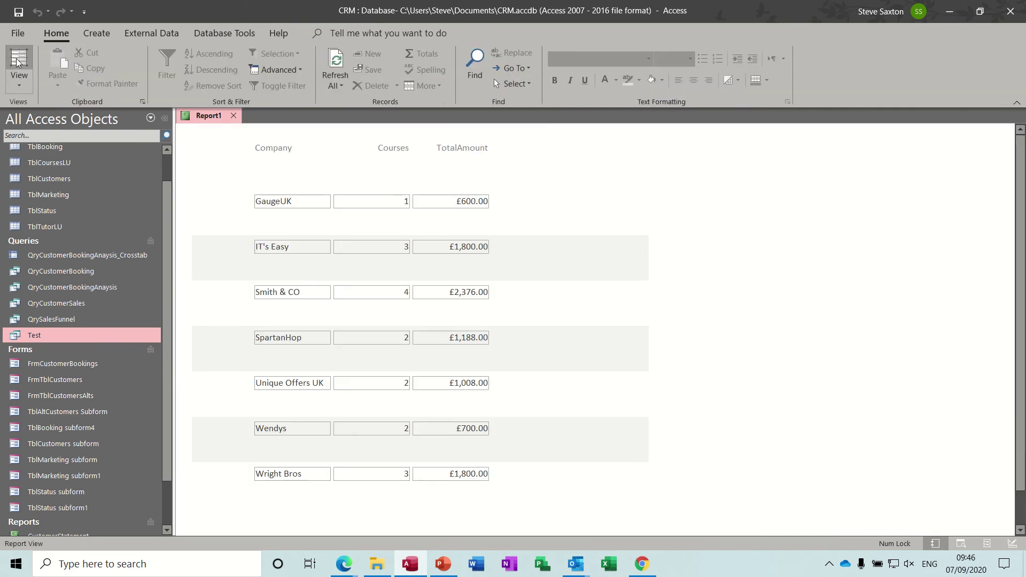
mouse_move(18, 55)
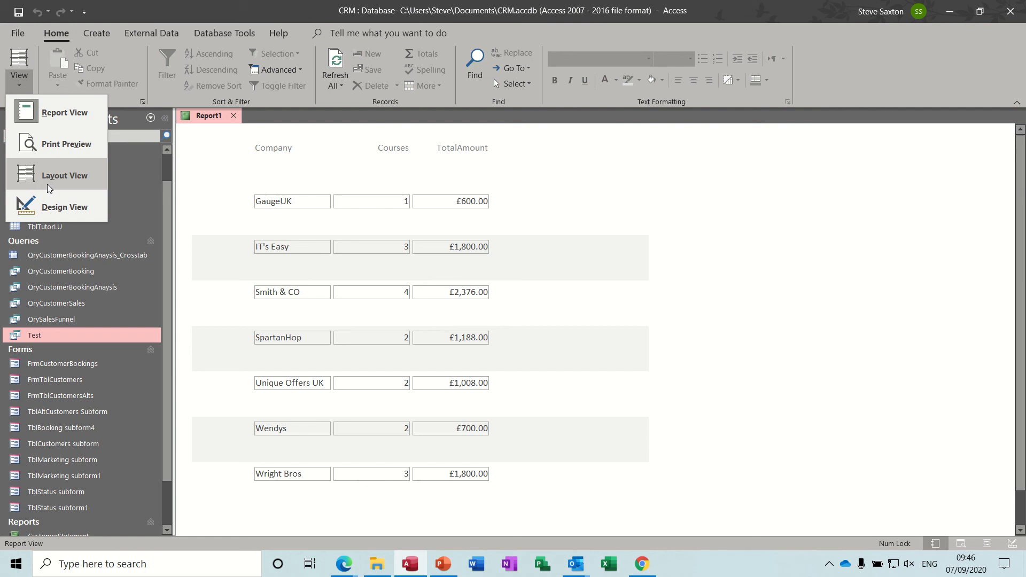
left_click(64, 207)
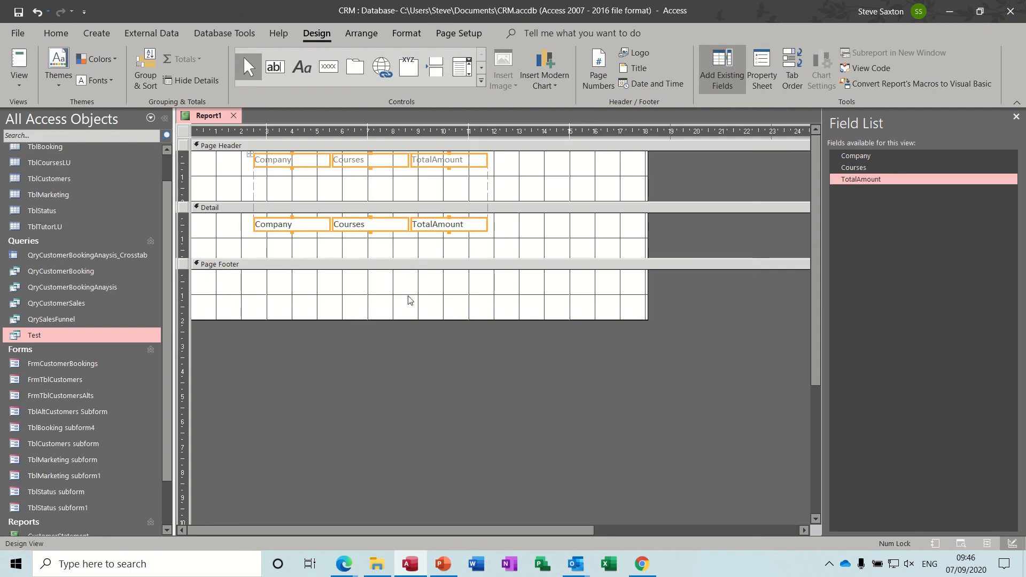
mouse_move(409, 270)
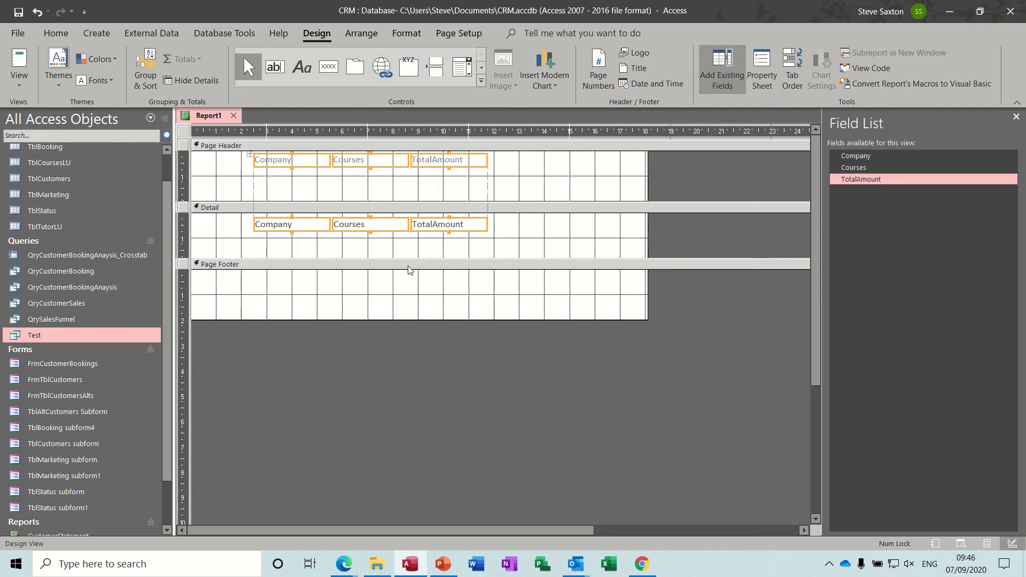
Add Report Header/Footer sections via the Page Footer bar's context menu
right_click(406, 266)
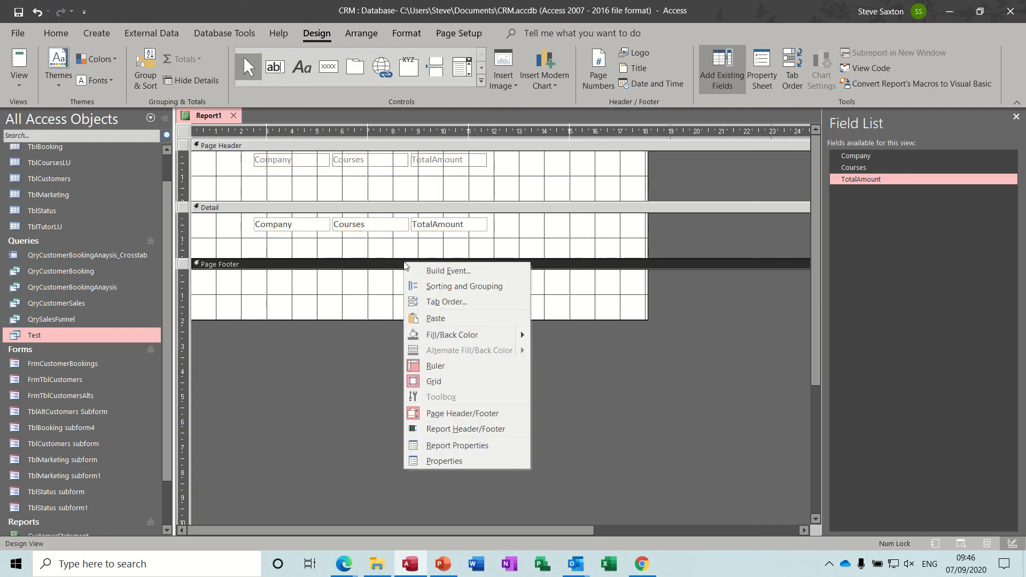
mouse_move(444, 430)
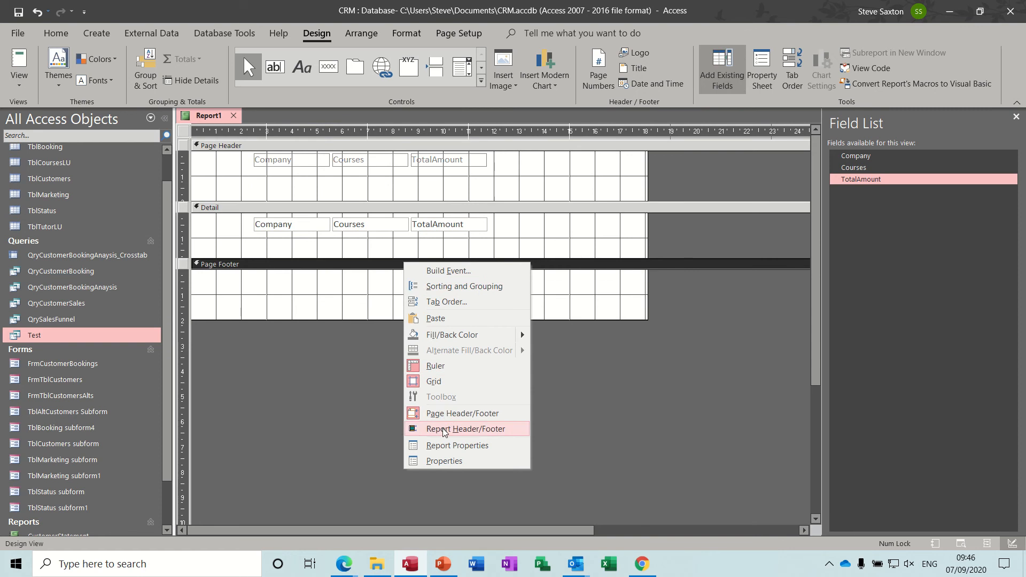
left_click(466, 429)
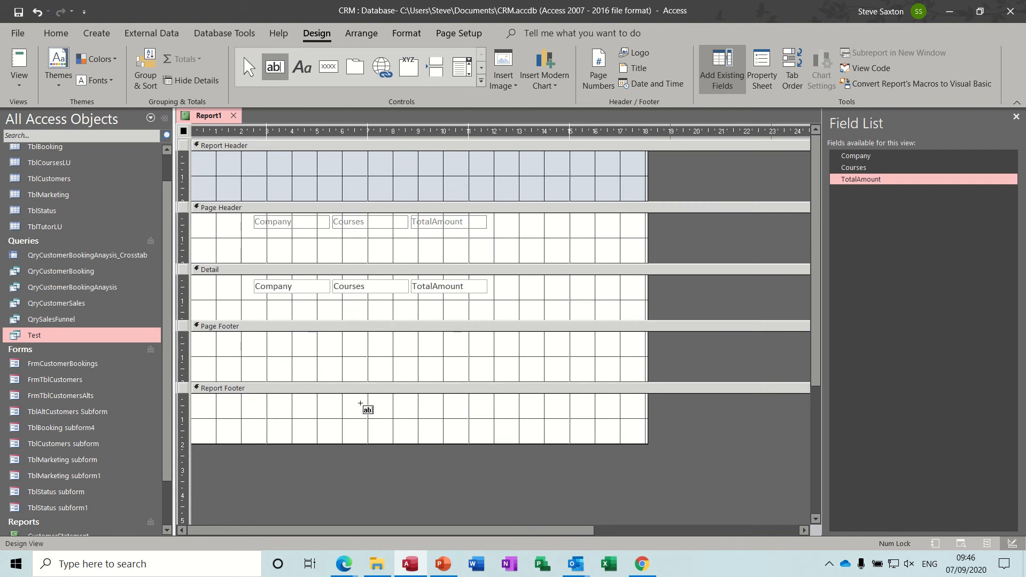
Draw a footer text box holding =Sum([totalamount]) and return to Design View
left_click_drag(360, 403, 484, 428)
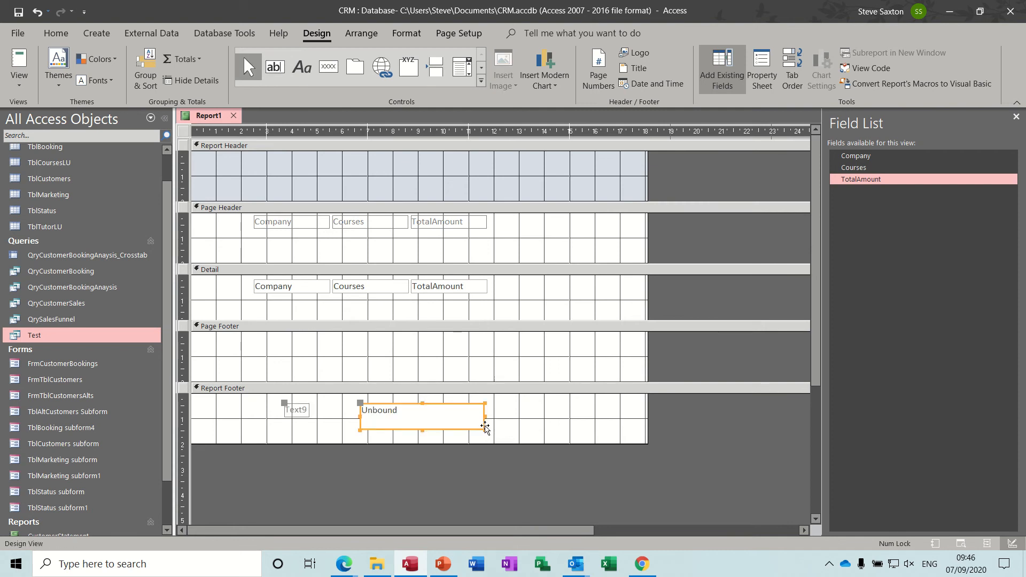
left_click(415, 413)
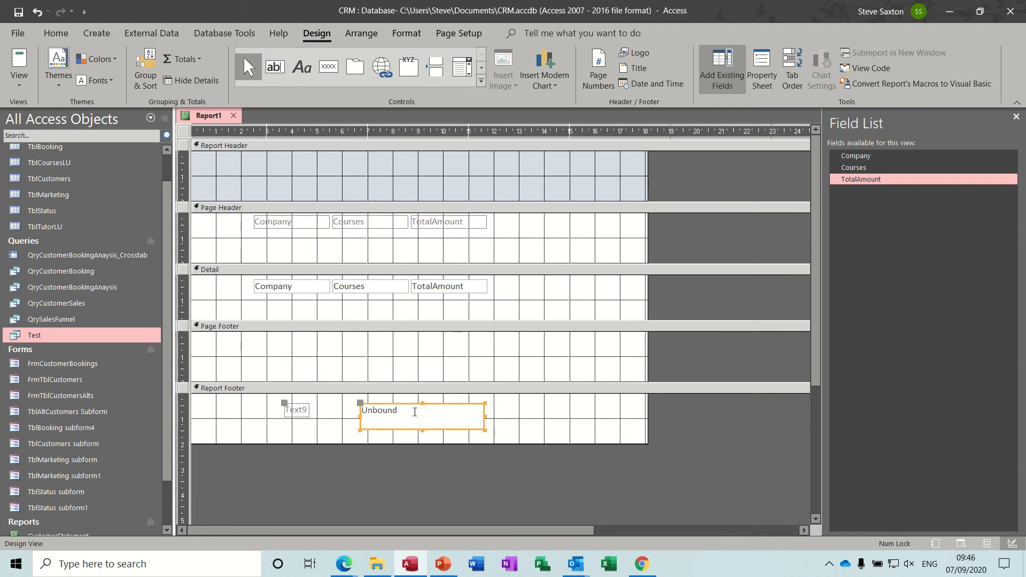
type("=")
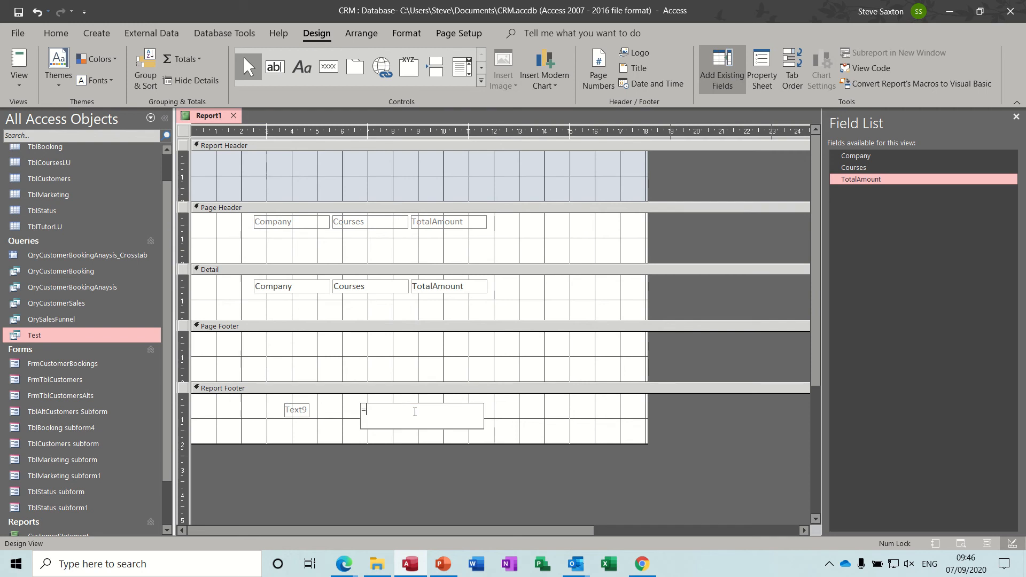
type("sum(")
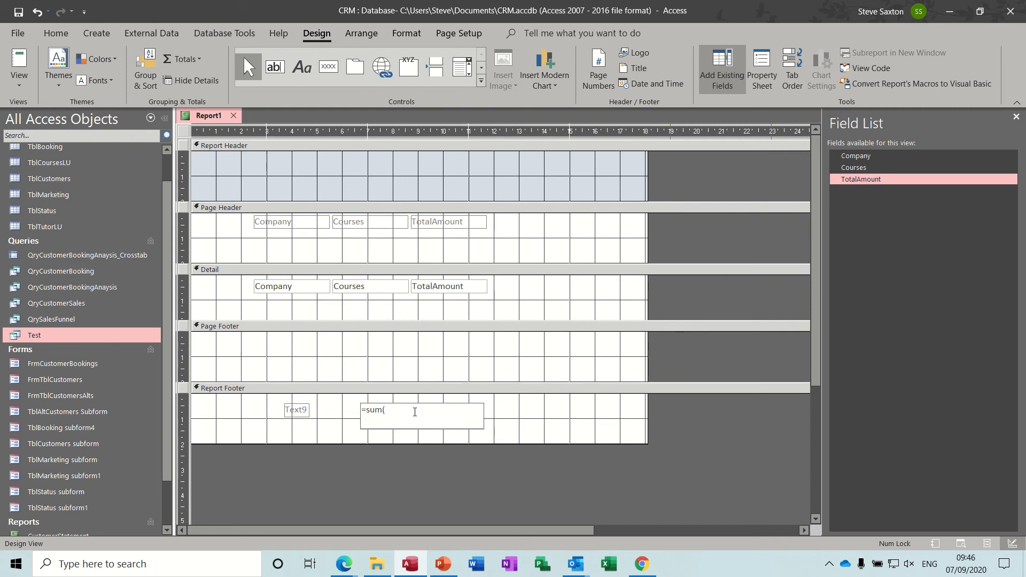
type("[t")
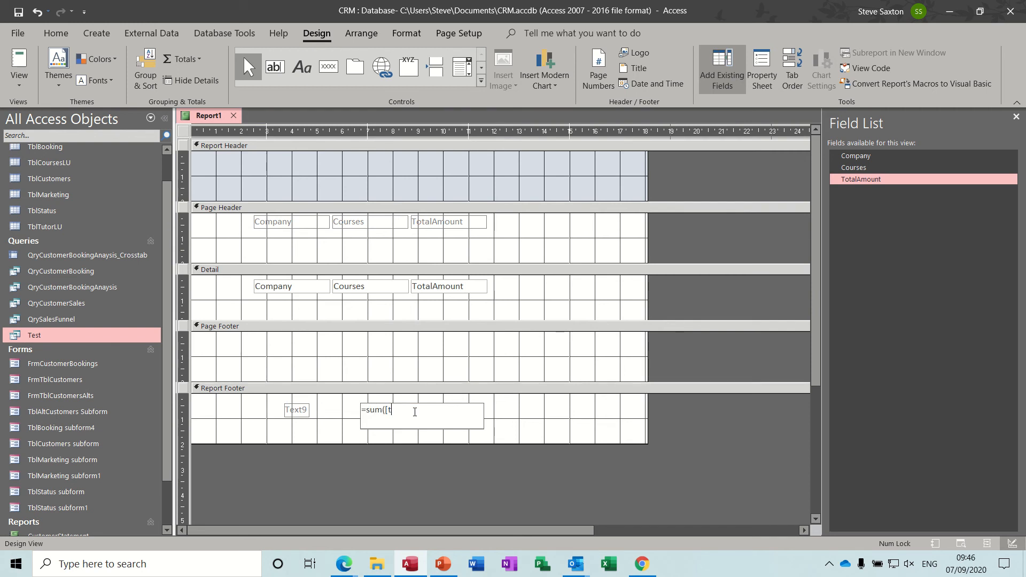
type("totaamou")
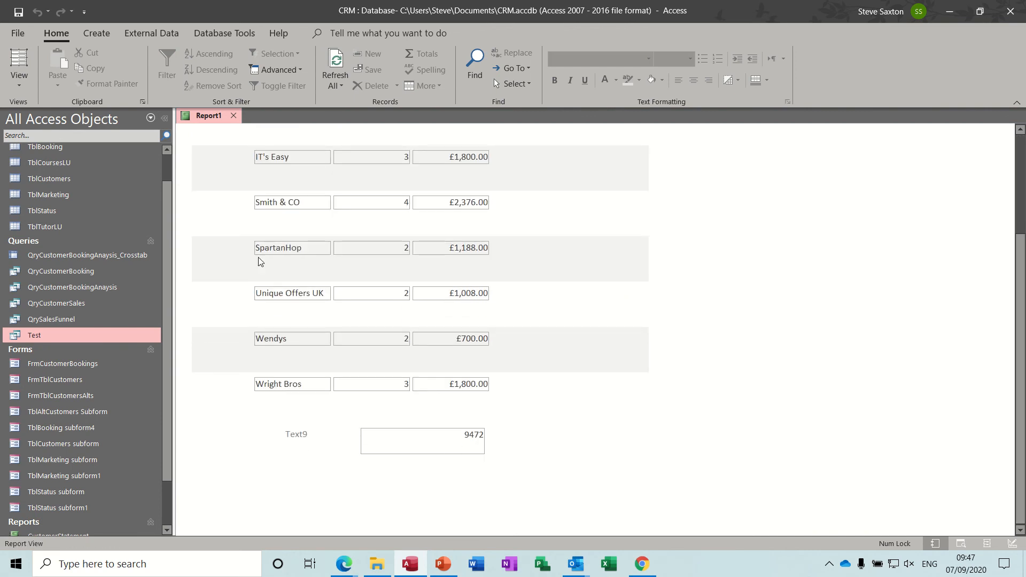
left_click(18, 69)
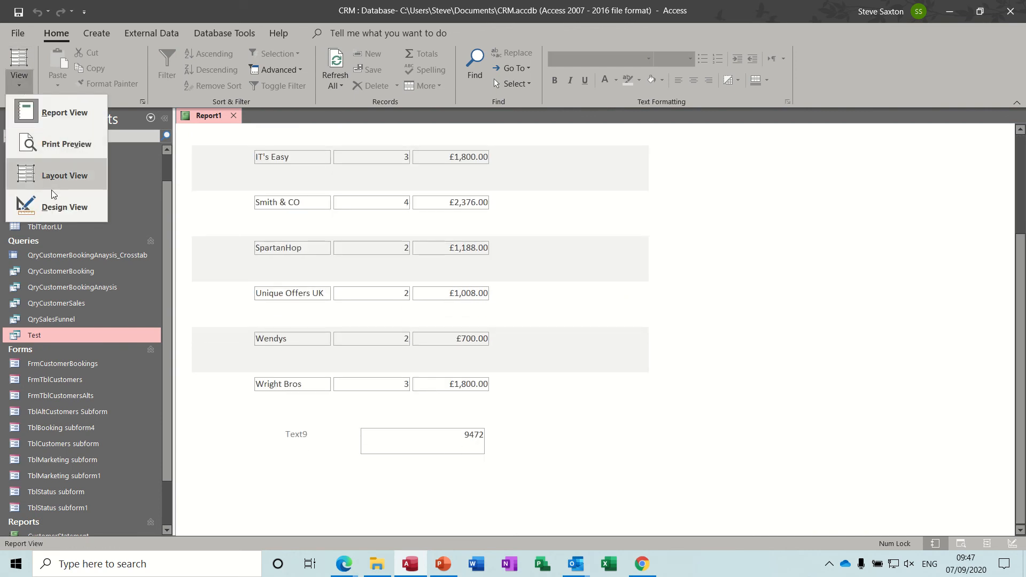
left_click(64, 207)
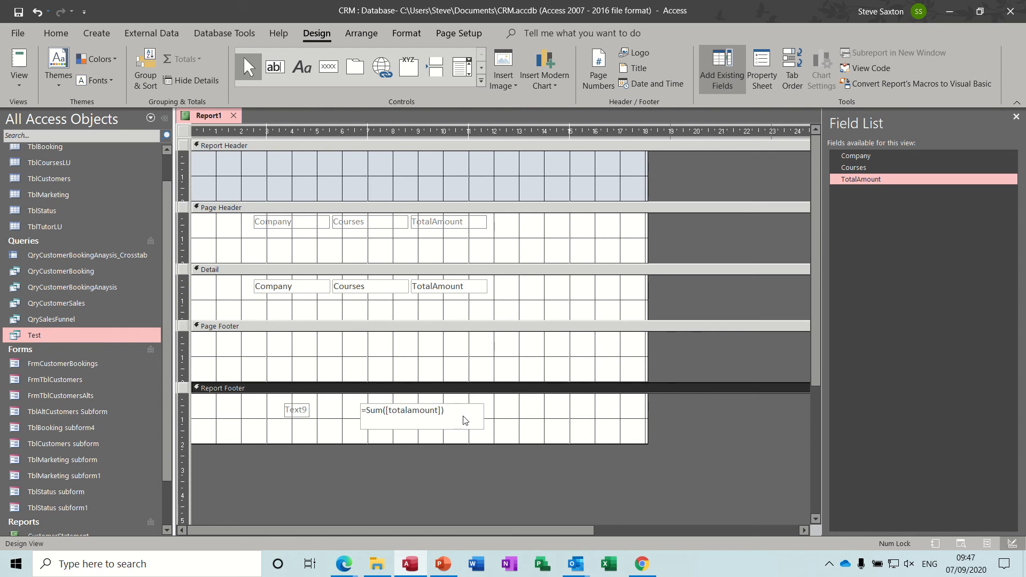
Format the footer total as Currency and begin relabelling it Total Amount
left_click(420, 417)
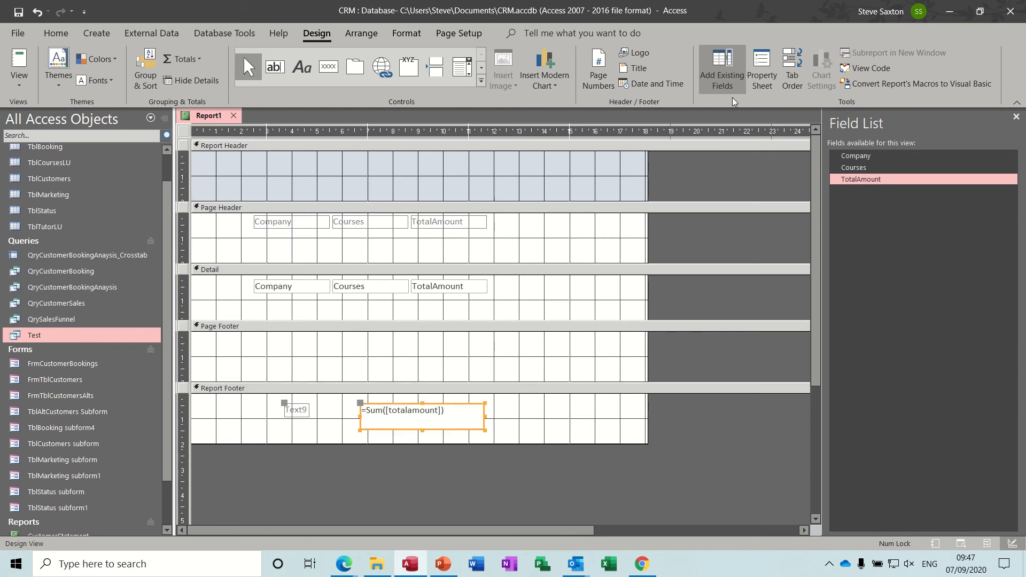
left_click(762, 67)
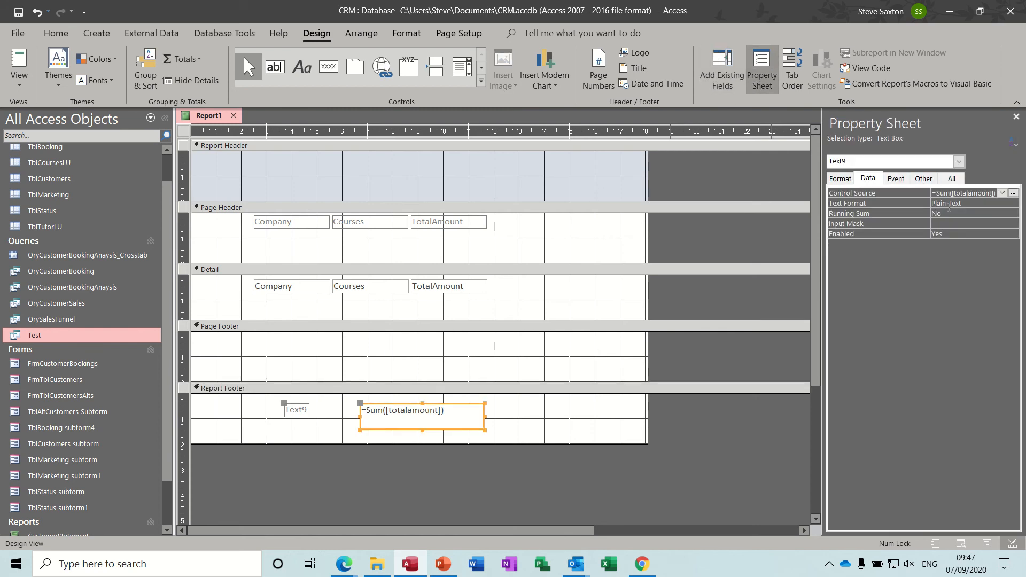
left_click(840, 177)
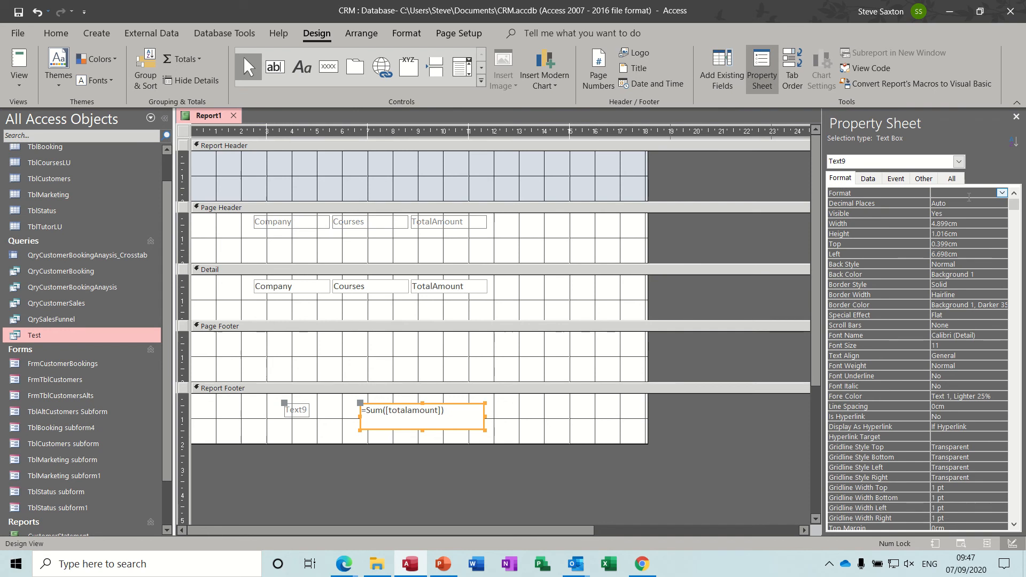
mouse_move(606, 392)
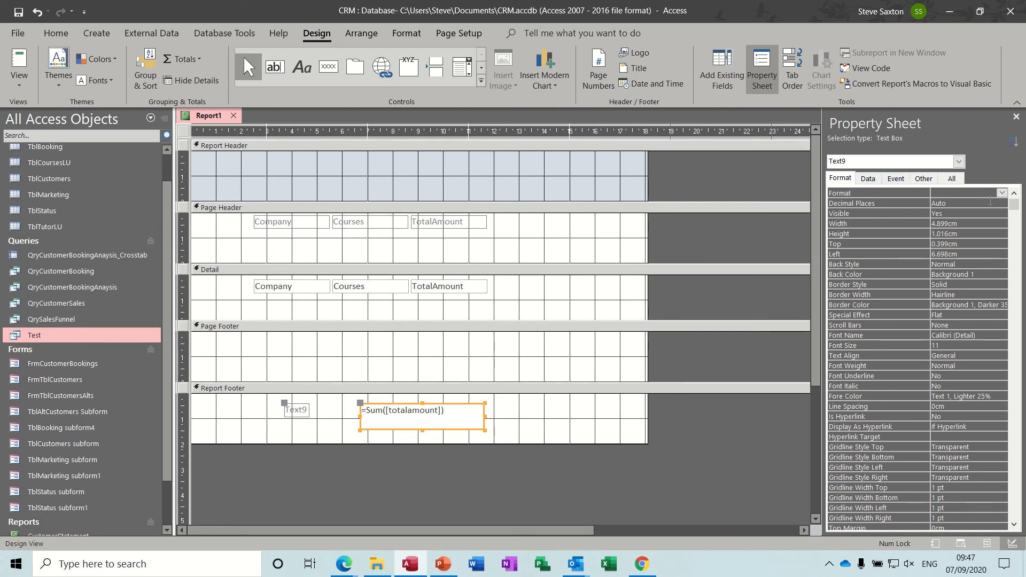
left_click(1001, 193)
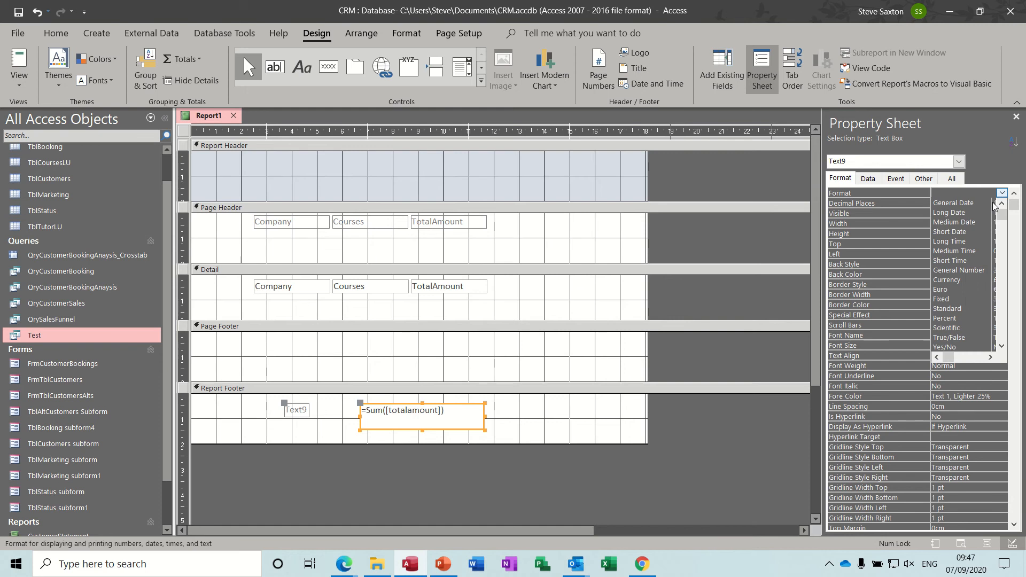
left_click(947, 280)
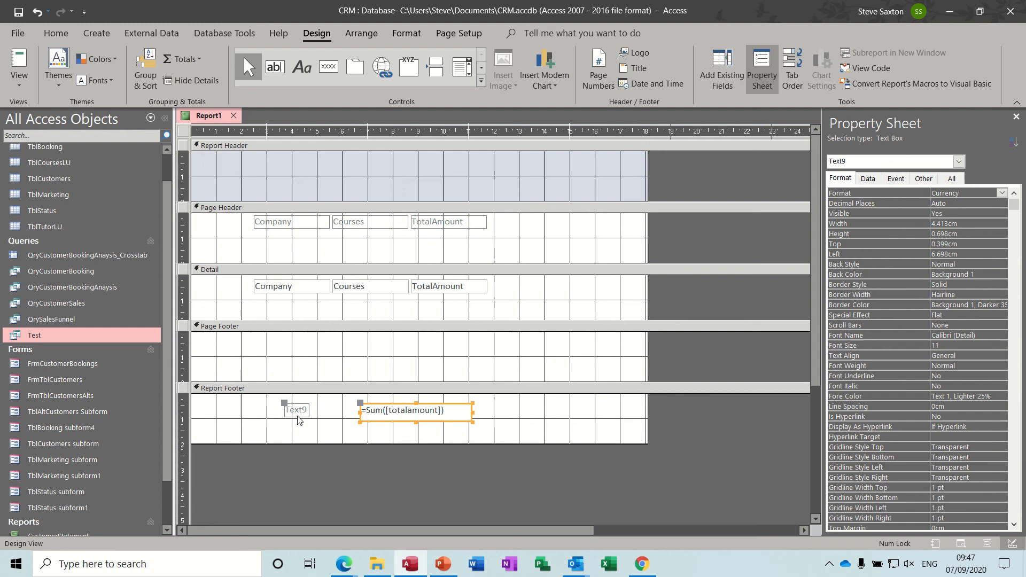
left_click(297, 409)
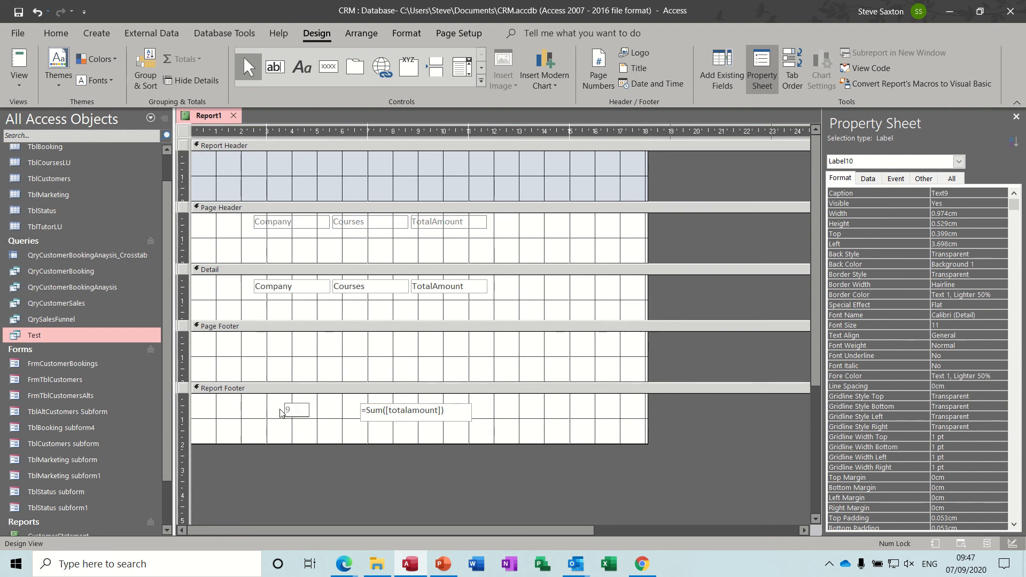
type("Total Amount")
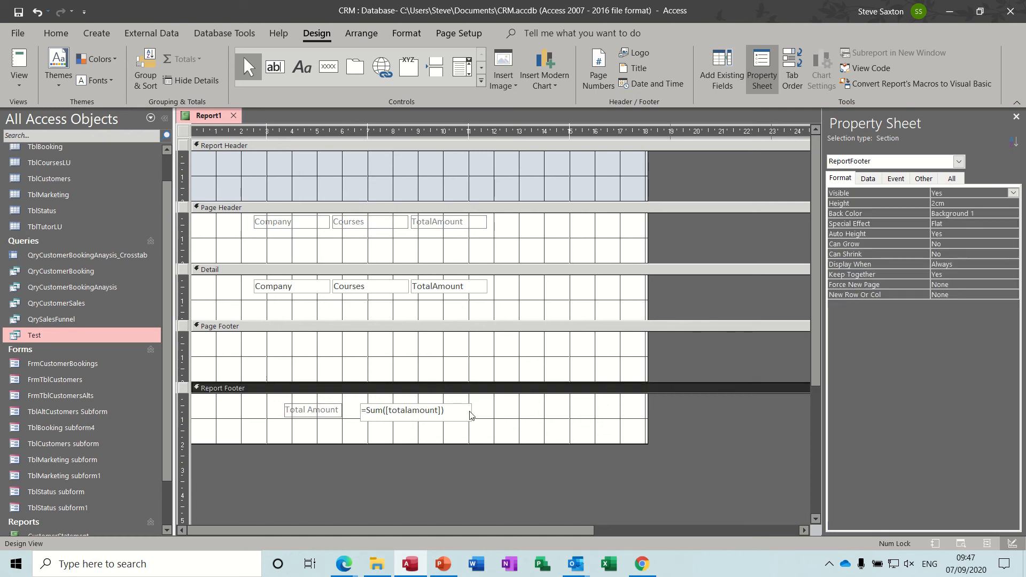
Rename the footer total text box to a company-based name in the All properties
left_click(404, 410)
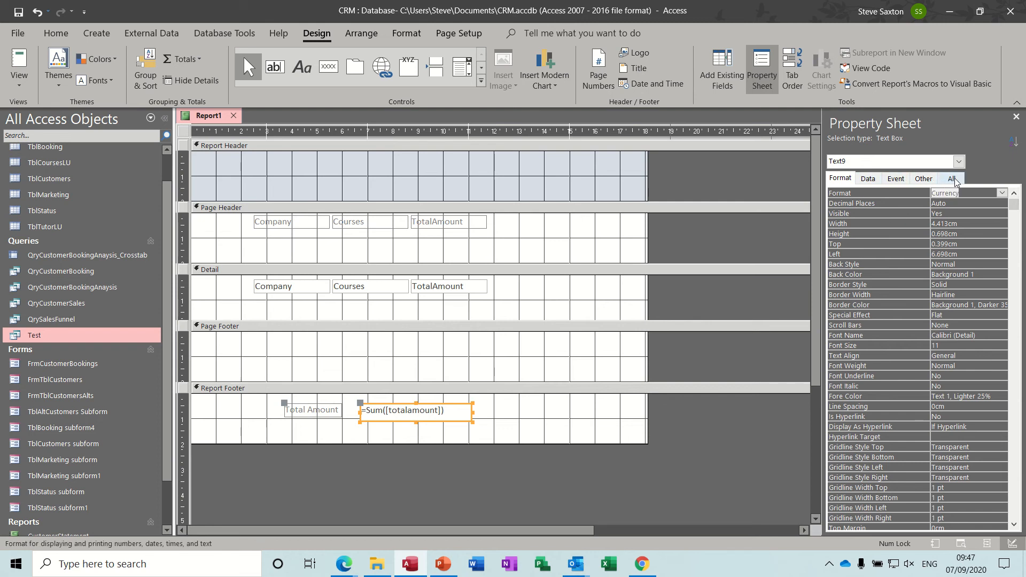
left_click(952, 177)
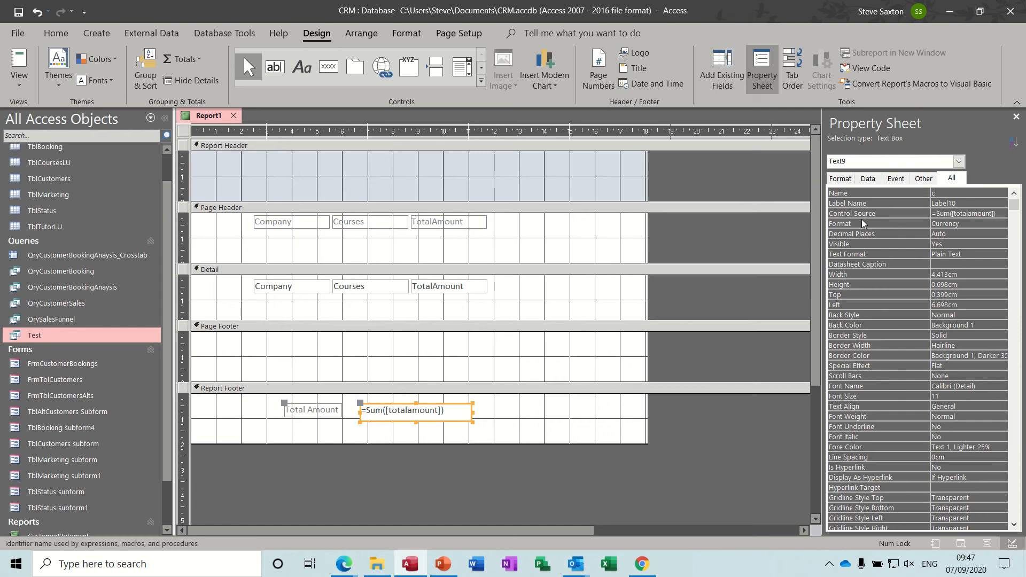
type("company")
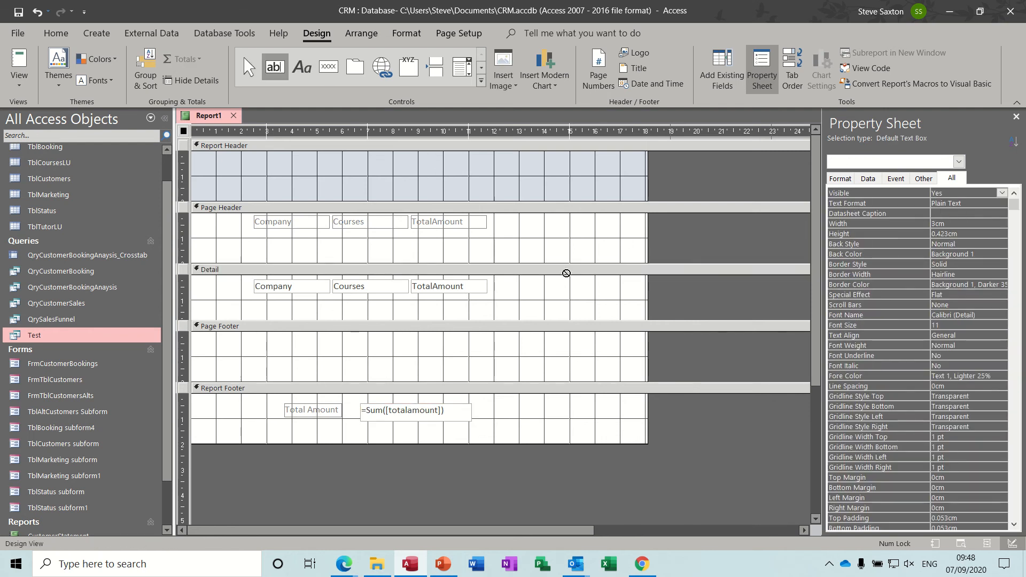
Draw a detail text box holding =[totalamount]/[companytotal]
left_click_drag(561, 282, 652, 290)
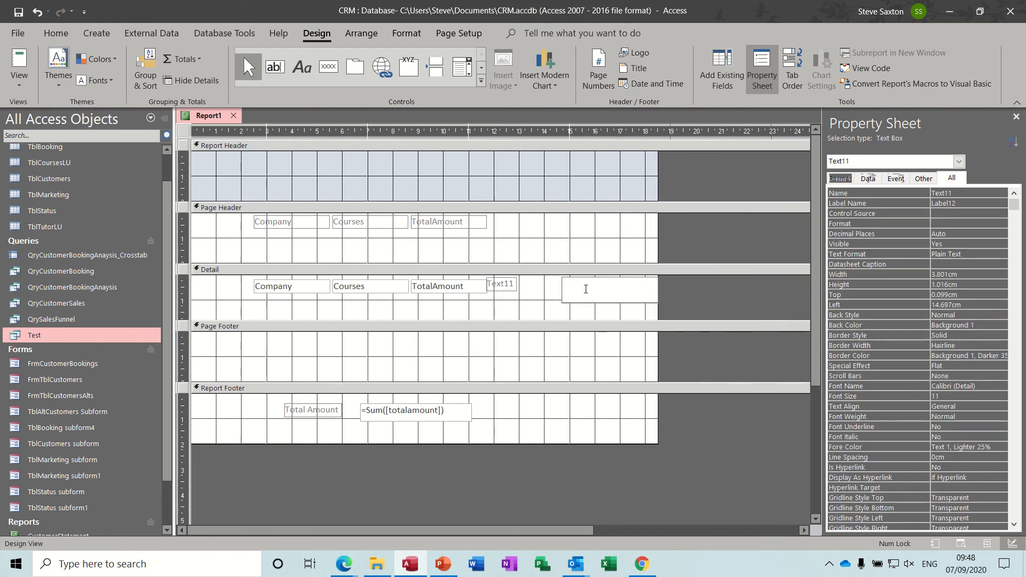
type("=")
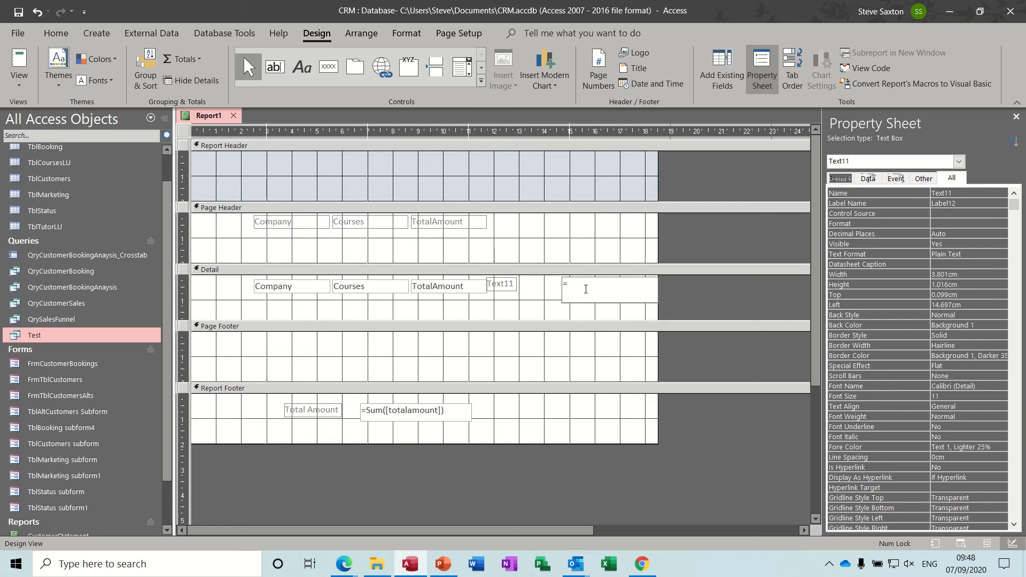
type("[totalamount]/")
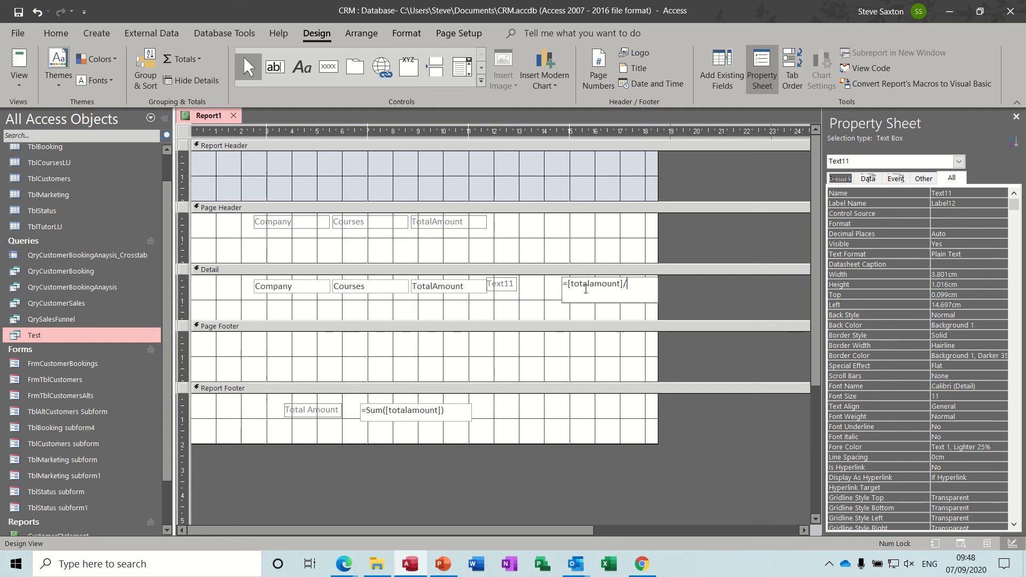
type("[")
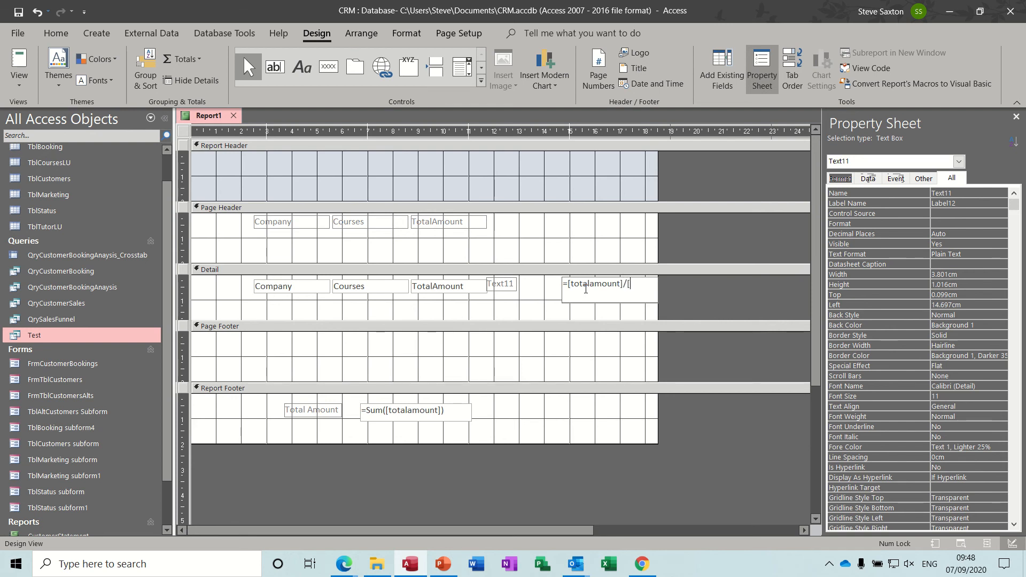
type("companytot")
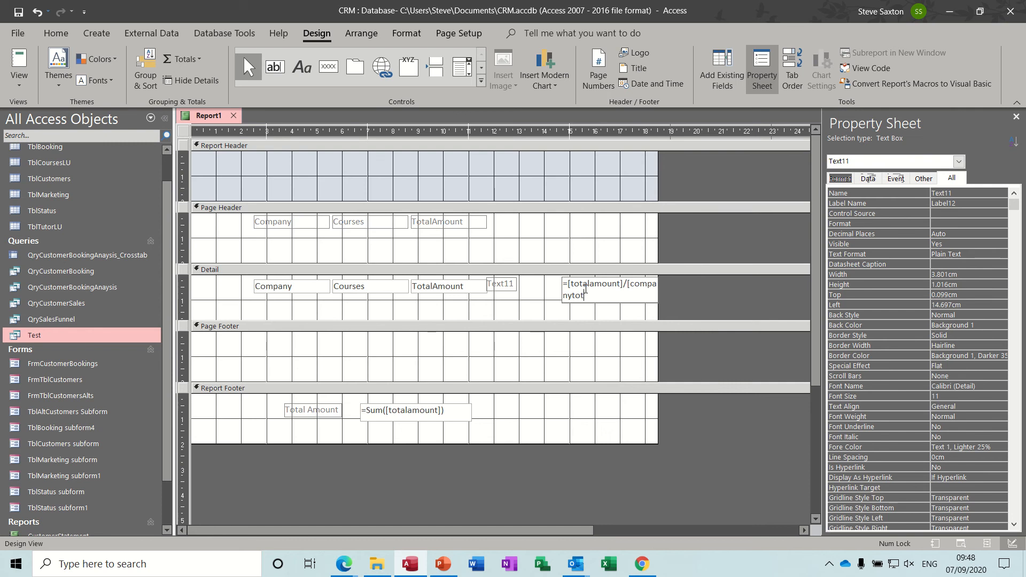
type("al")
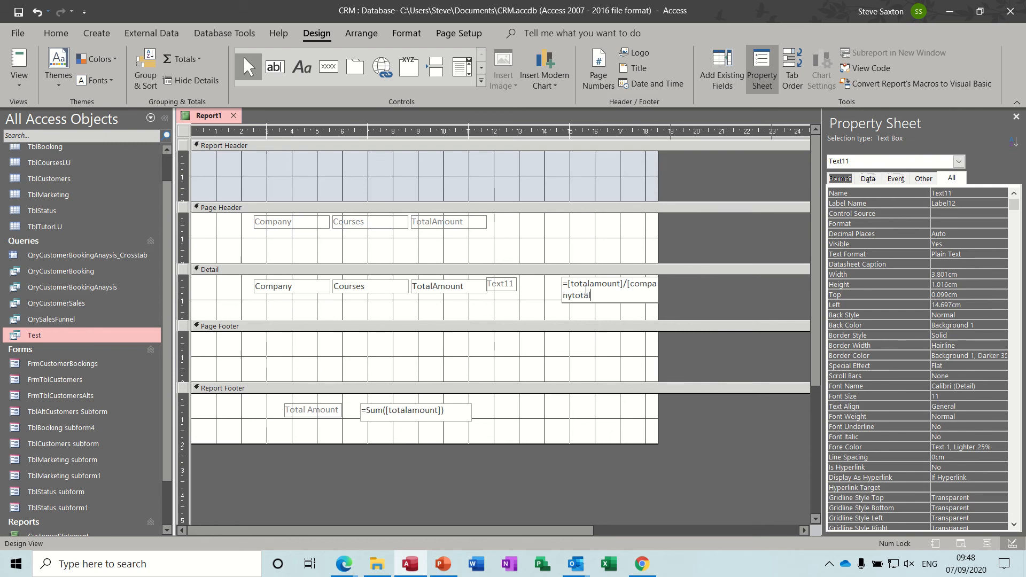
mouse_move(592, 318)
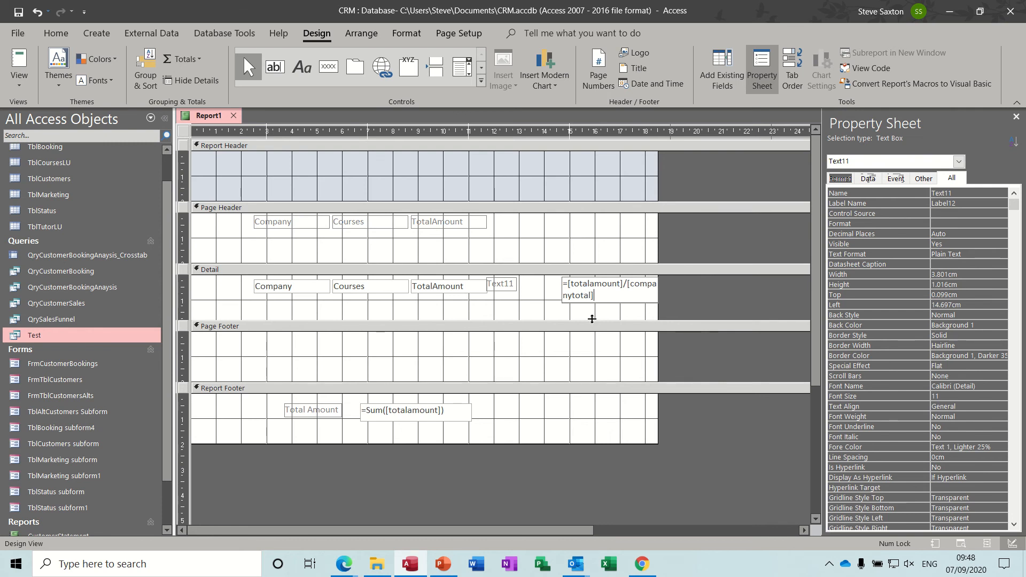
mouse_move(562, 350)
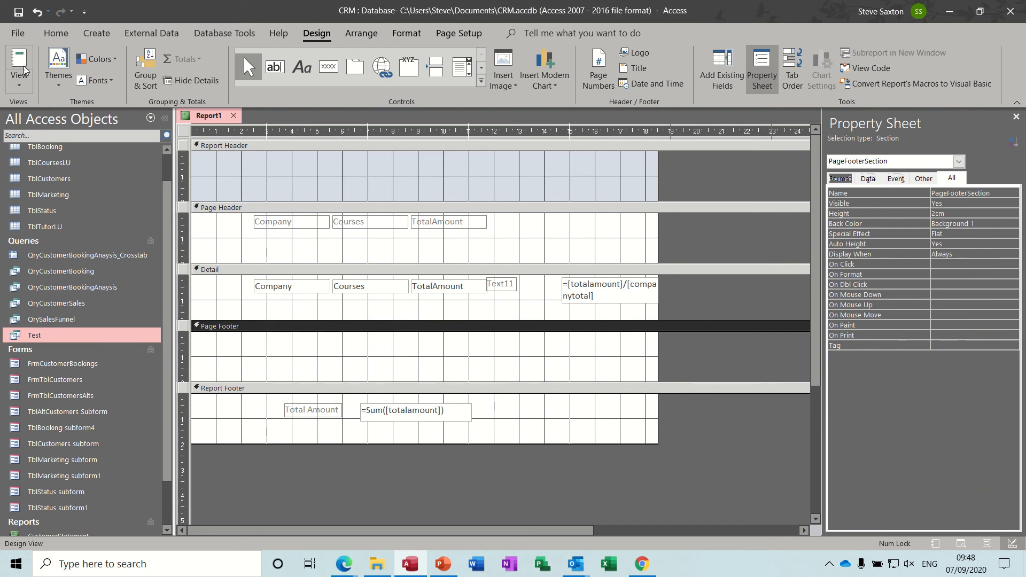
Give the new calculated detail box a number format from its Format properties
left_click(19, 64)
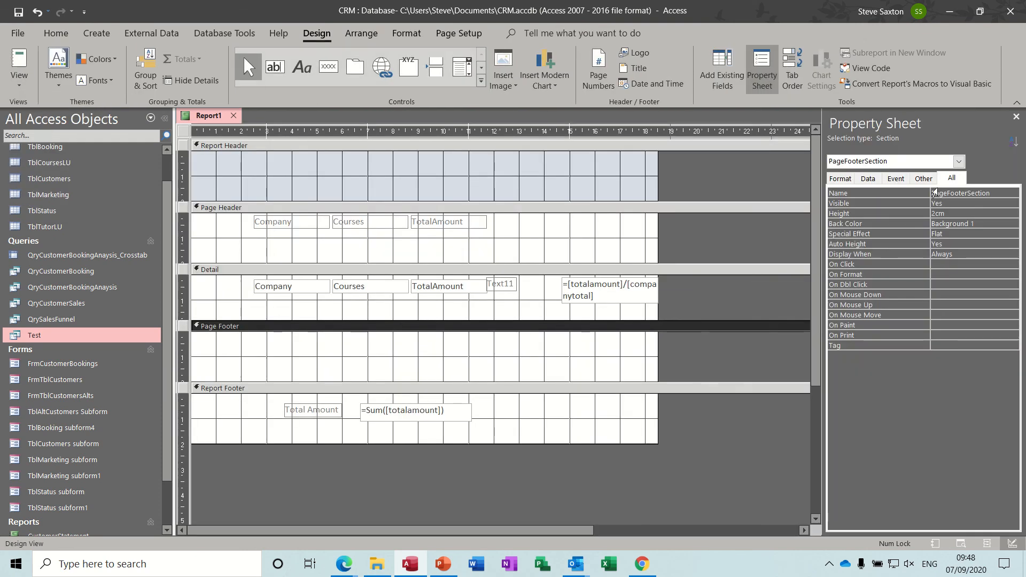
left_click(841, 178)
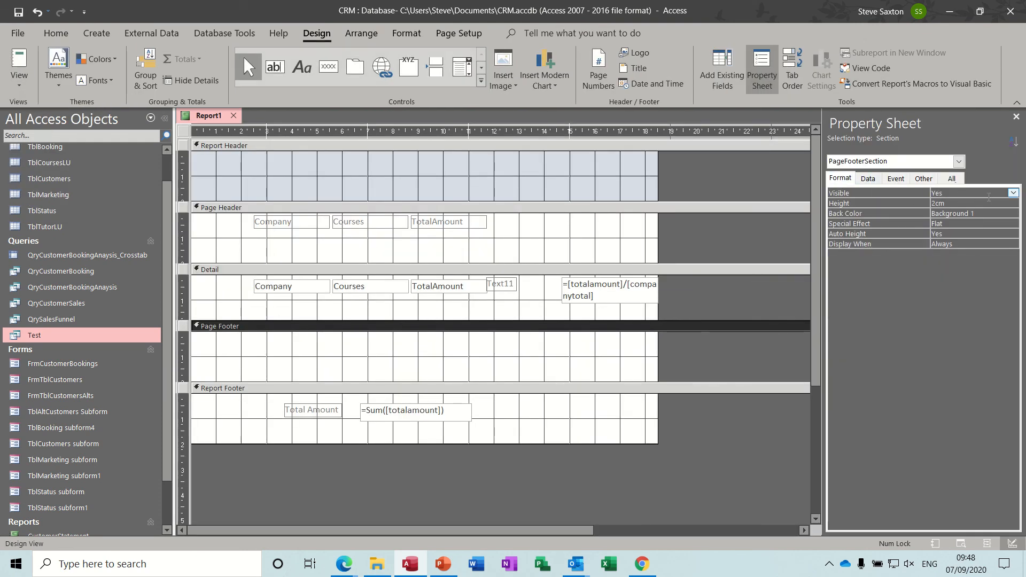
left_click(607, 290)
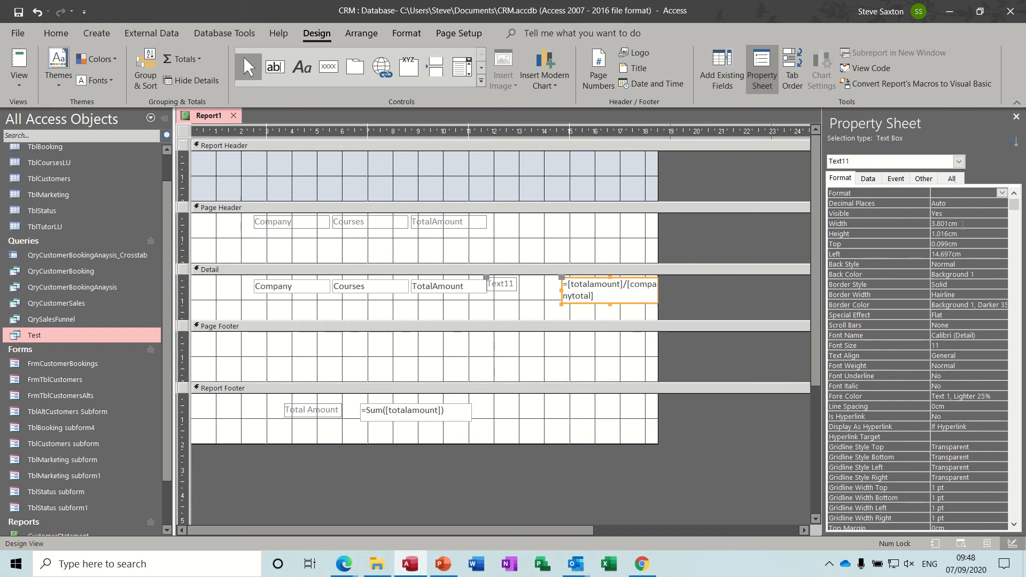
left_click(1002, 192)
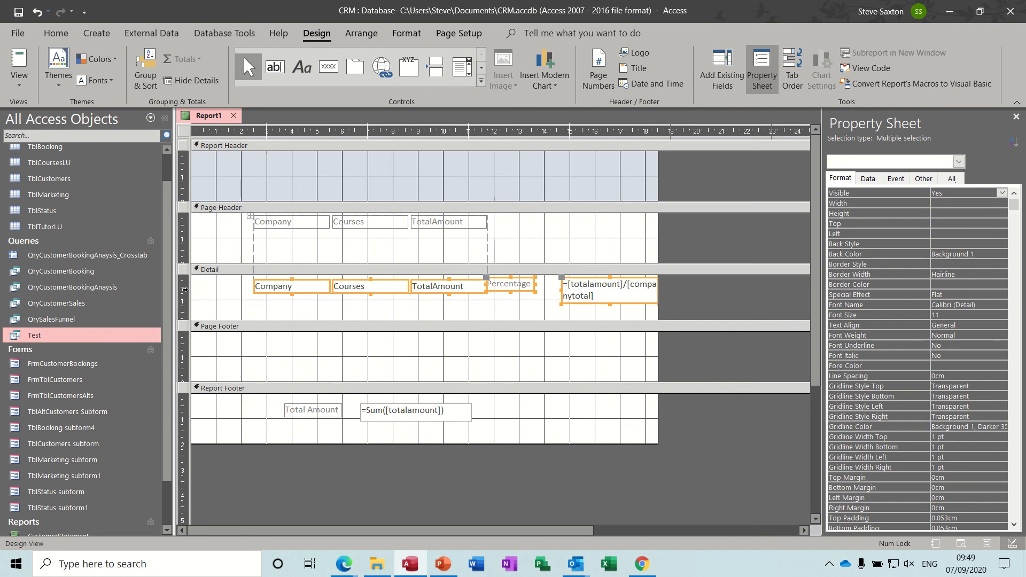
Arrange the columns as Tabular and preview the percentages and £9,472.00 total
left_click(361, 33)
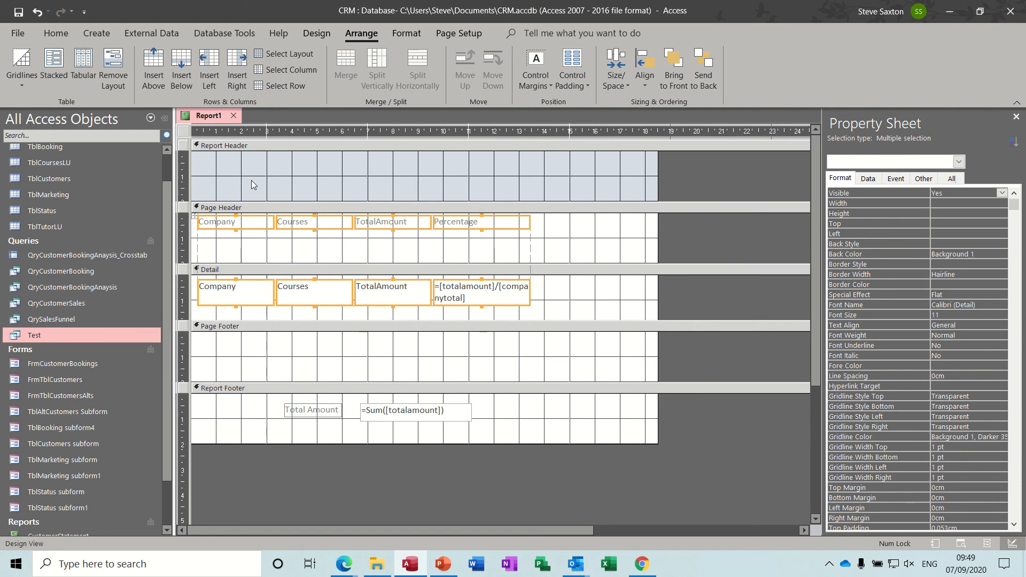
mouse_move(315, 41)
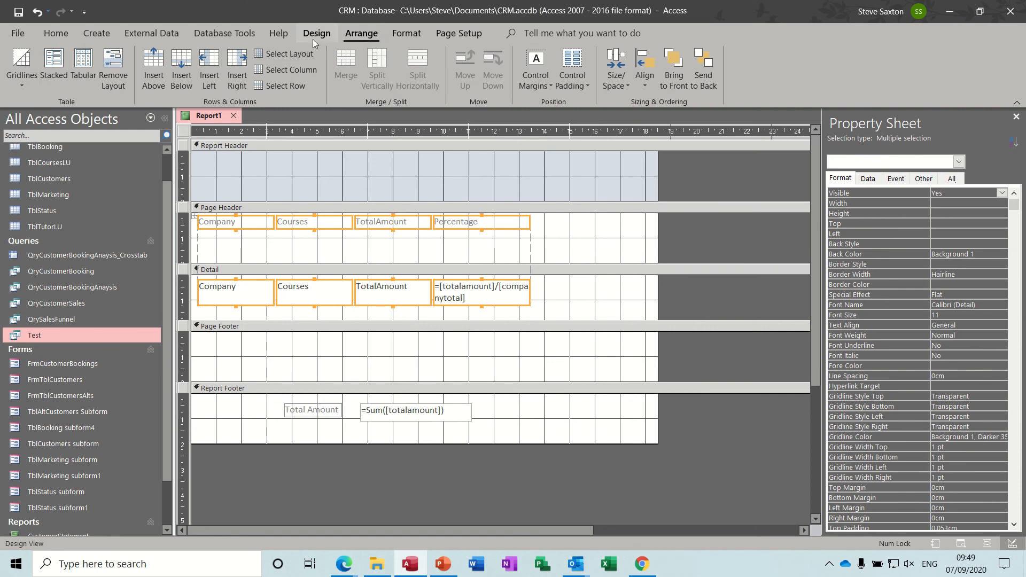
left_click(18, 64)
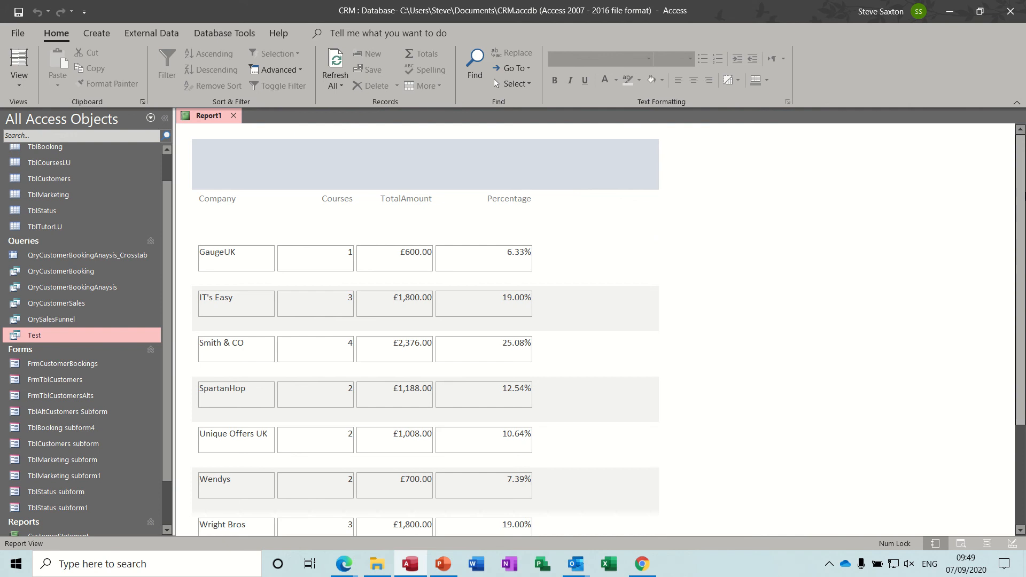
scroll("down", 3)
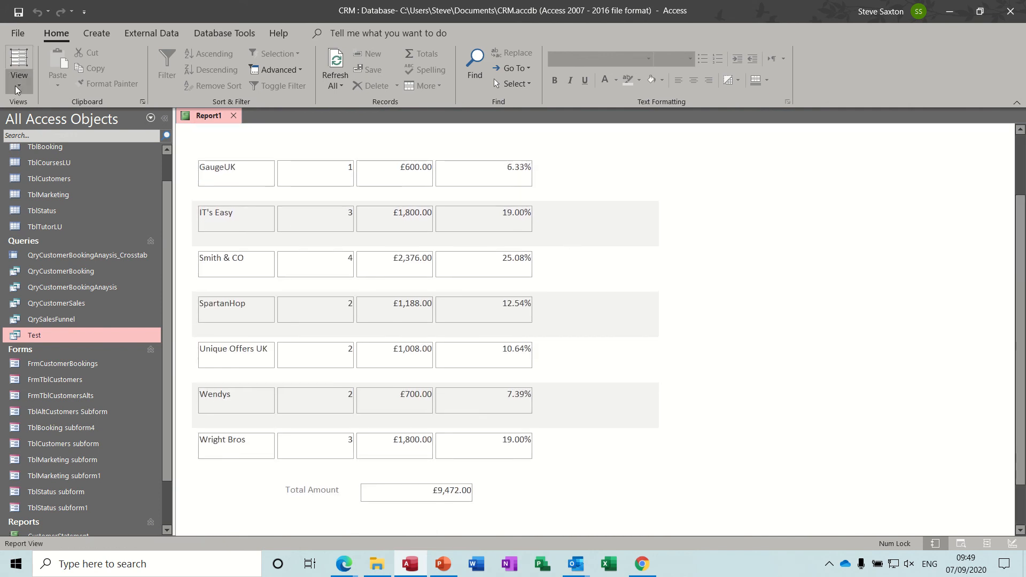
left_click(19, 65)
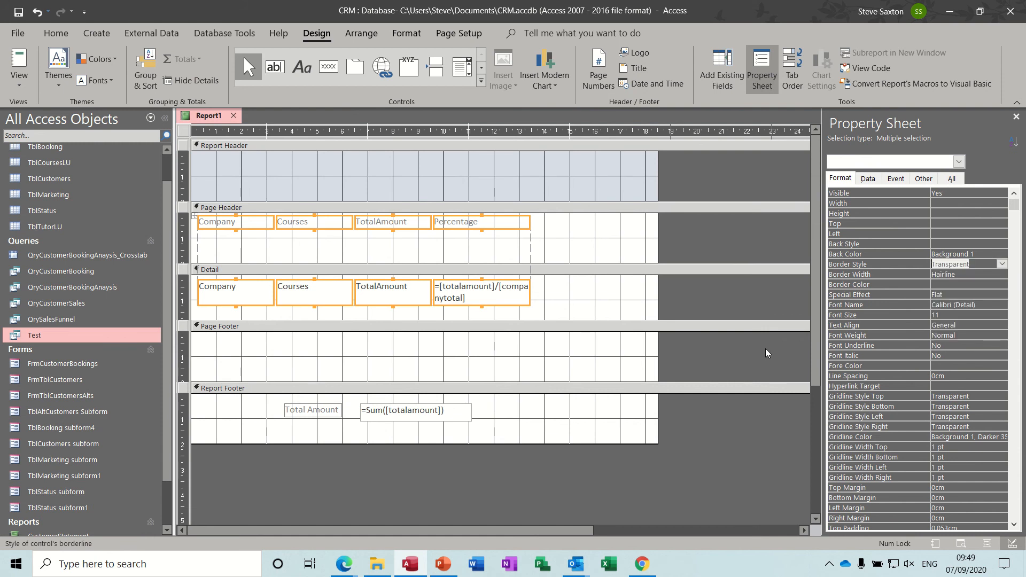
Set the footer total box and Total Amount caption to 18-point text
left_click(404, 410)
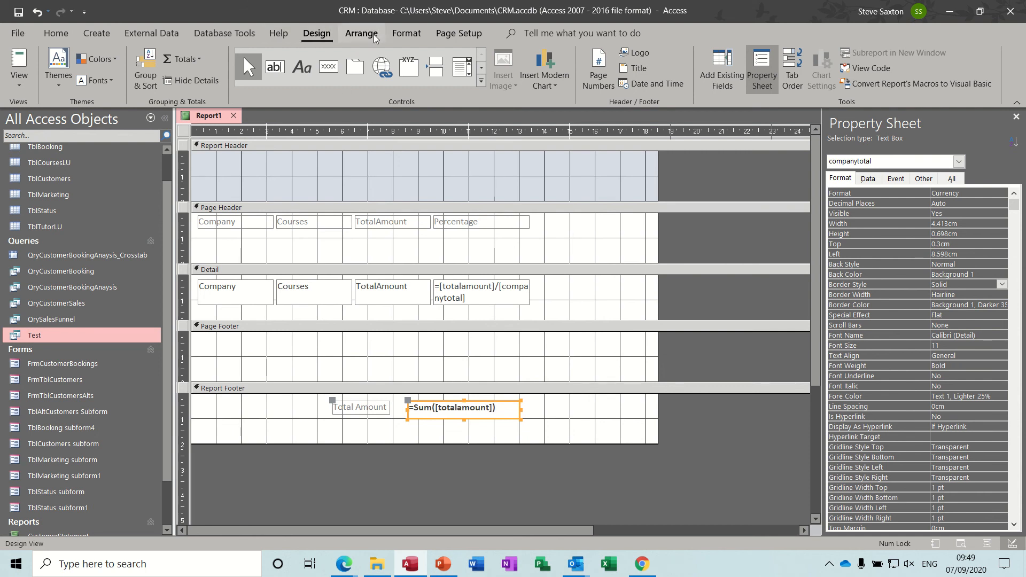
left_click(406, 33)
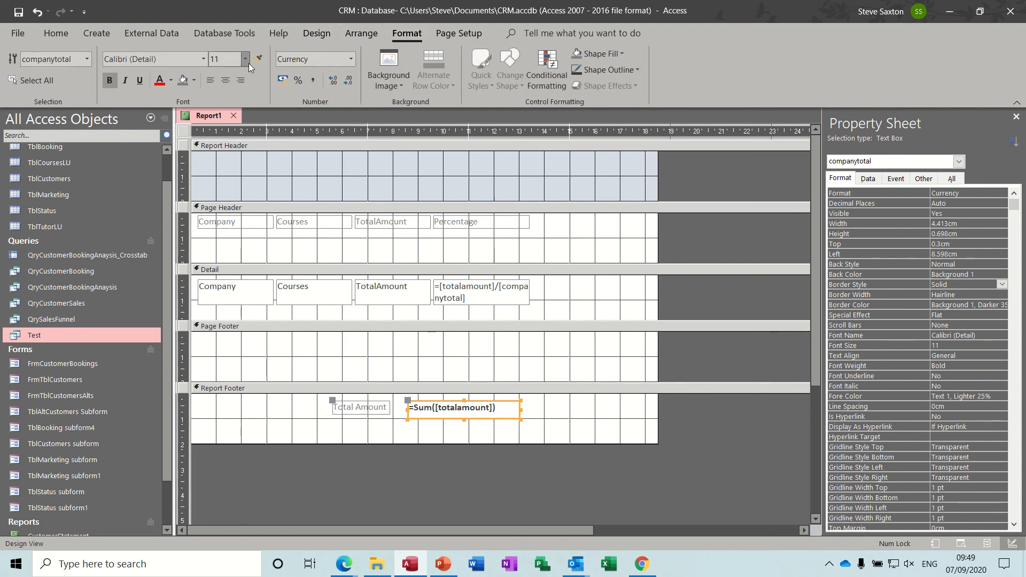
left_click(246, 59)
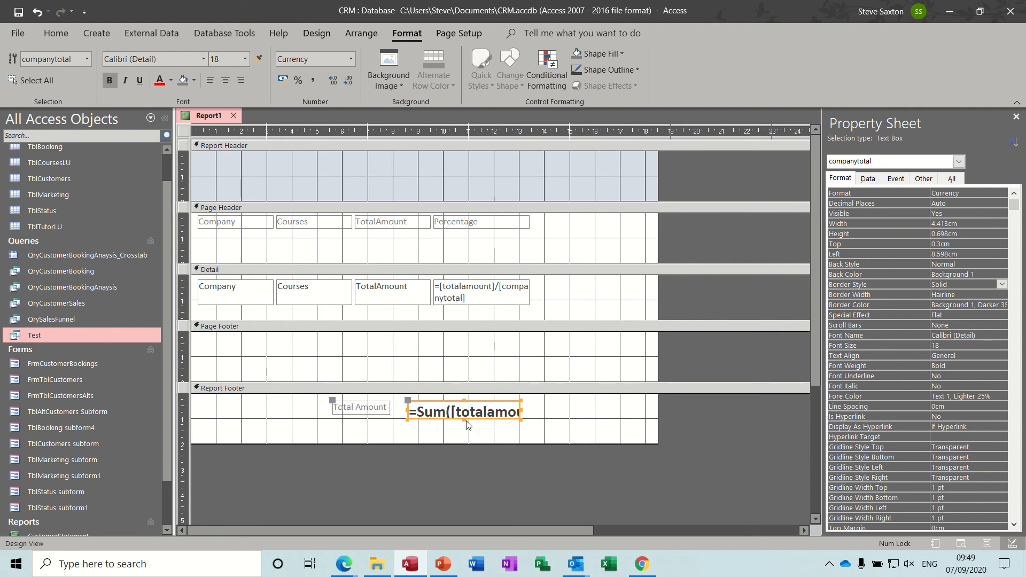
mouse_move(464, 426)
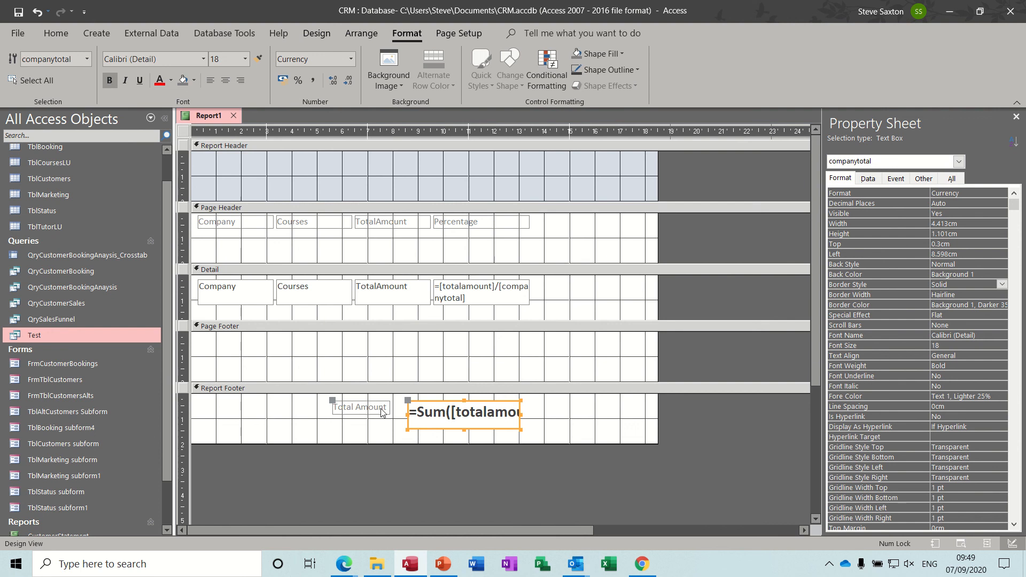
left_click(359, 407)
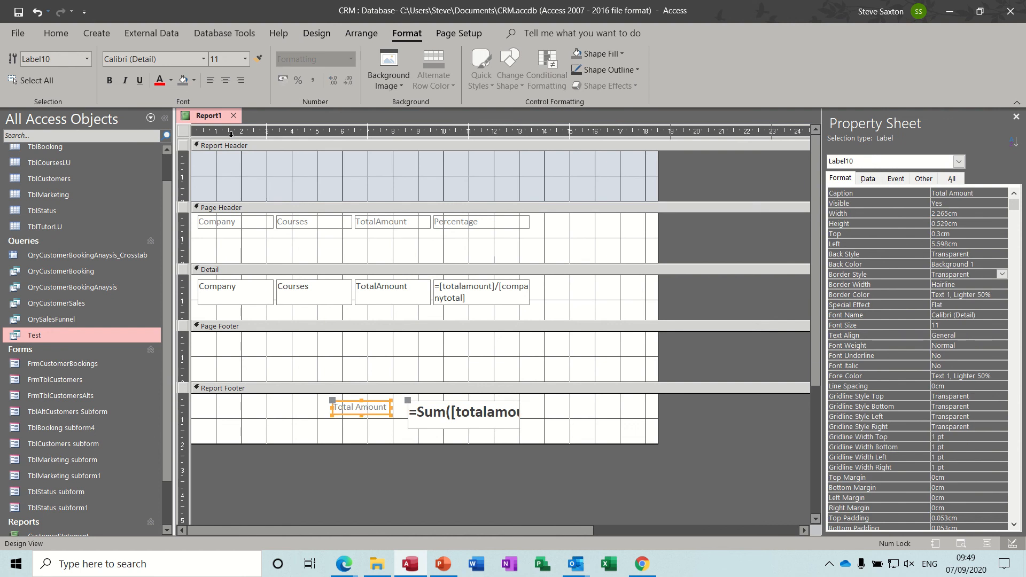
left_click(244, 59)
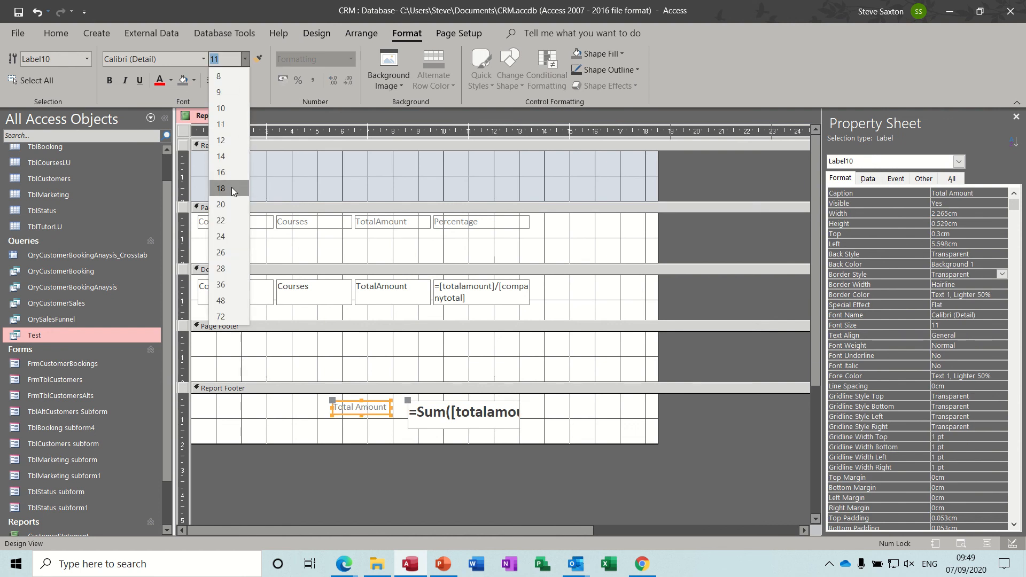
left_click(220, 188)
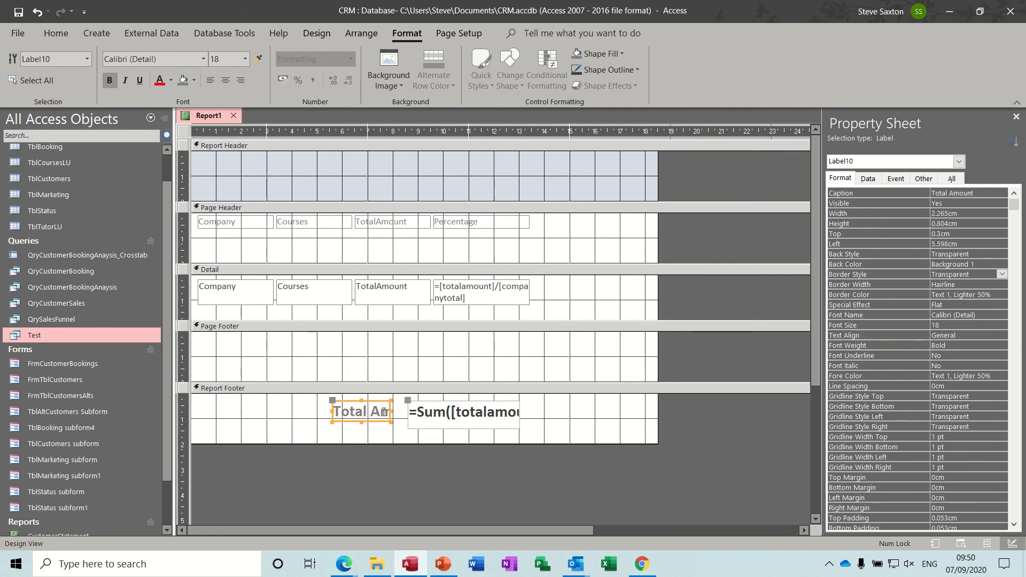
Move the =Sum box right and widen the Total Amount caption
left_click(464, 412)
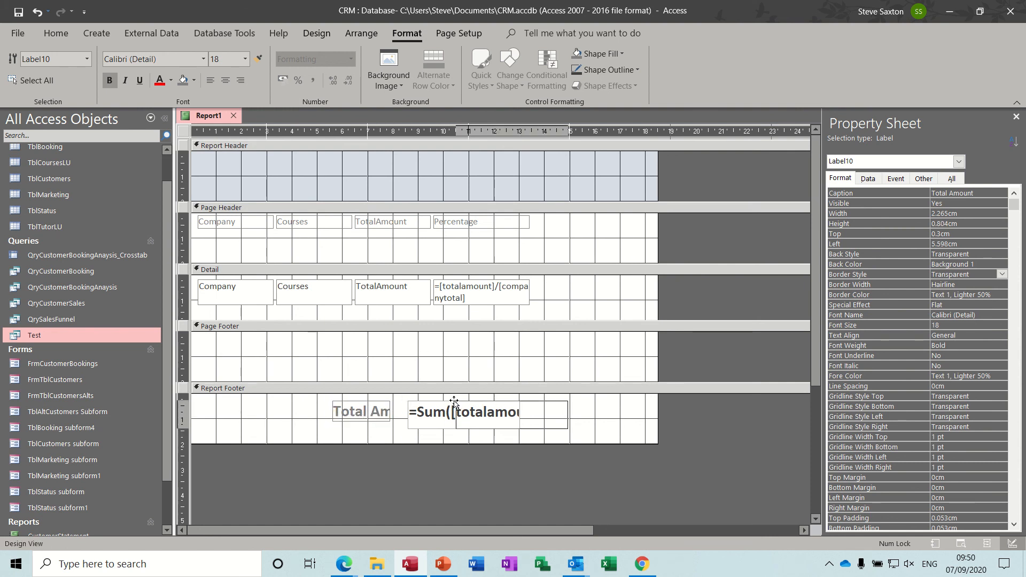
left_click(361, 412)
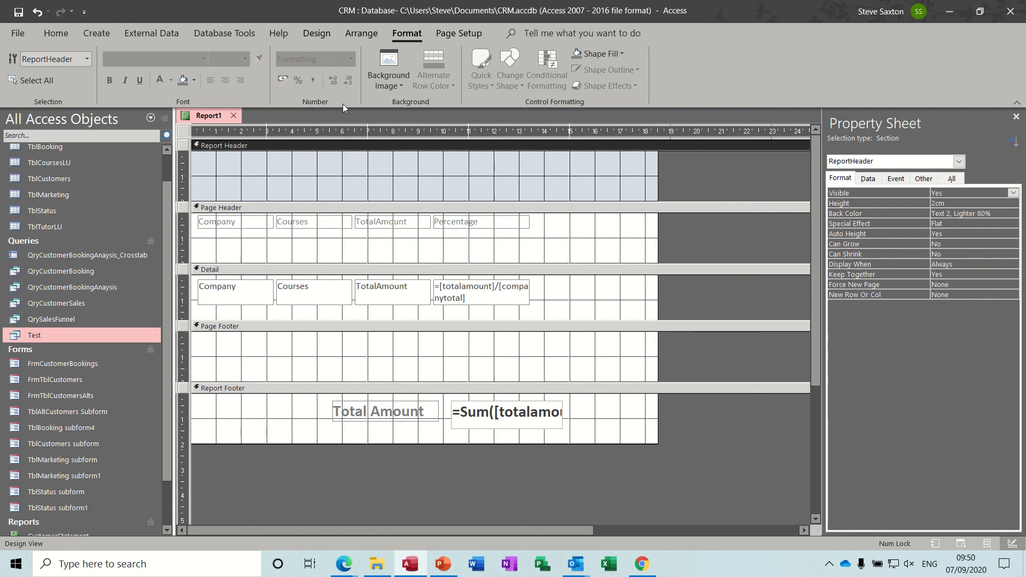
Add a Company Sales Amount label in the report header and reach its font sizes
left_click(316, 33)
type("Company Sal")
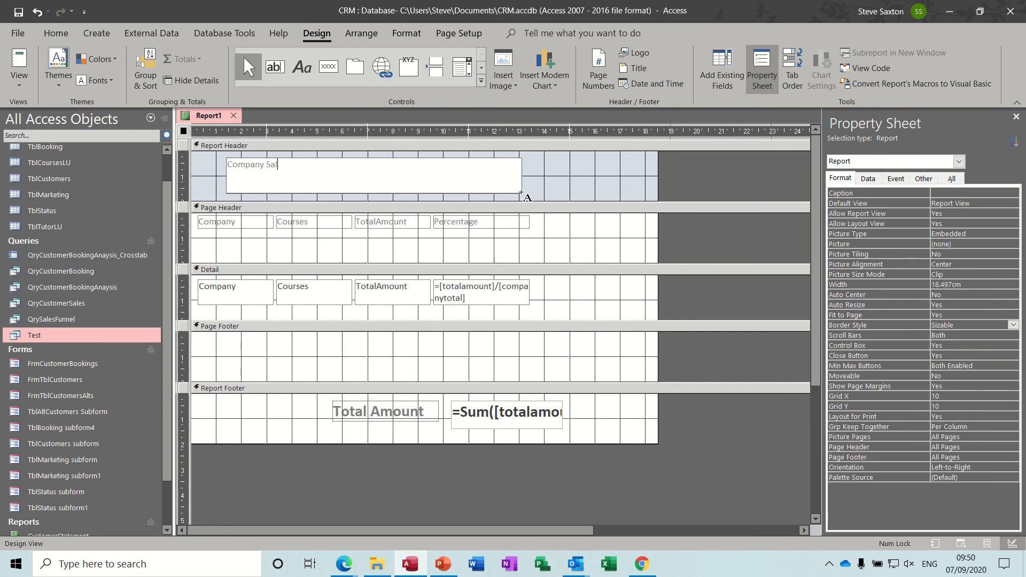
type("es")
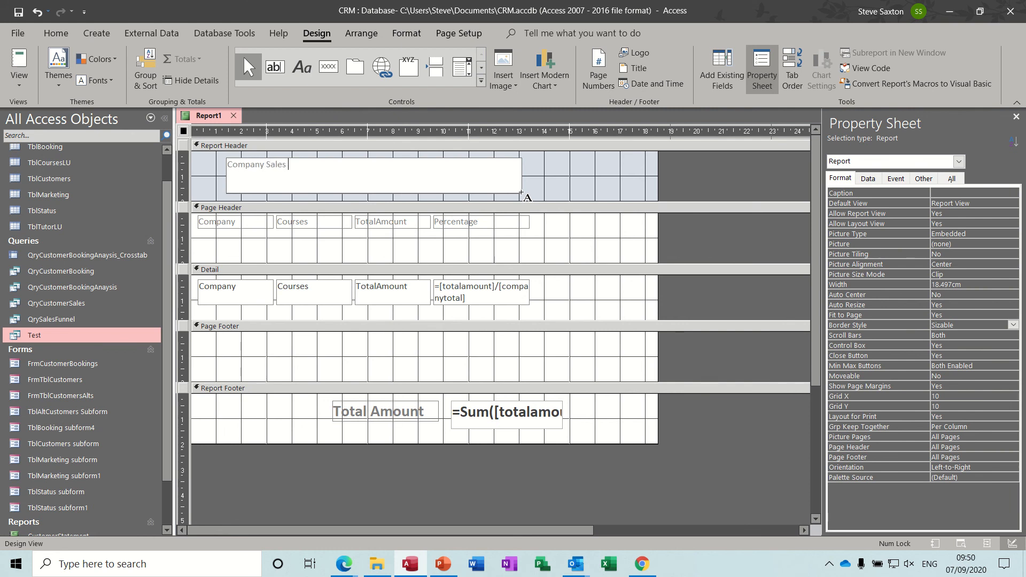
type("Amount")
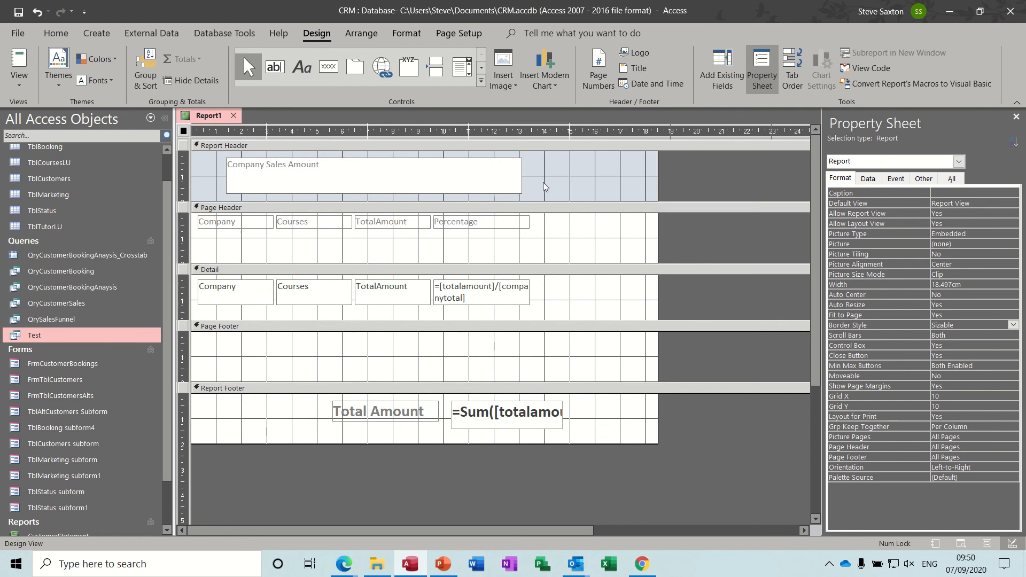
left_click(273, 164)
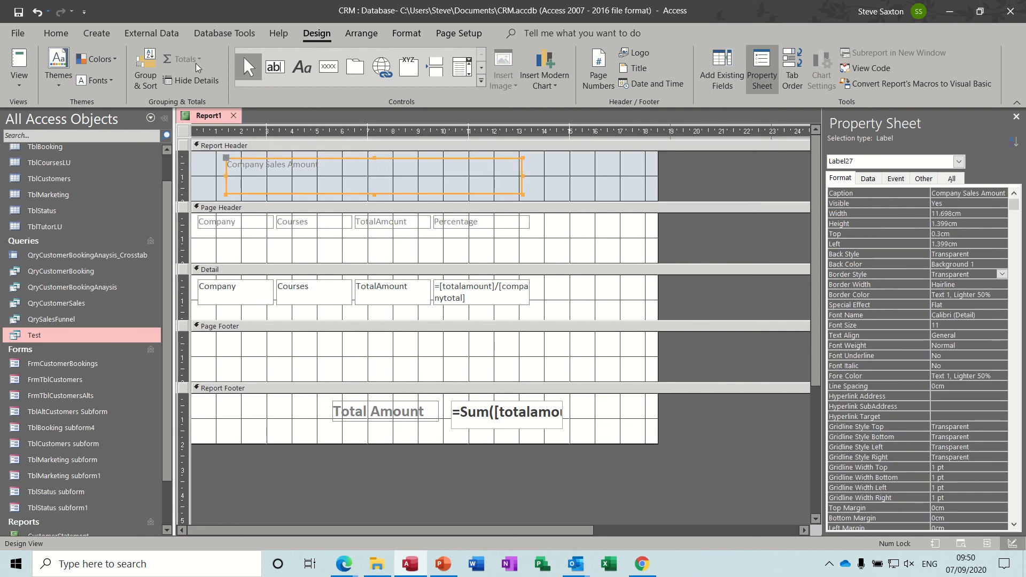
left_click(406, 34)
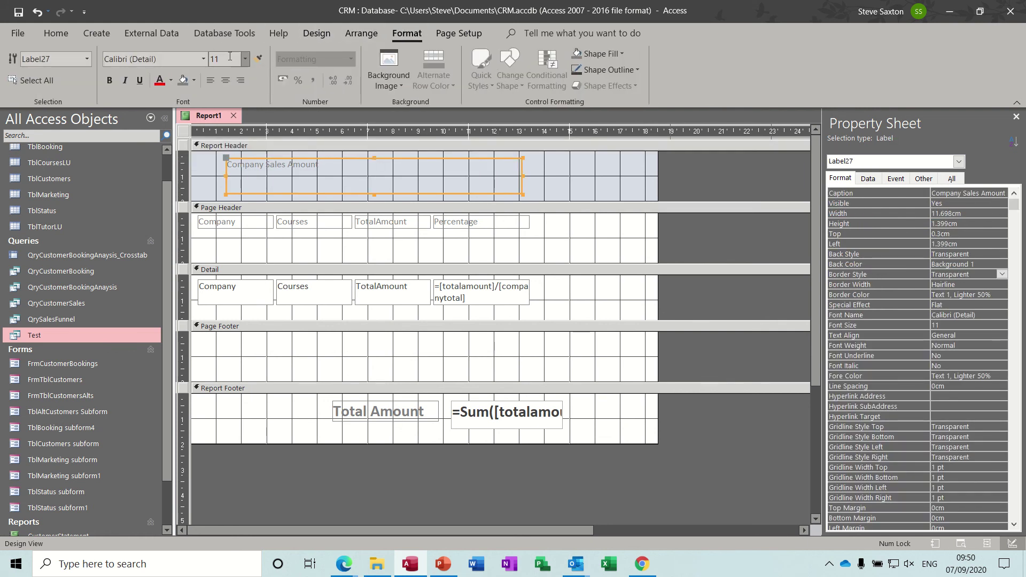
left_click(250, 59)
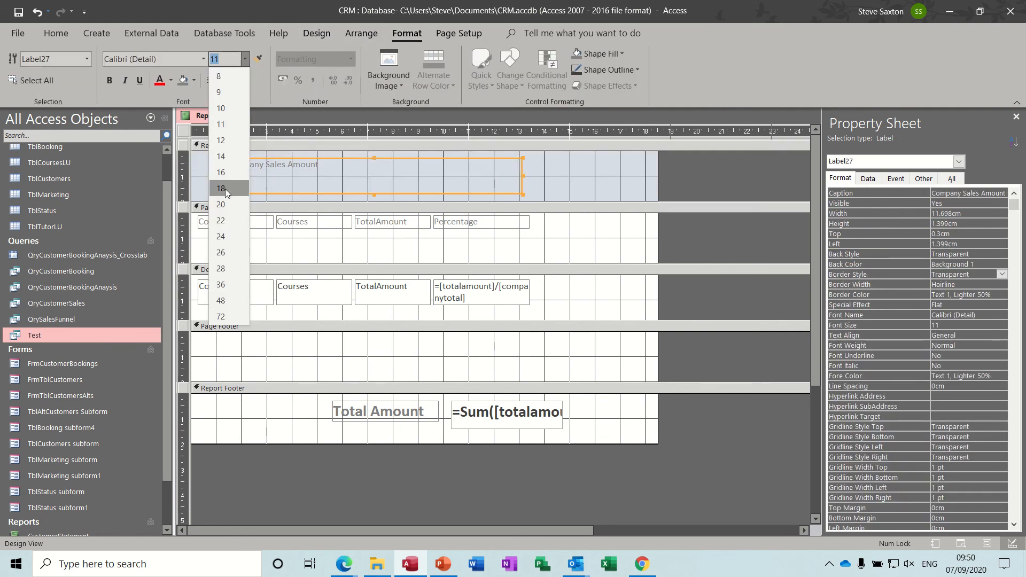
Make the title 18-point bold, tighten the Detail section and preview the report
left_click(220, 188)
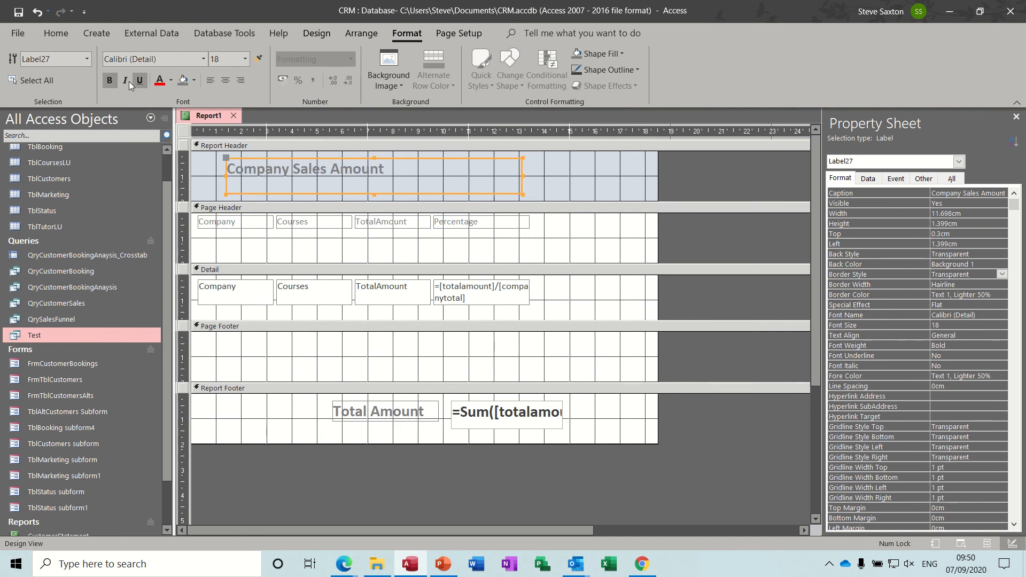
left_click(317, 34)
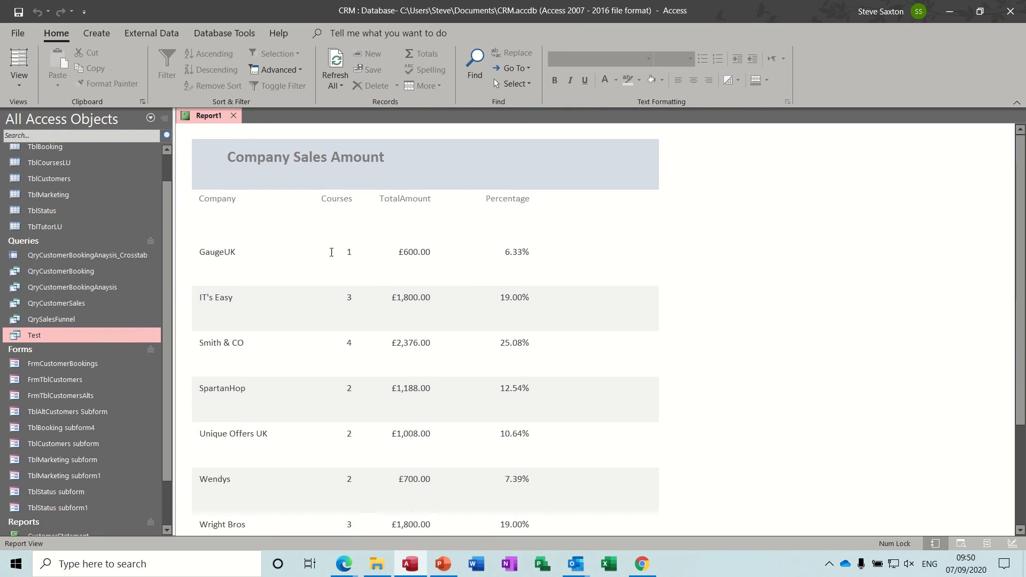
left_click(18, 68)
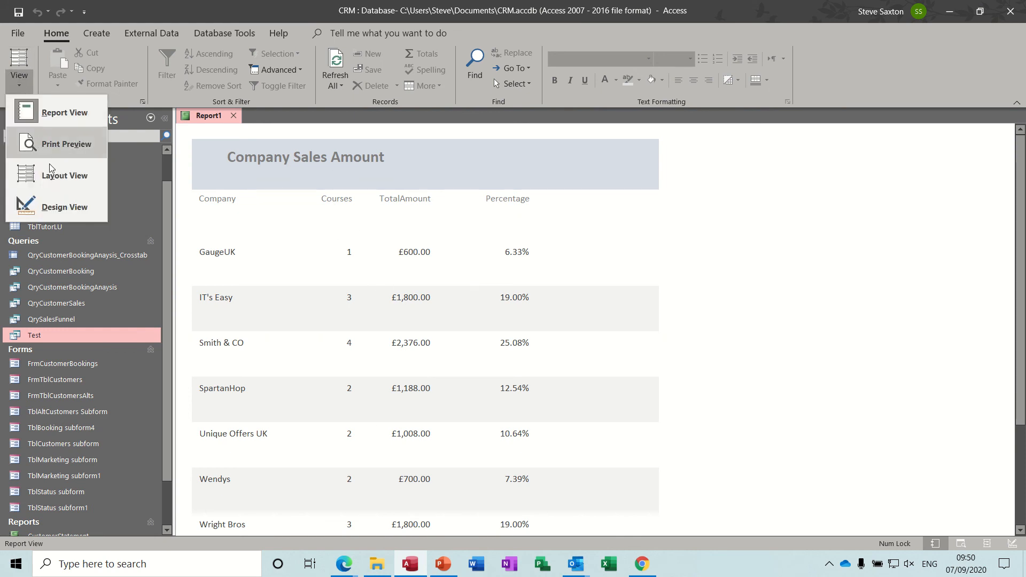
left_click(64, 207)
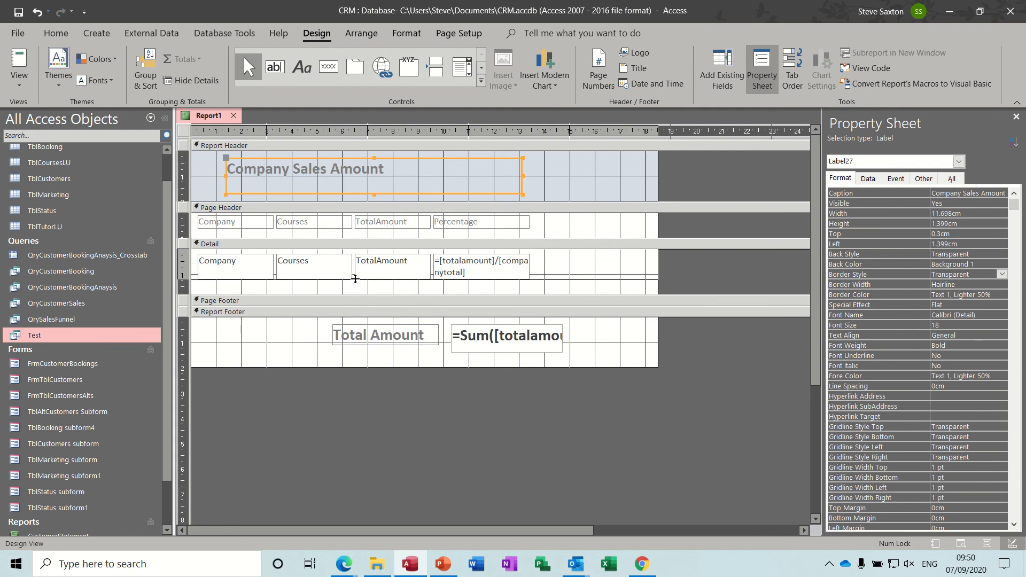
left_click(17, 63)
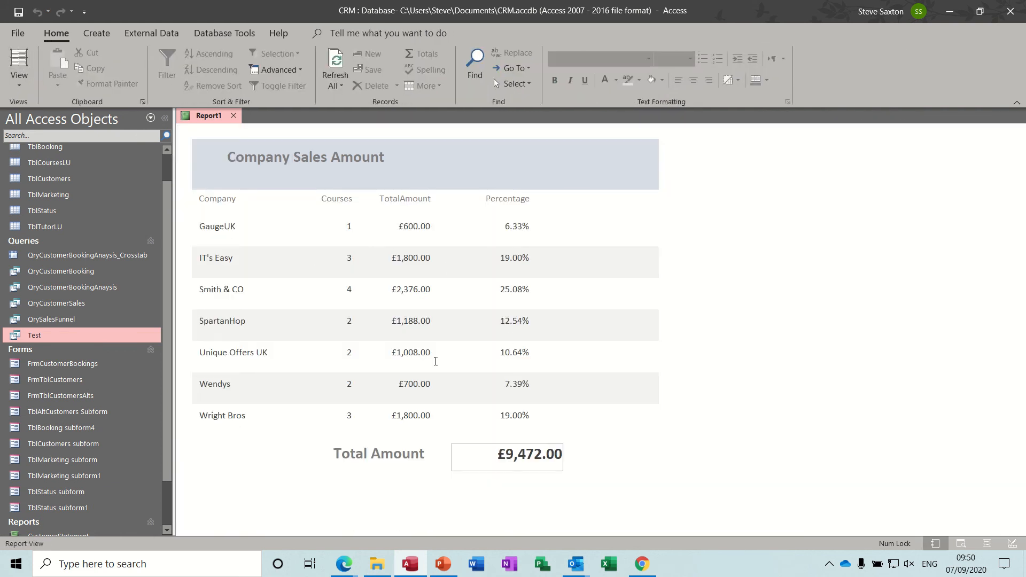
mouse_move(412, 357)
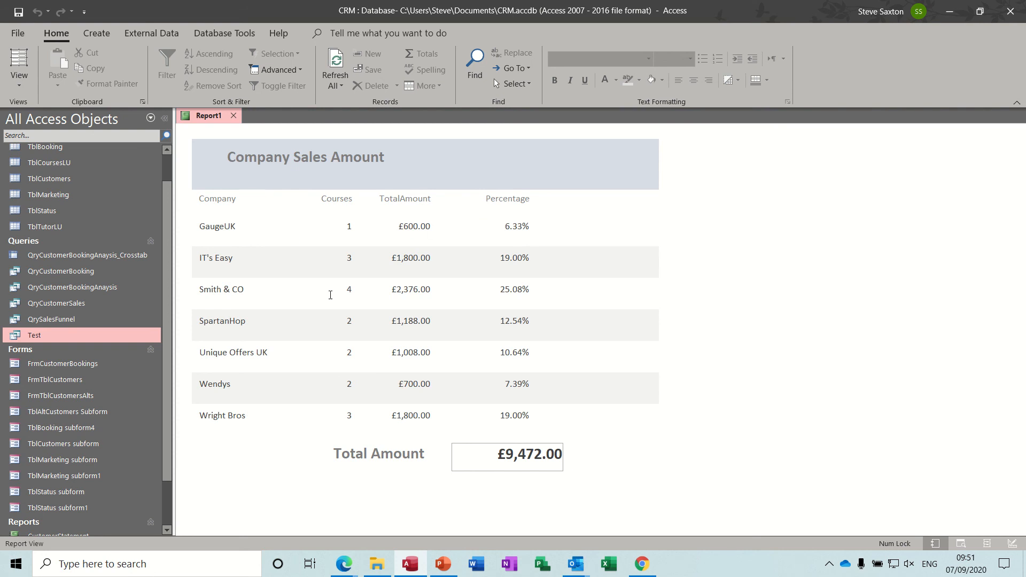
mouse_move(404, 210)
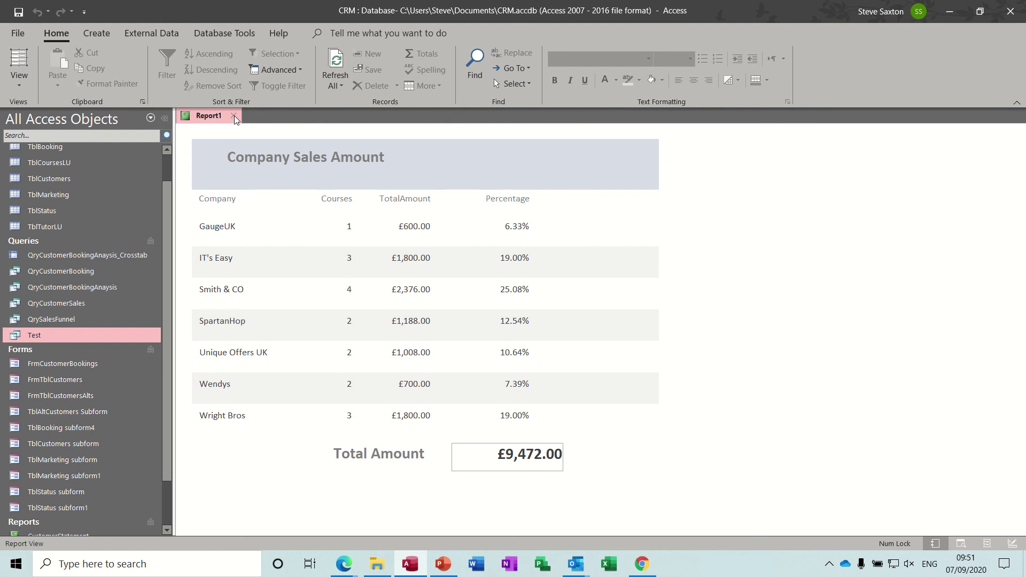
Close Report1 and start the Query Wizard choosing Crosstab Query Wizard
left_click(234, 115)
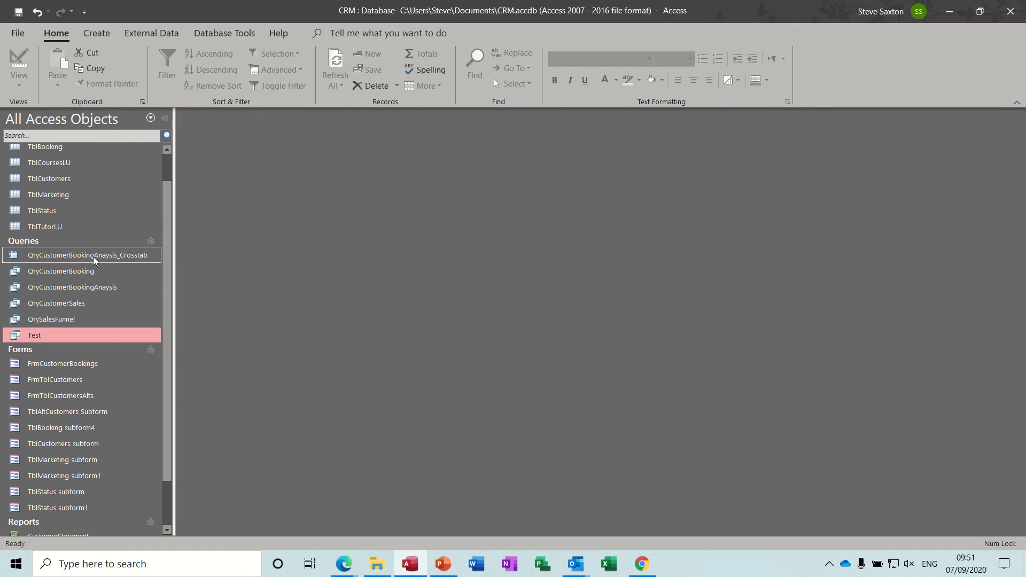
left_click(88, 254)
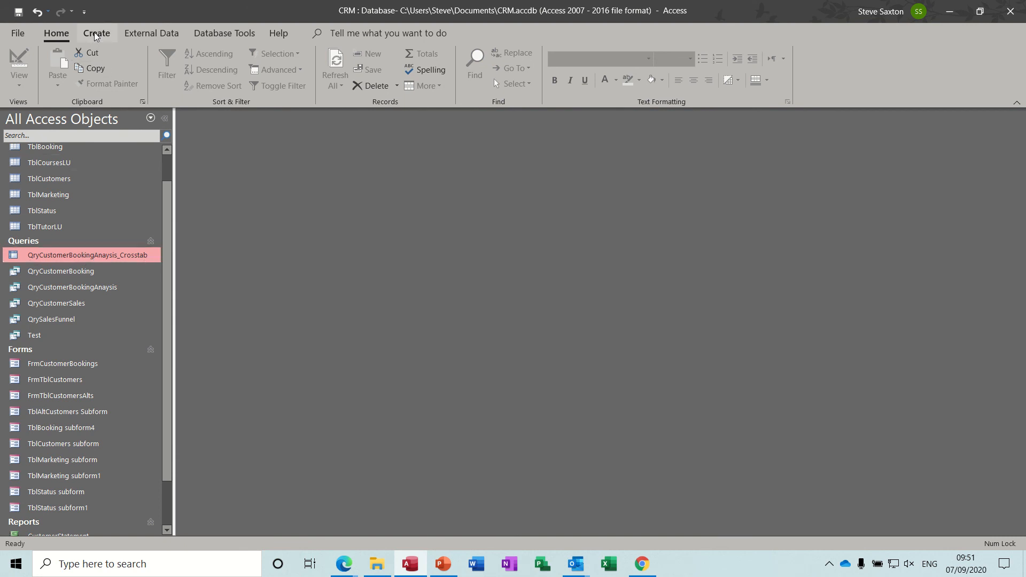
left_click(96, 34)
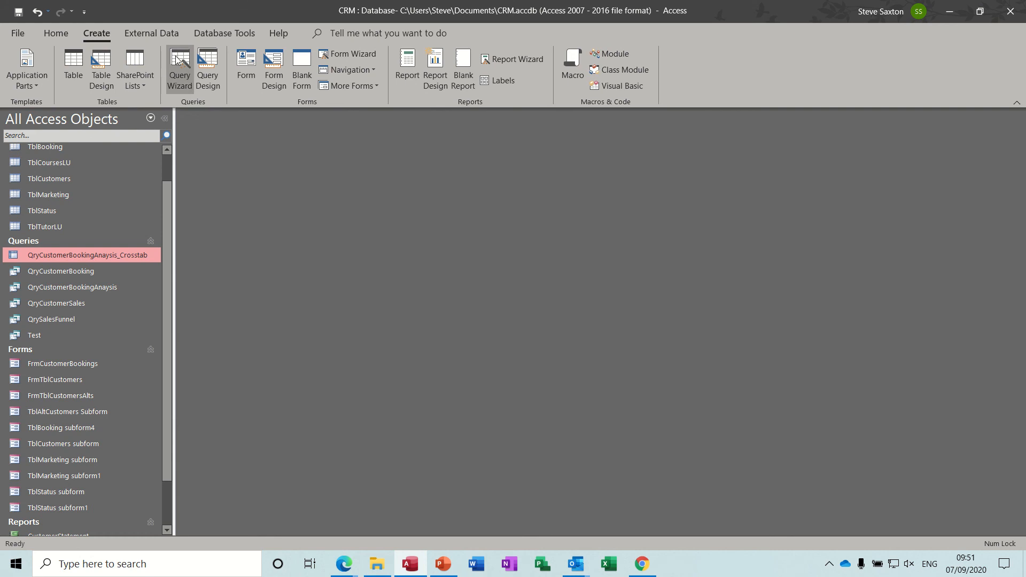
left_click(179, 62)
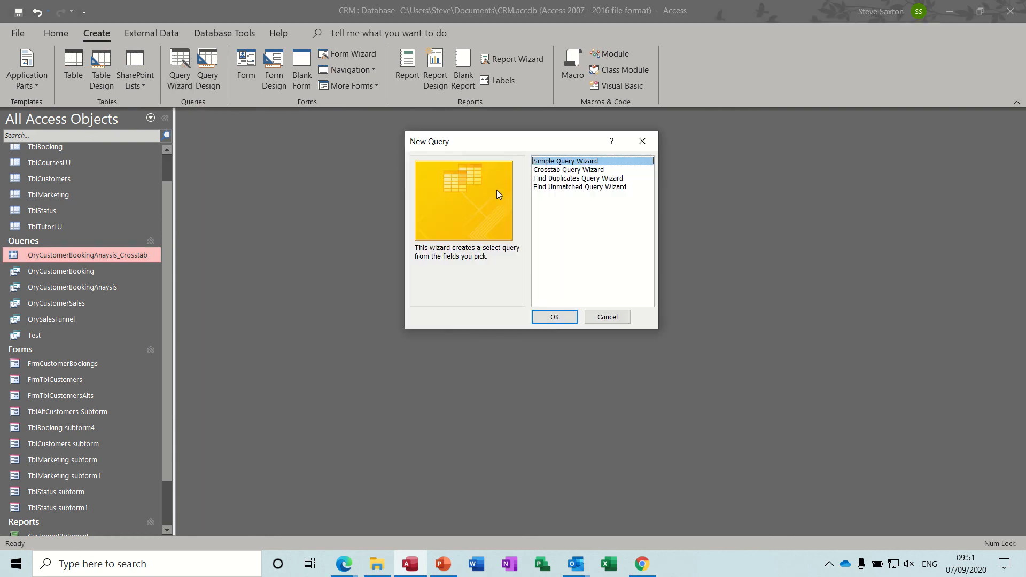
left_click(569, 169)
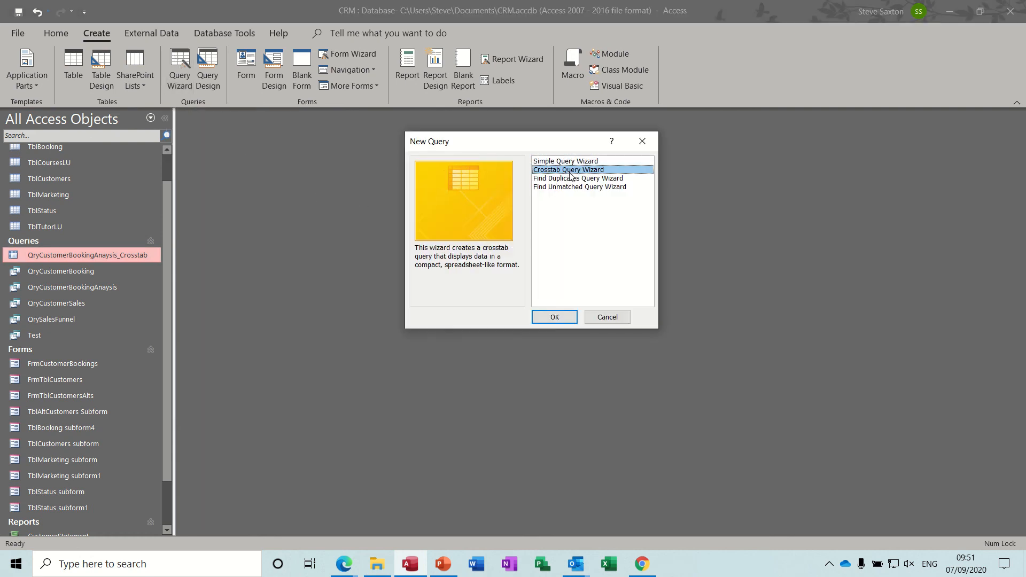
Start the Crosstab Query Wizard on the saved query QryCustomerBookingAnasysis
left_click(553, 316)
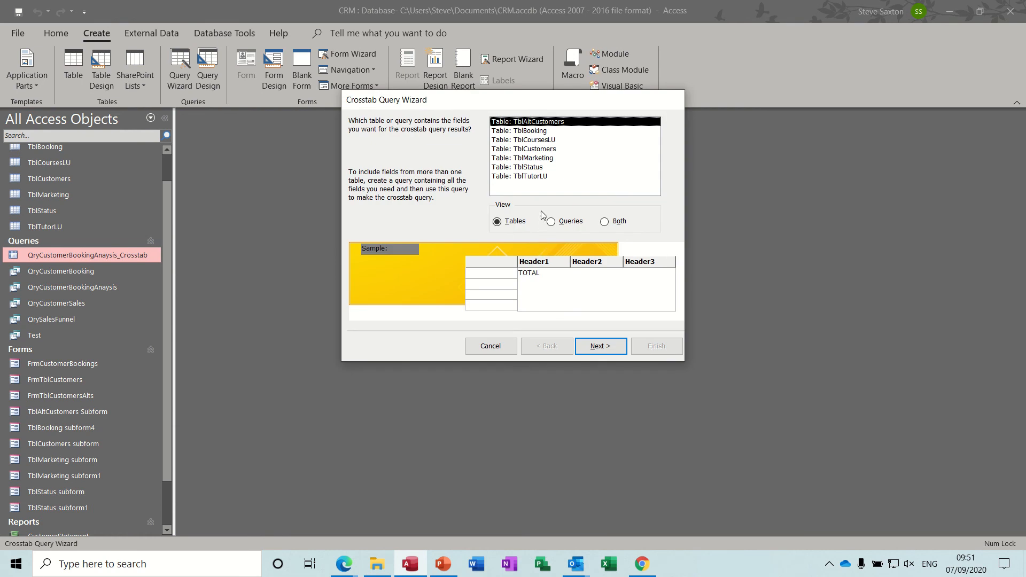
mouse_move(554, 226)
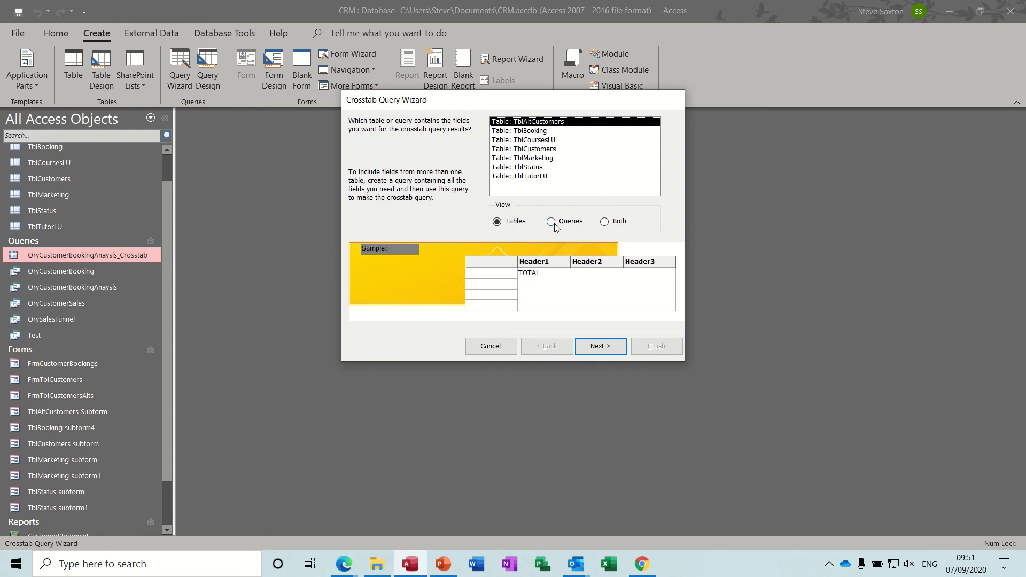
left_click(551, 221)
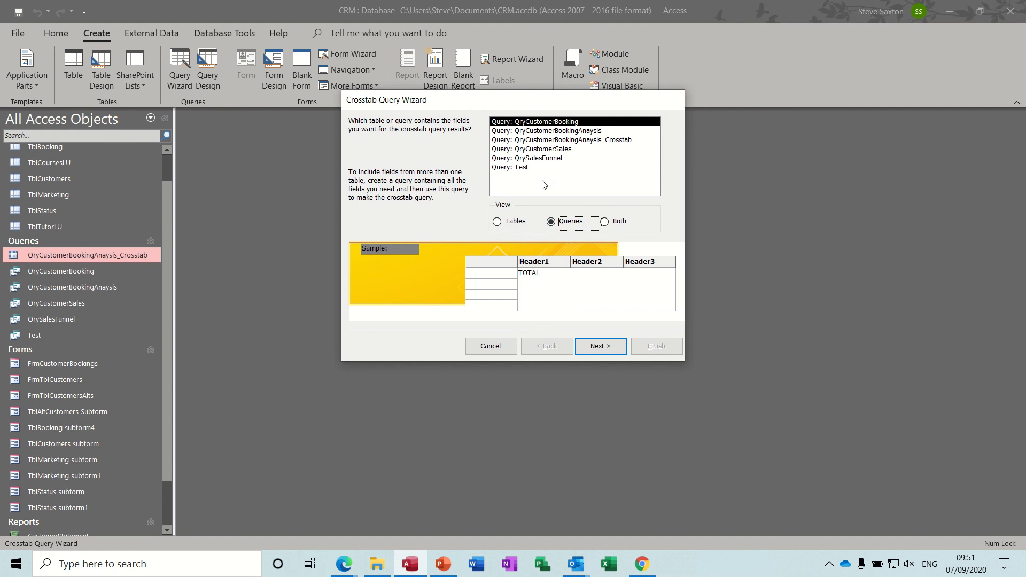
mouse_move(556, 137)
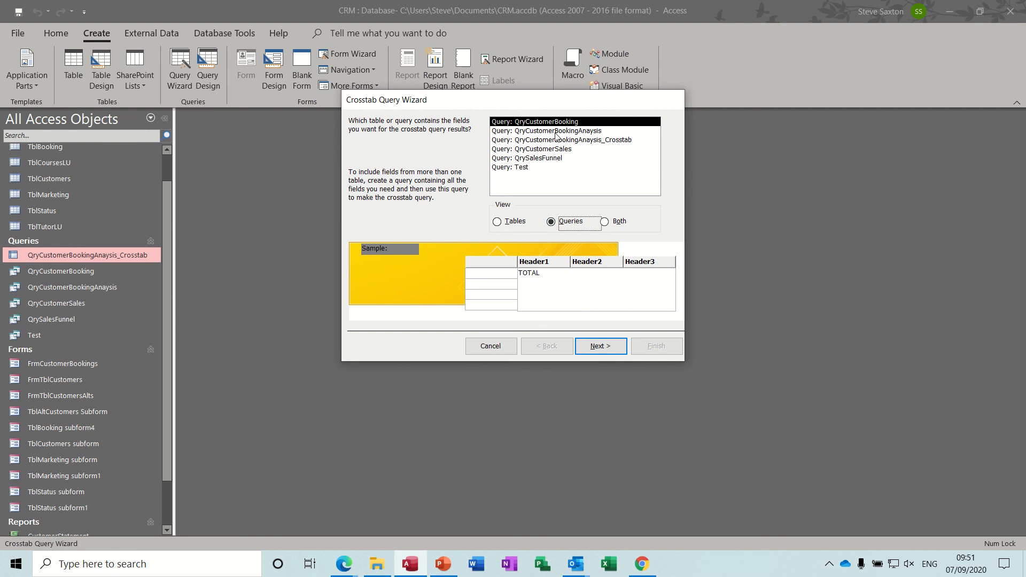
left_click(552, 131)
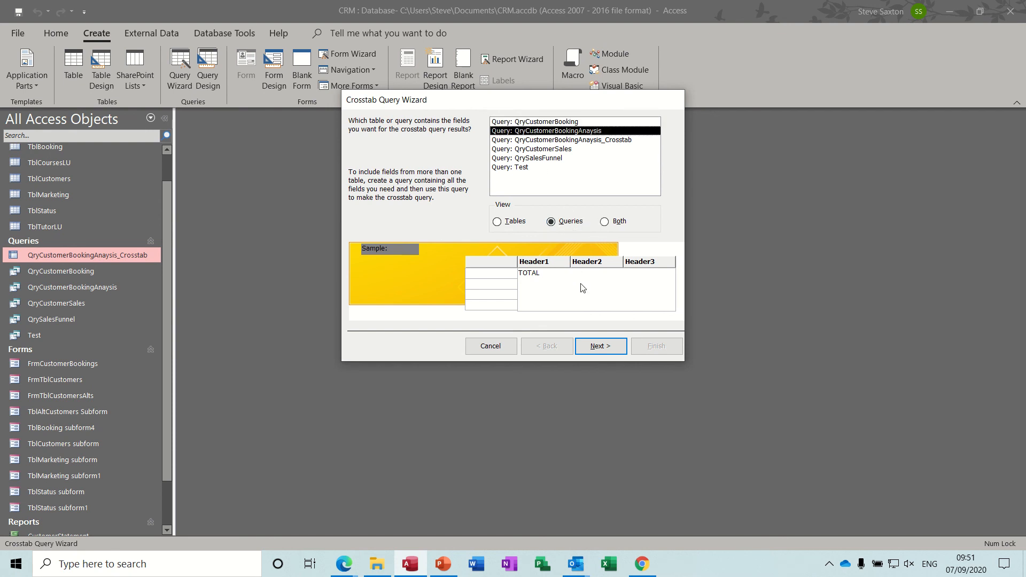
left_click(601, 346)
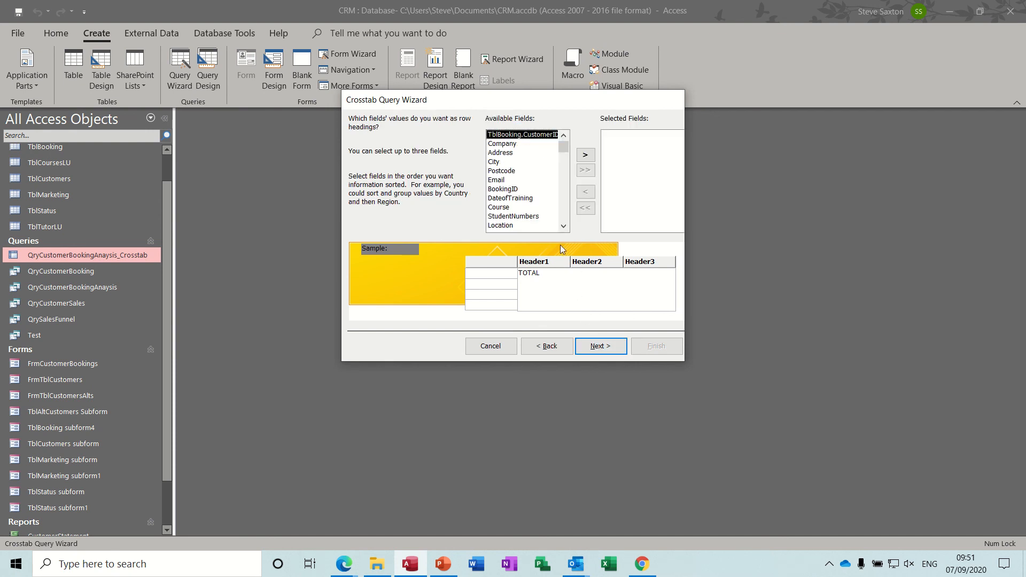
mouse_move(508, 150)
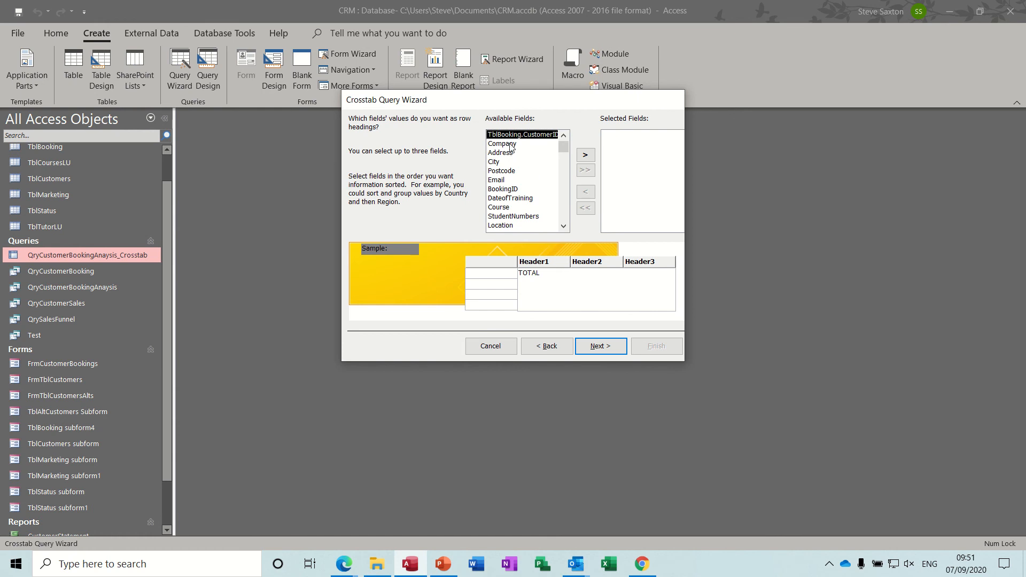
Use Company as the row heading and Course values as the column headings
left_click(586, 154)
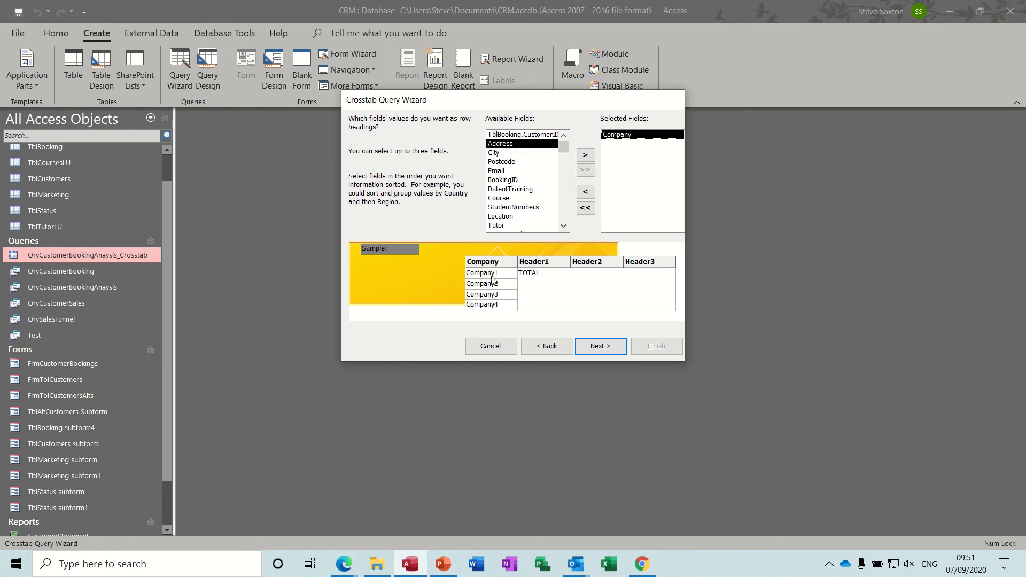
left_click(601, 347)
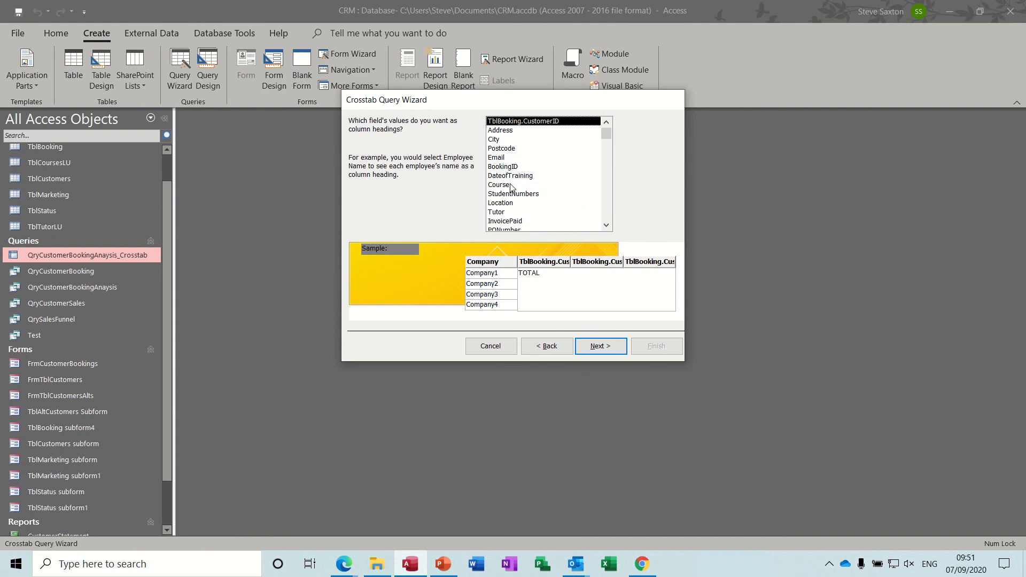
left_click(498, 184)
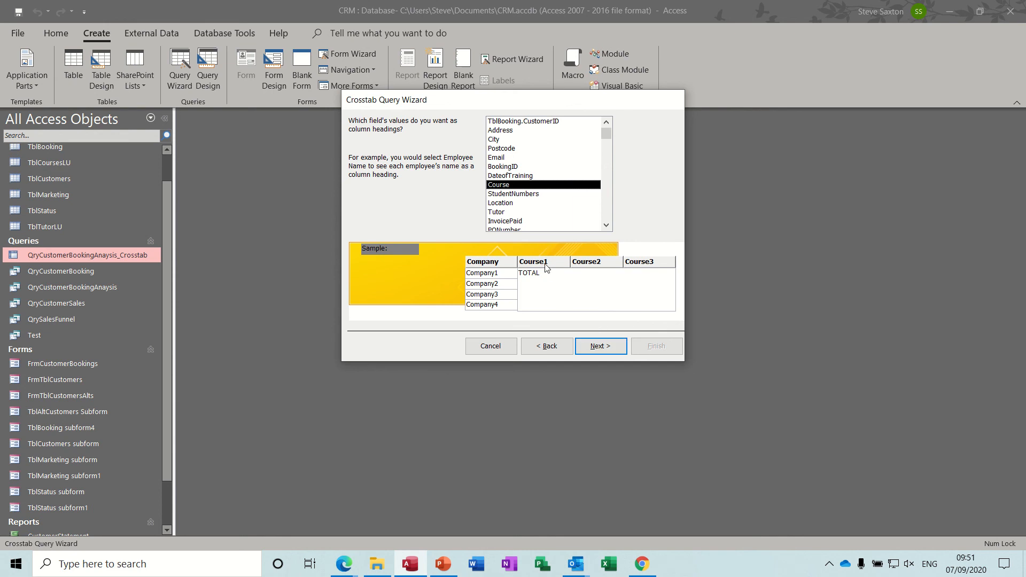
left_click(600, 346)
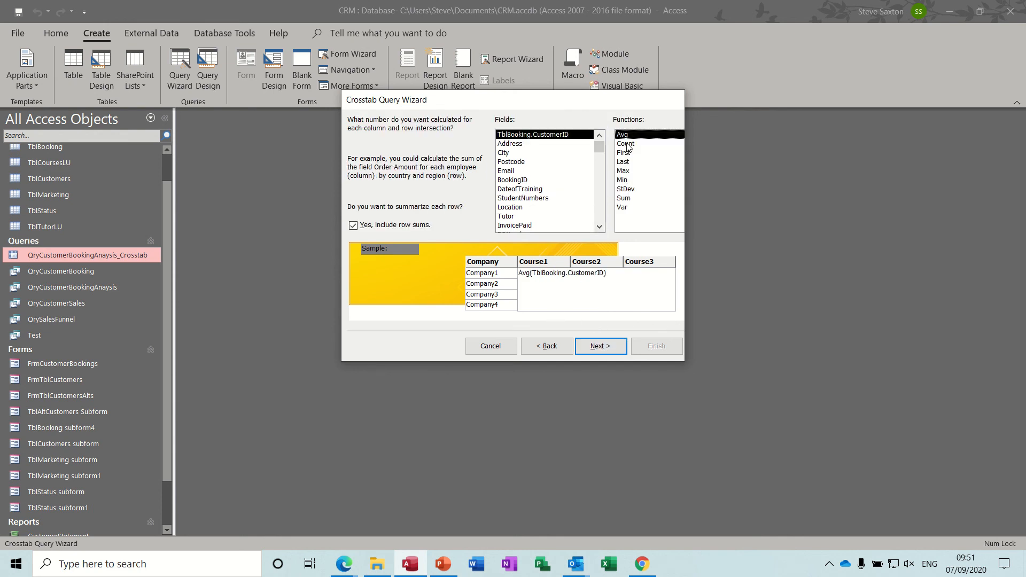
Calculate the Sum of the Total field at each intersection and proceed to naming
left_click(626, 143)
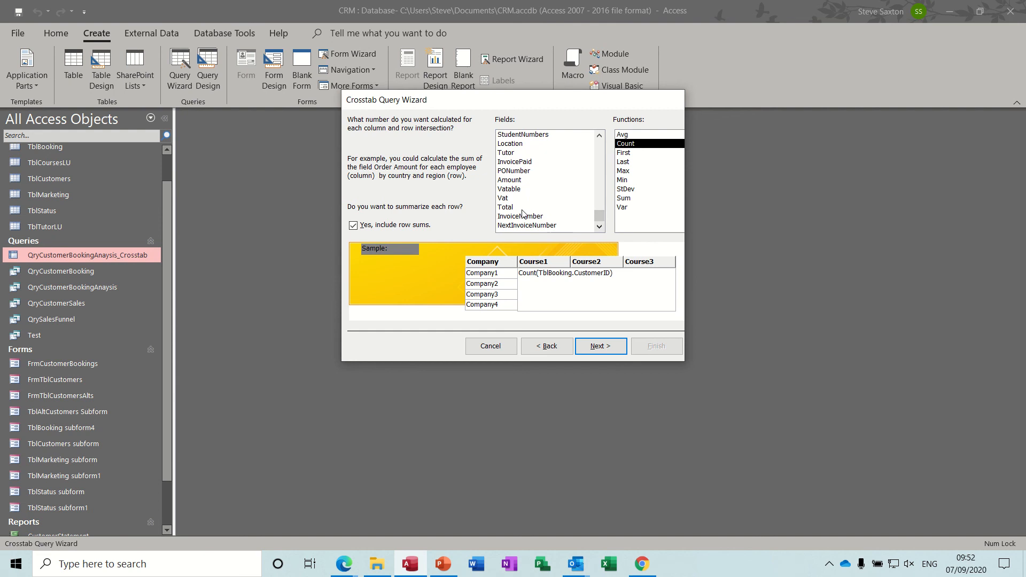
left_click(504, 207)
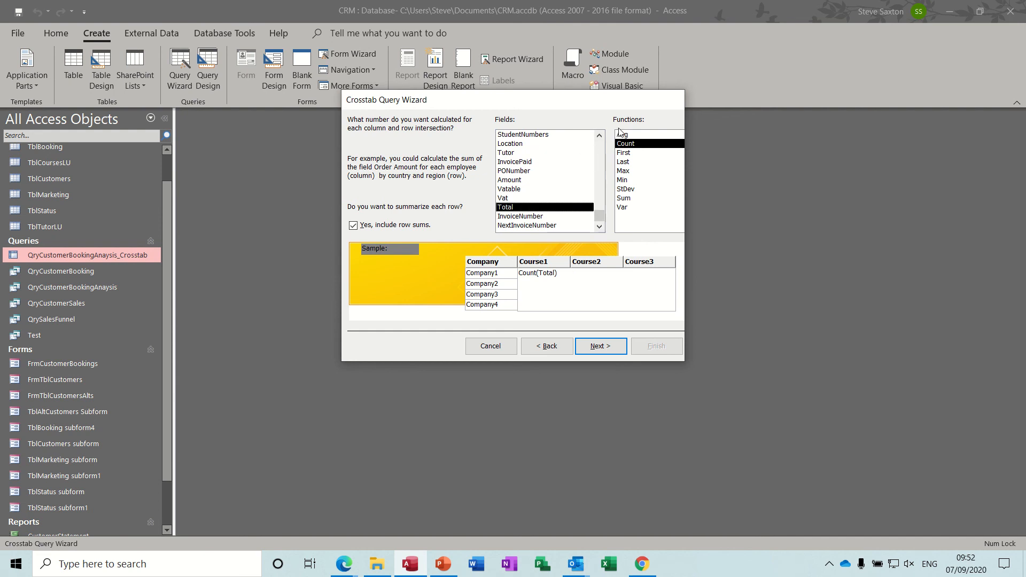
left_click(625, 197)
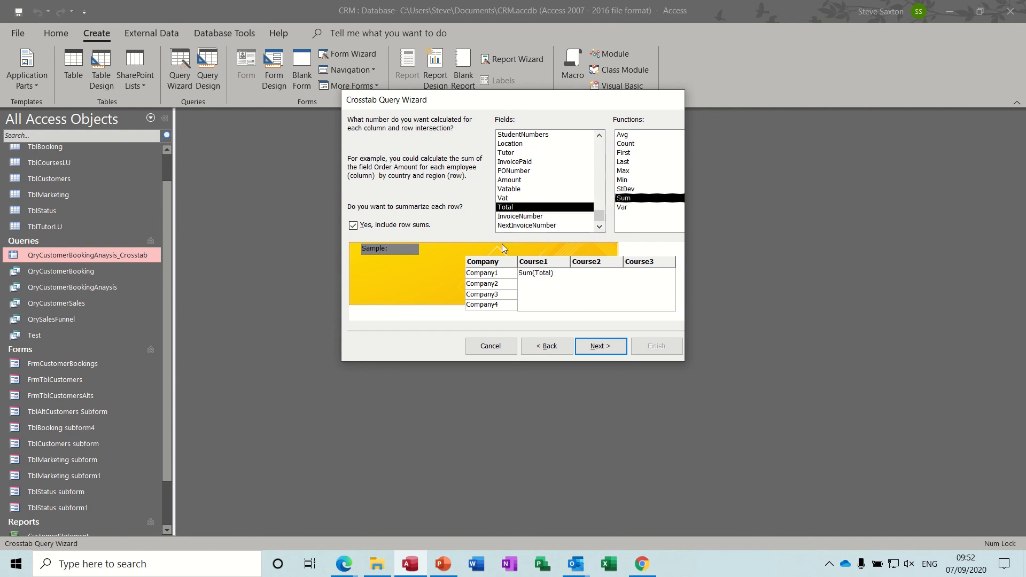
left_click(600, 346)
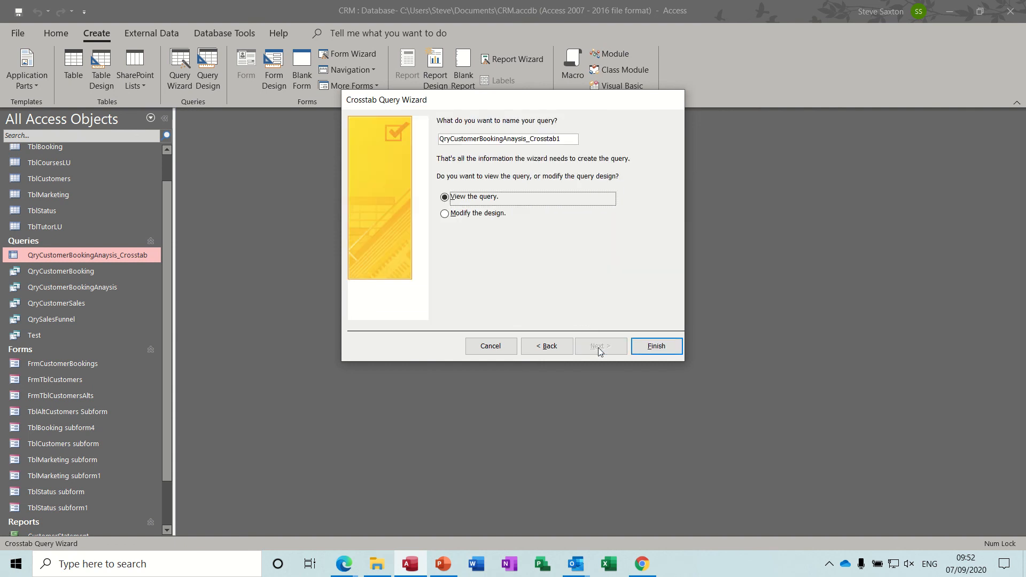
Finish the wizard to view QryCustomerBookingAnaysis_Crosstab1 with per-company totals by course
left_click(656, 346)
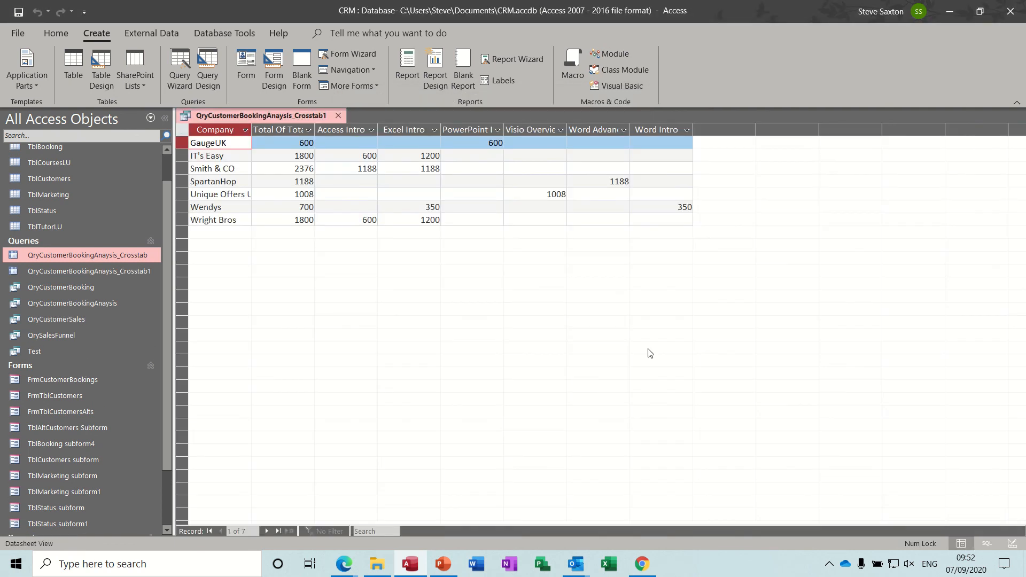
mouse_move(359, 148)
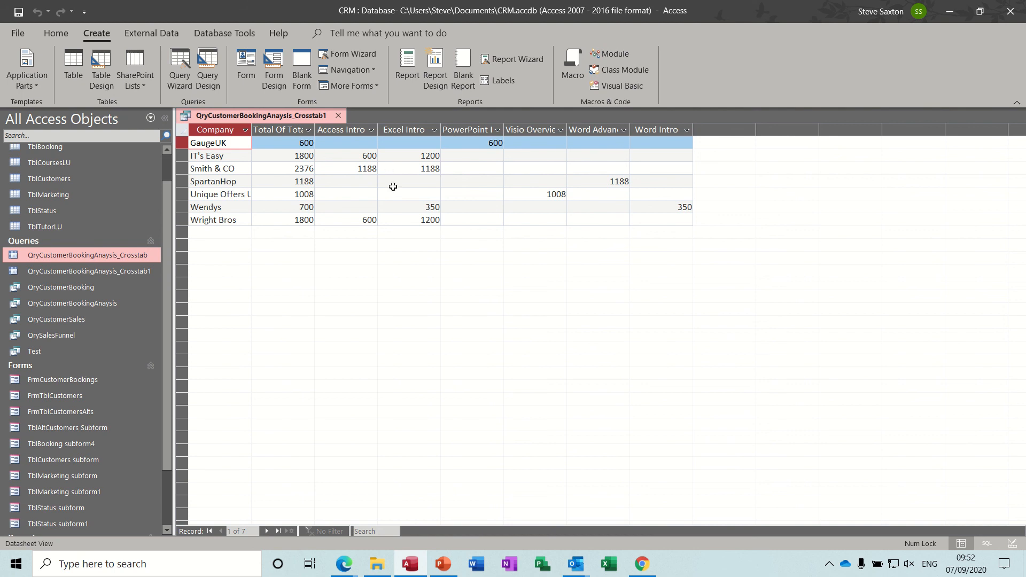
mouse_move(225, 79)
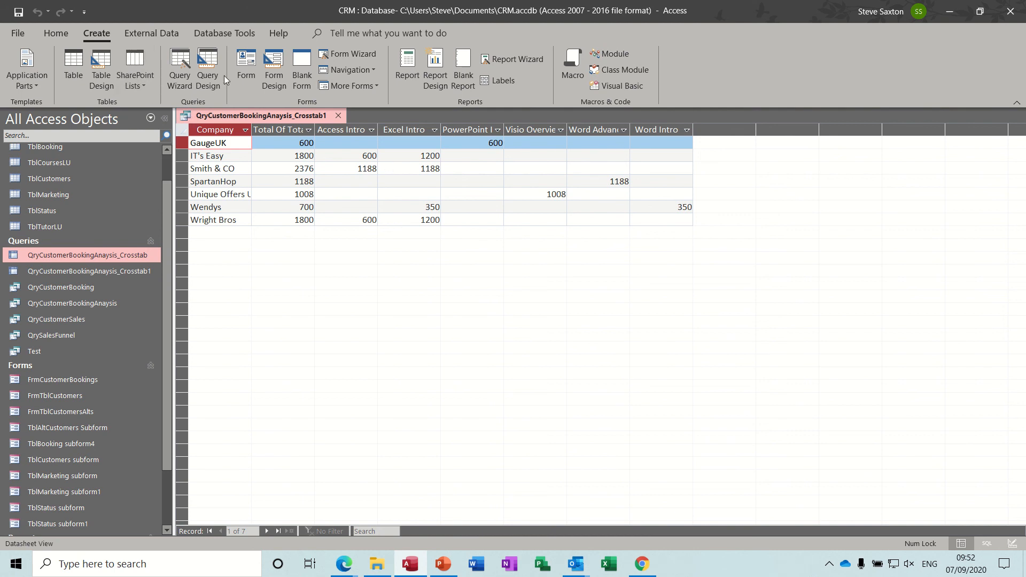
left_click(56, 33)
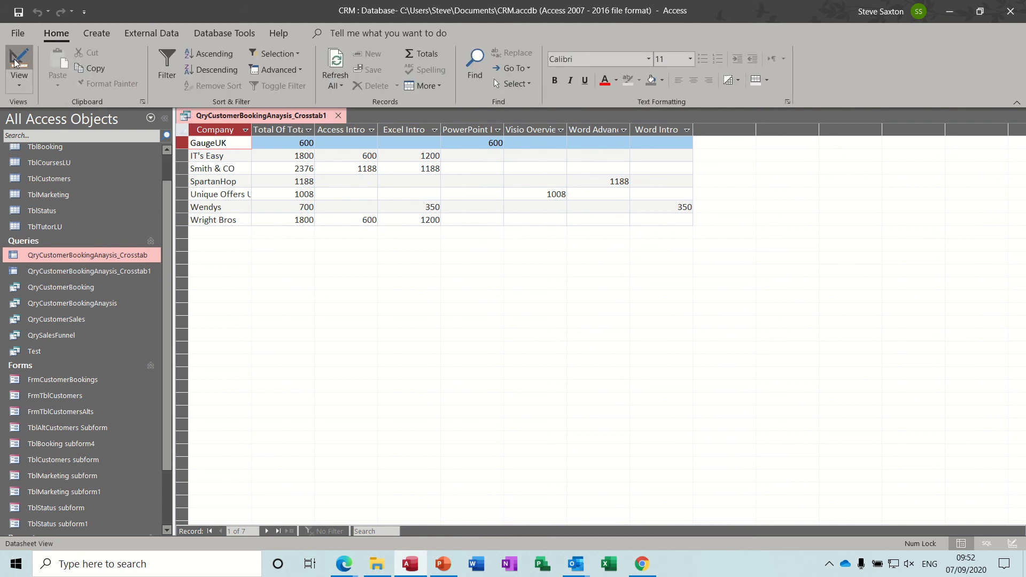
In Design View set the Total field's Format to Currency and run to show pound amounts
left_click(17, 64)
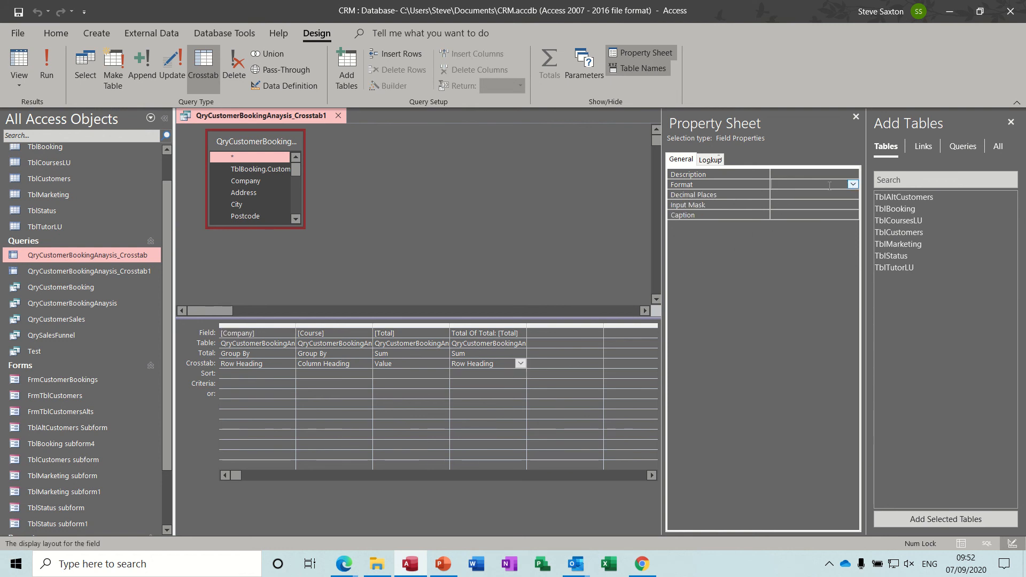
left_click(853, 184)
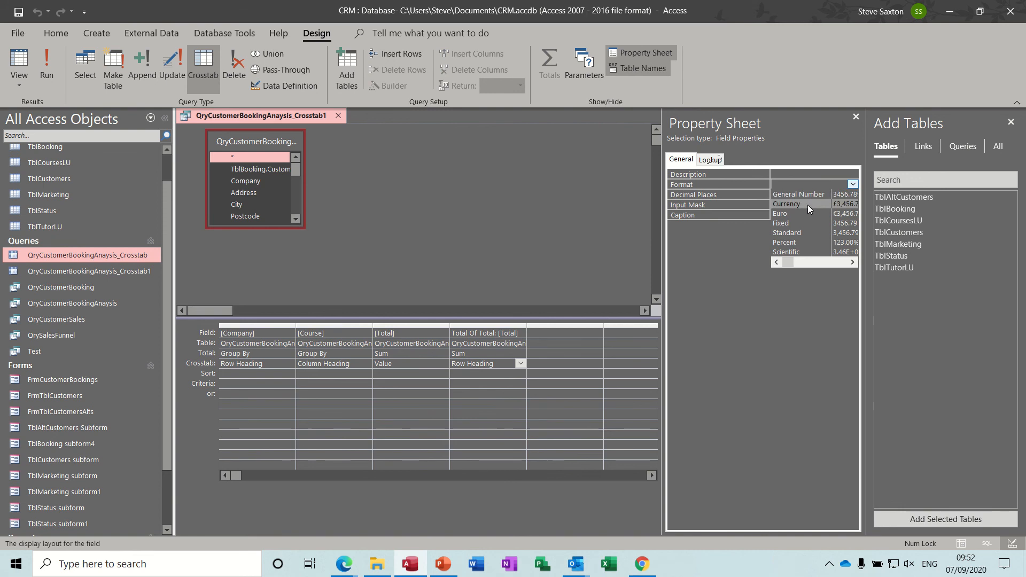
left_click(787, 203)
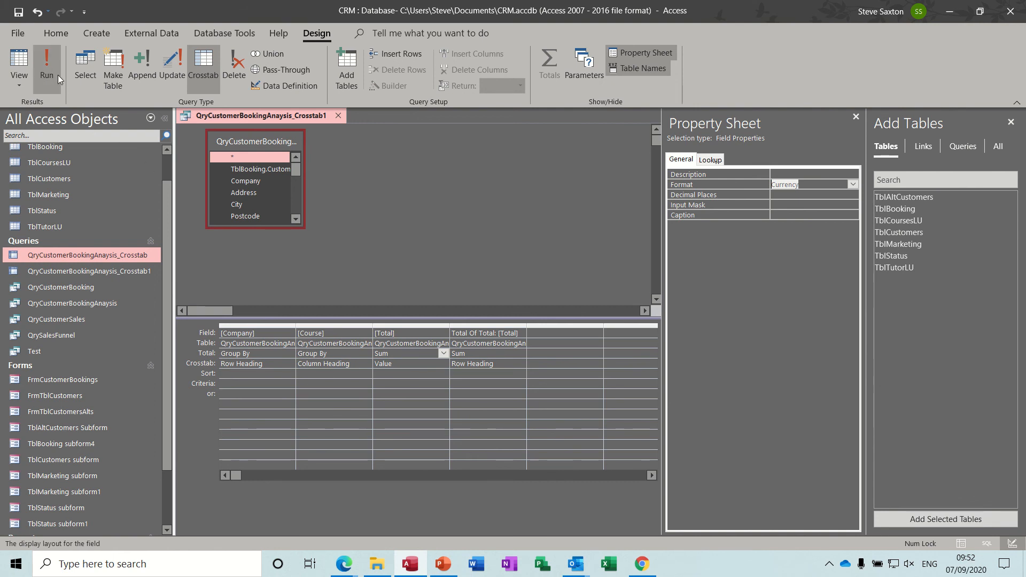
left_click(38, 58)
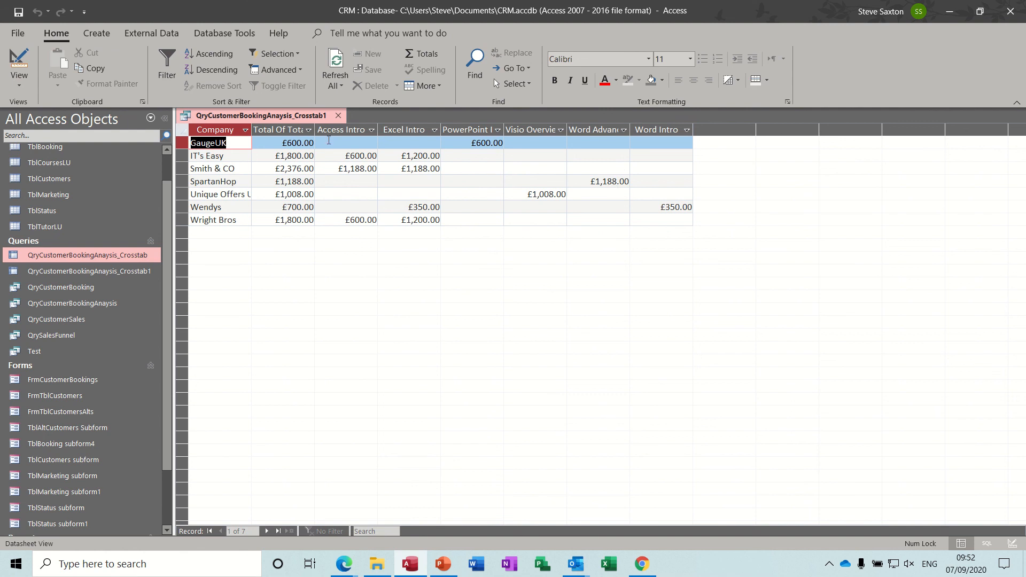
mouse_move(267, 160)
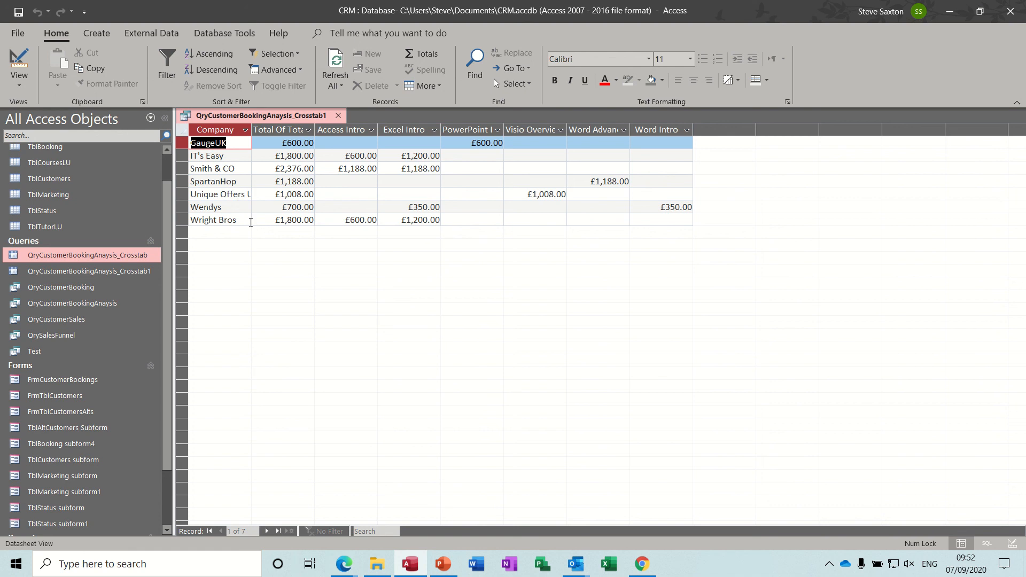
mouse_move(588, 136)
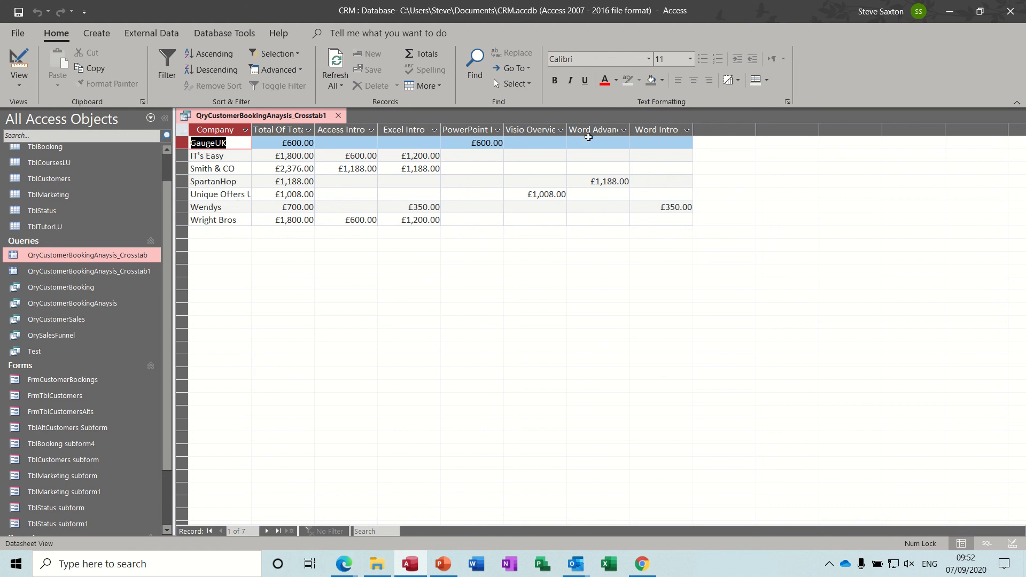
mouse_move(463, 160)
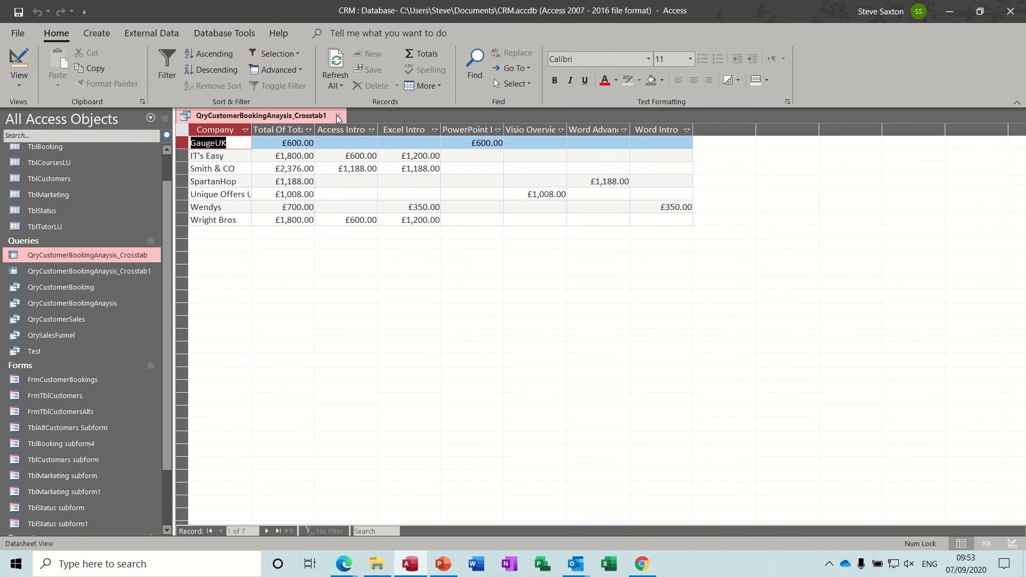
Close and save the crosstab query, reopen it to confirm the currency formatting, then close it
left_click(338, 115)
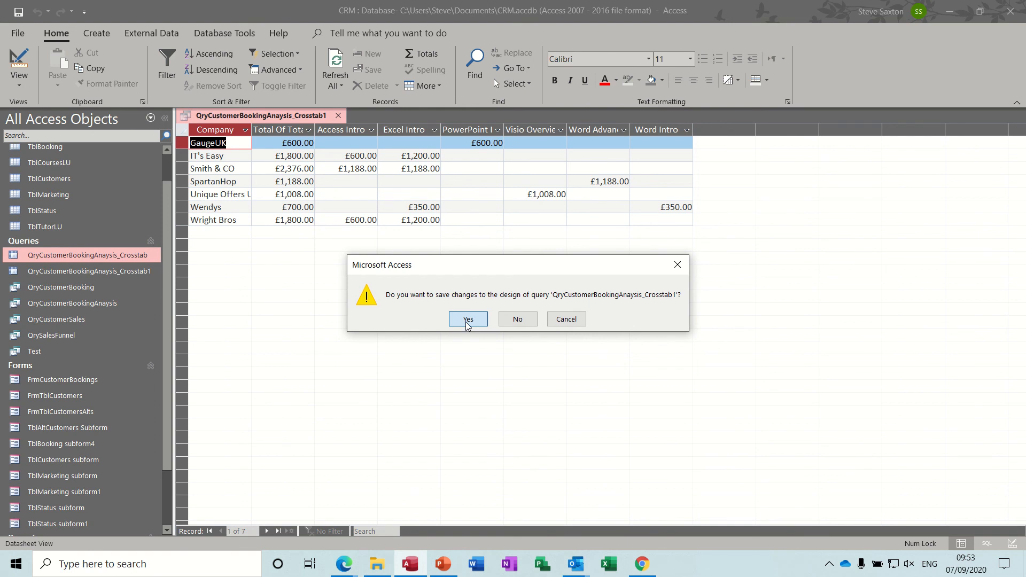
left_click(468, 318)
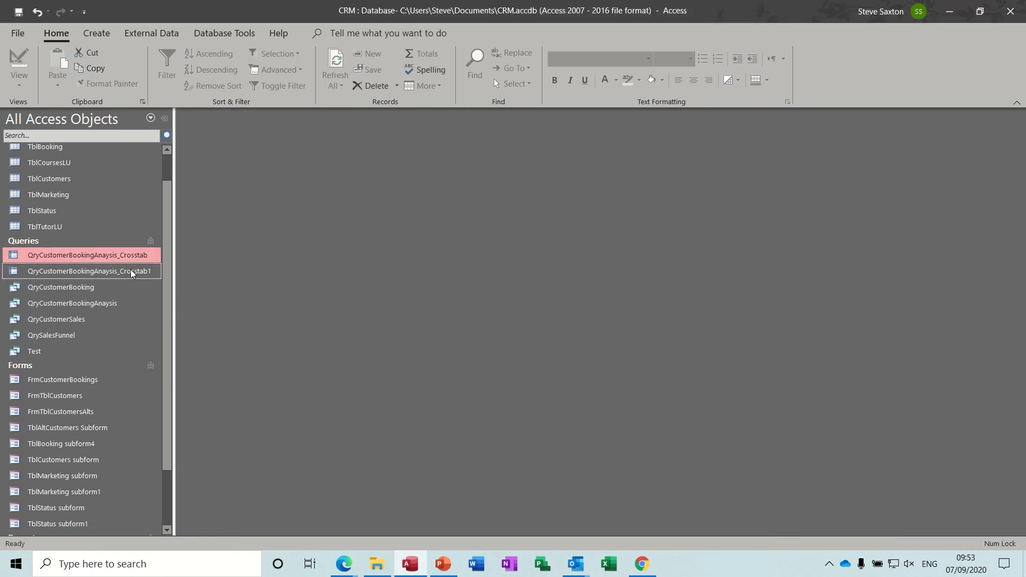
double_click(89, 271)
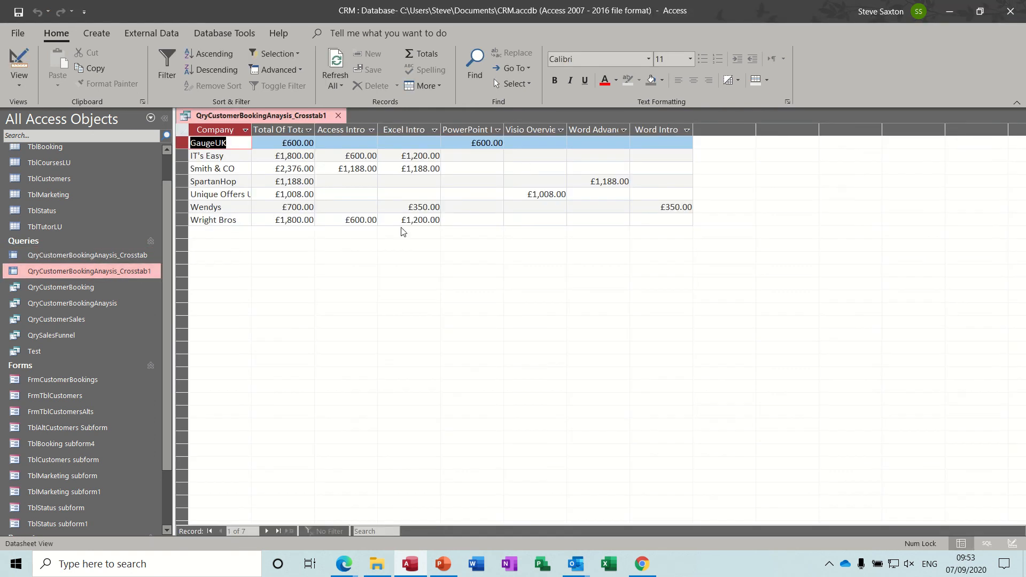
mouse_move(358, 416)
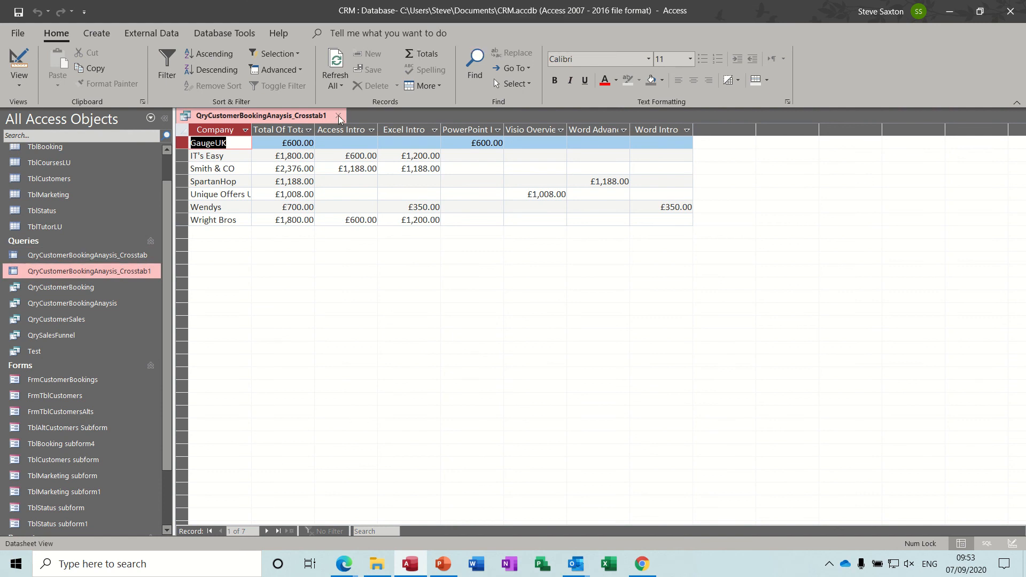
left_click(324, 115)
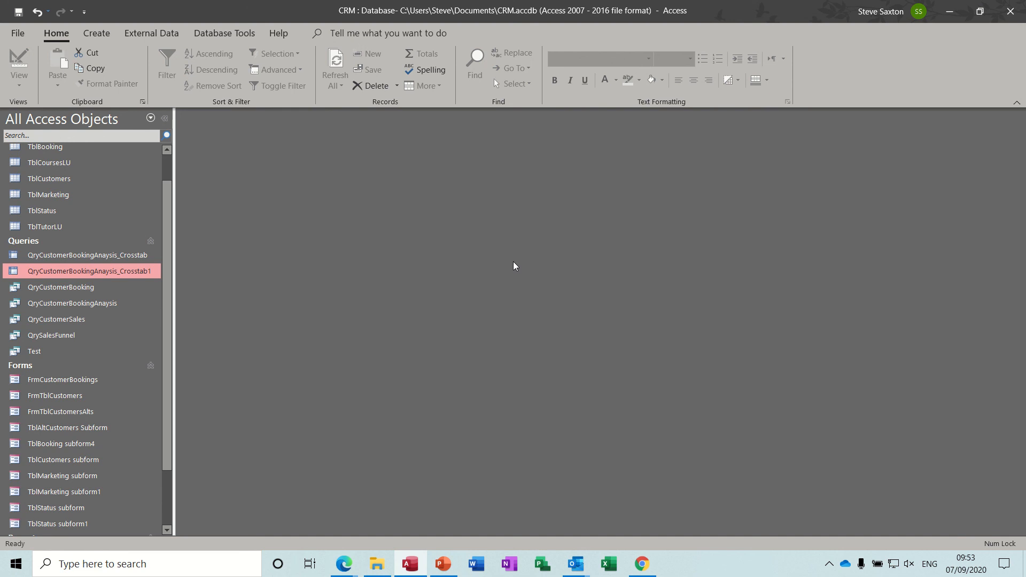